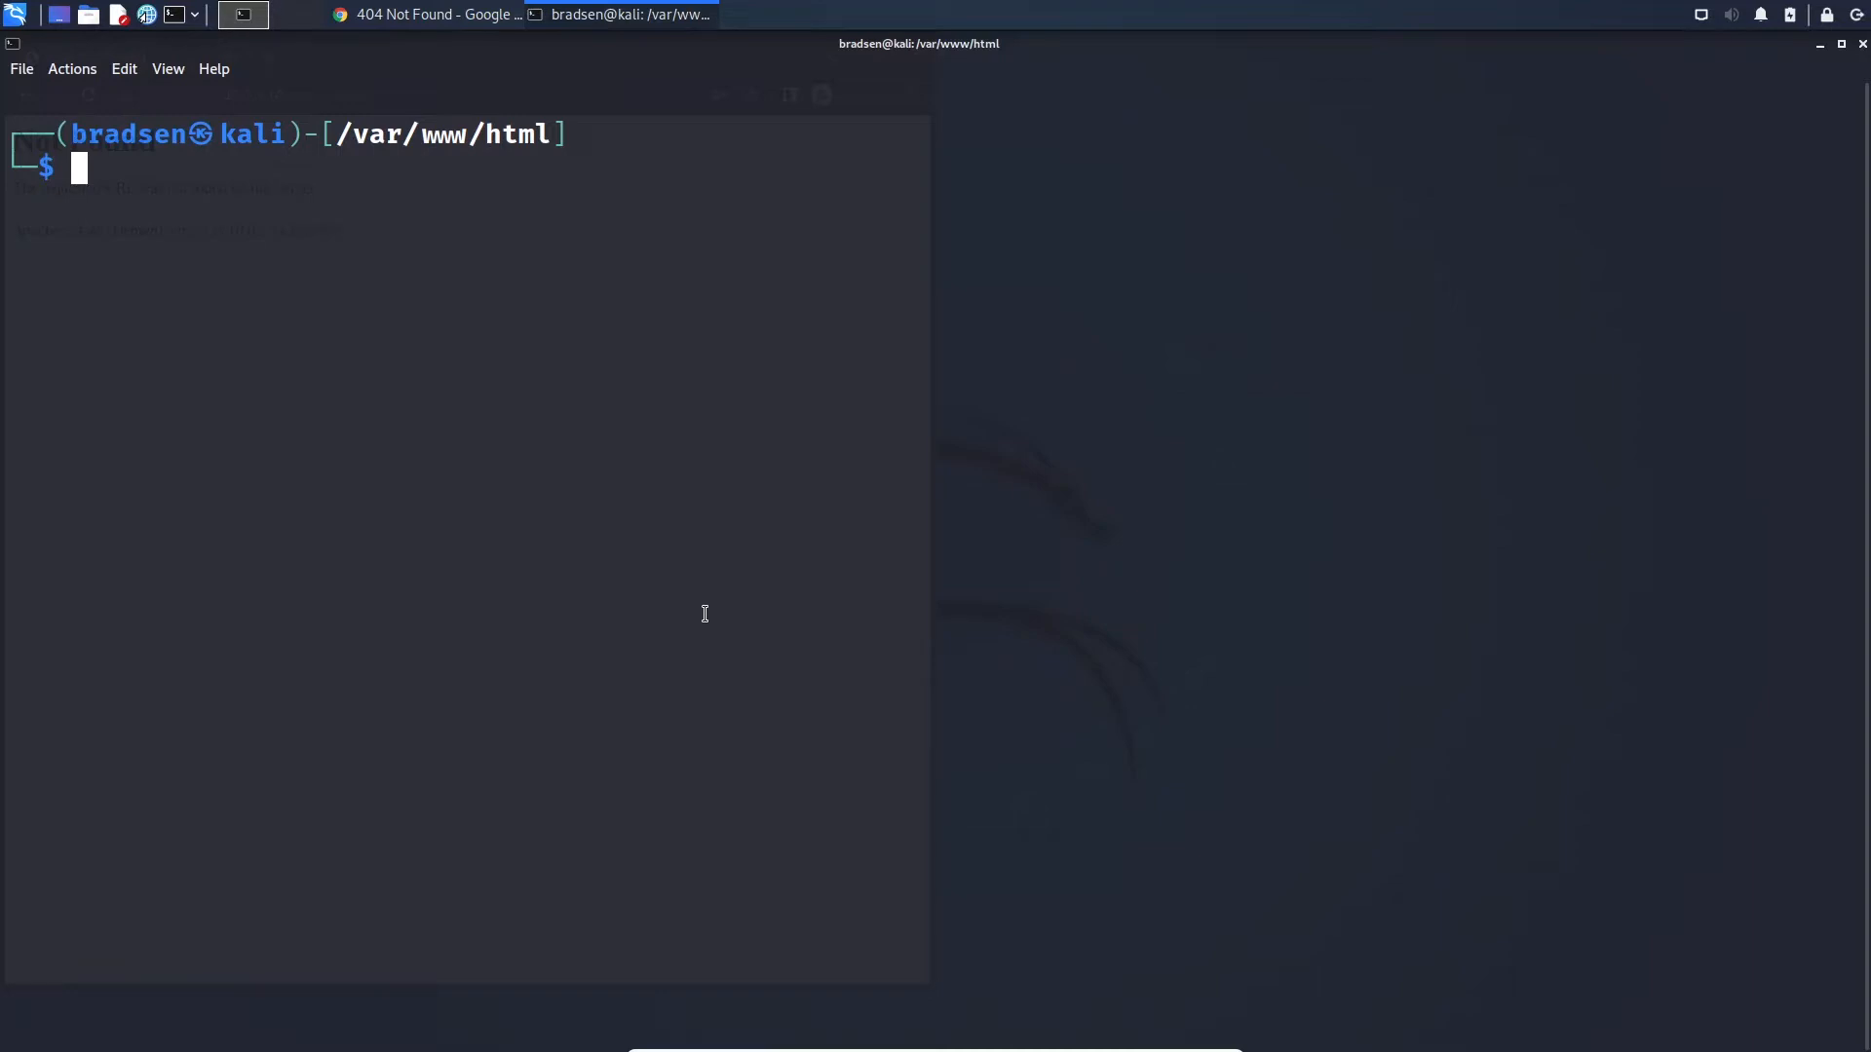
Step: Start the SSH service on Kali with 'sudo systemctl start sshd'
type("sudo s")
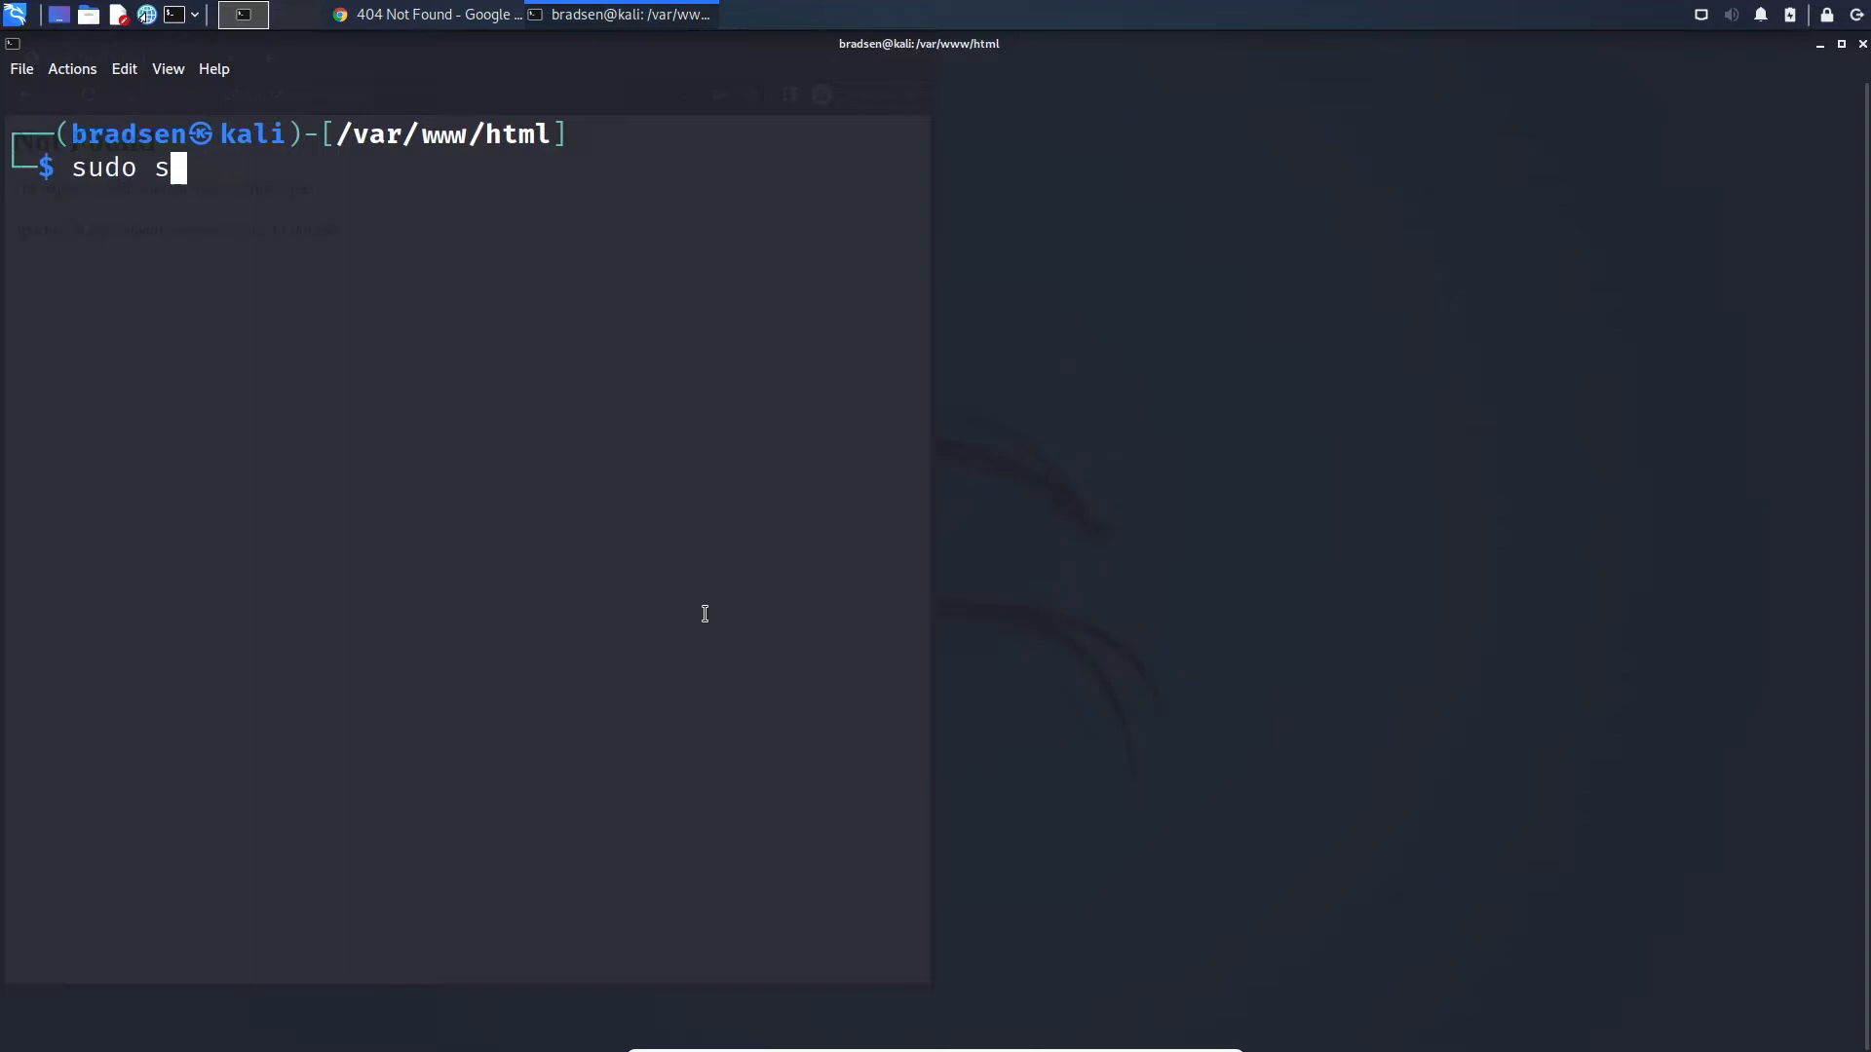
type("ystemctl s")
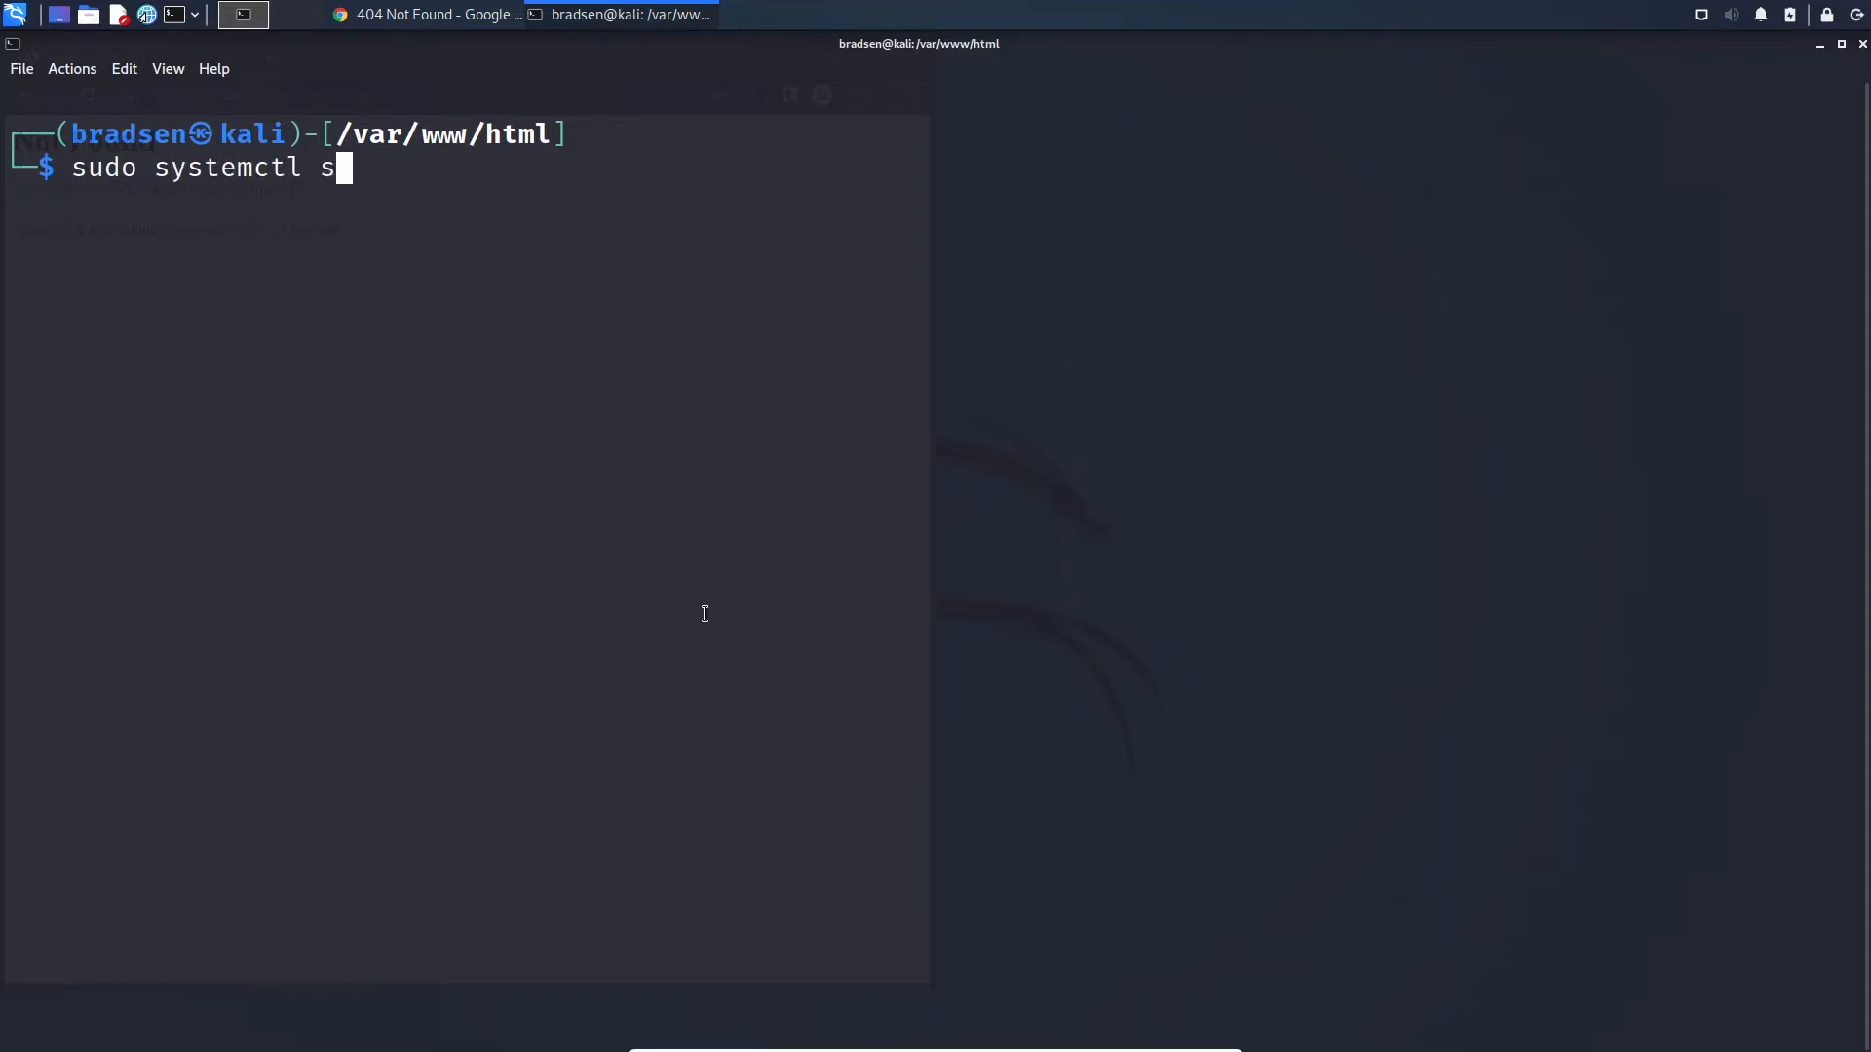
type("tart sshd")
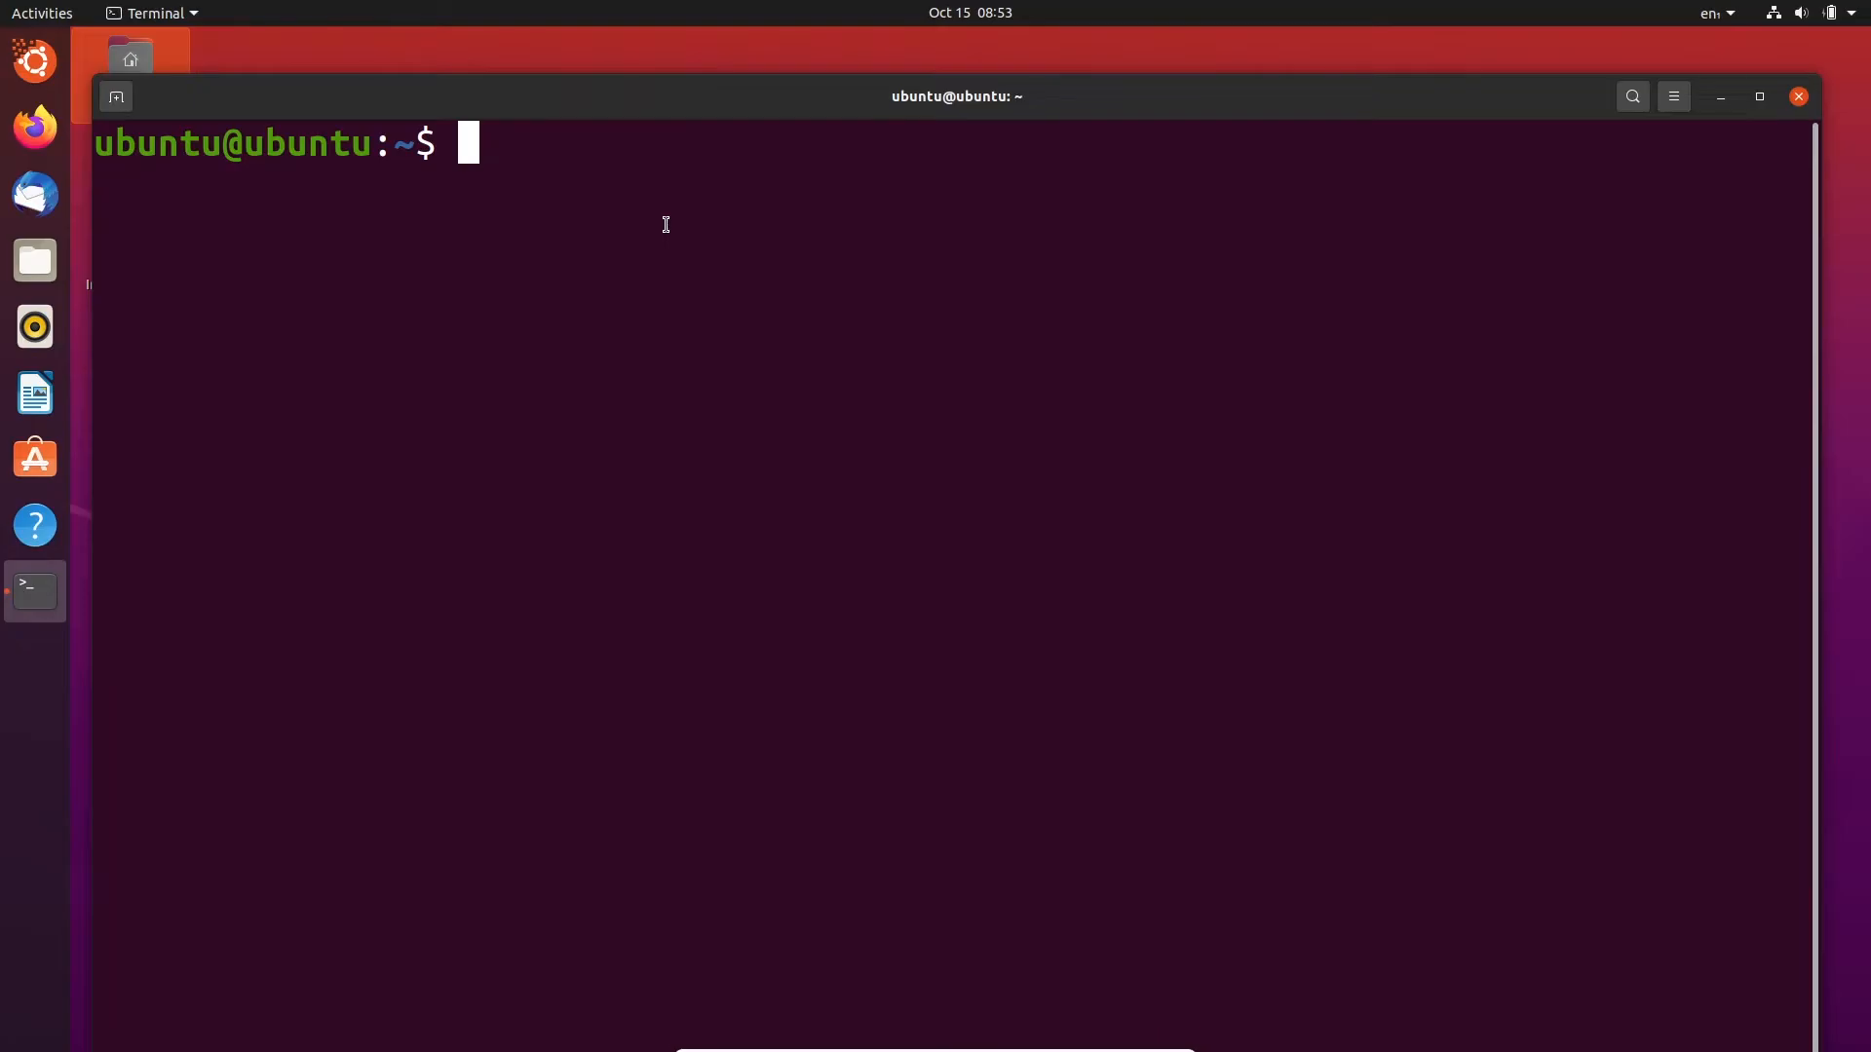
mouse_move(828, 349)
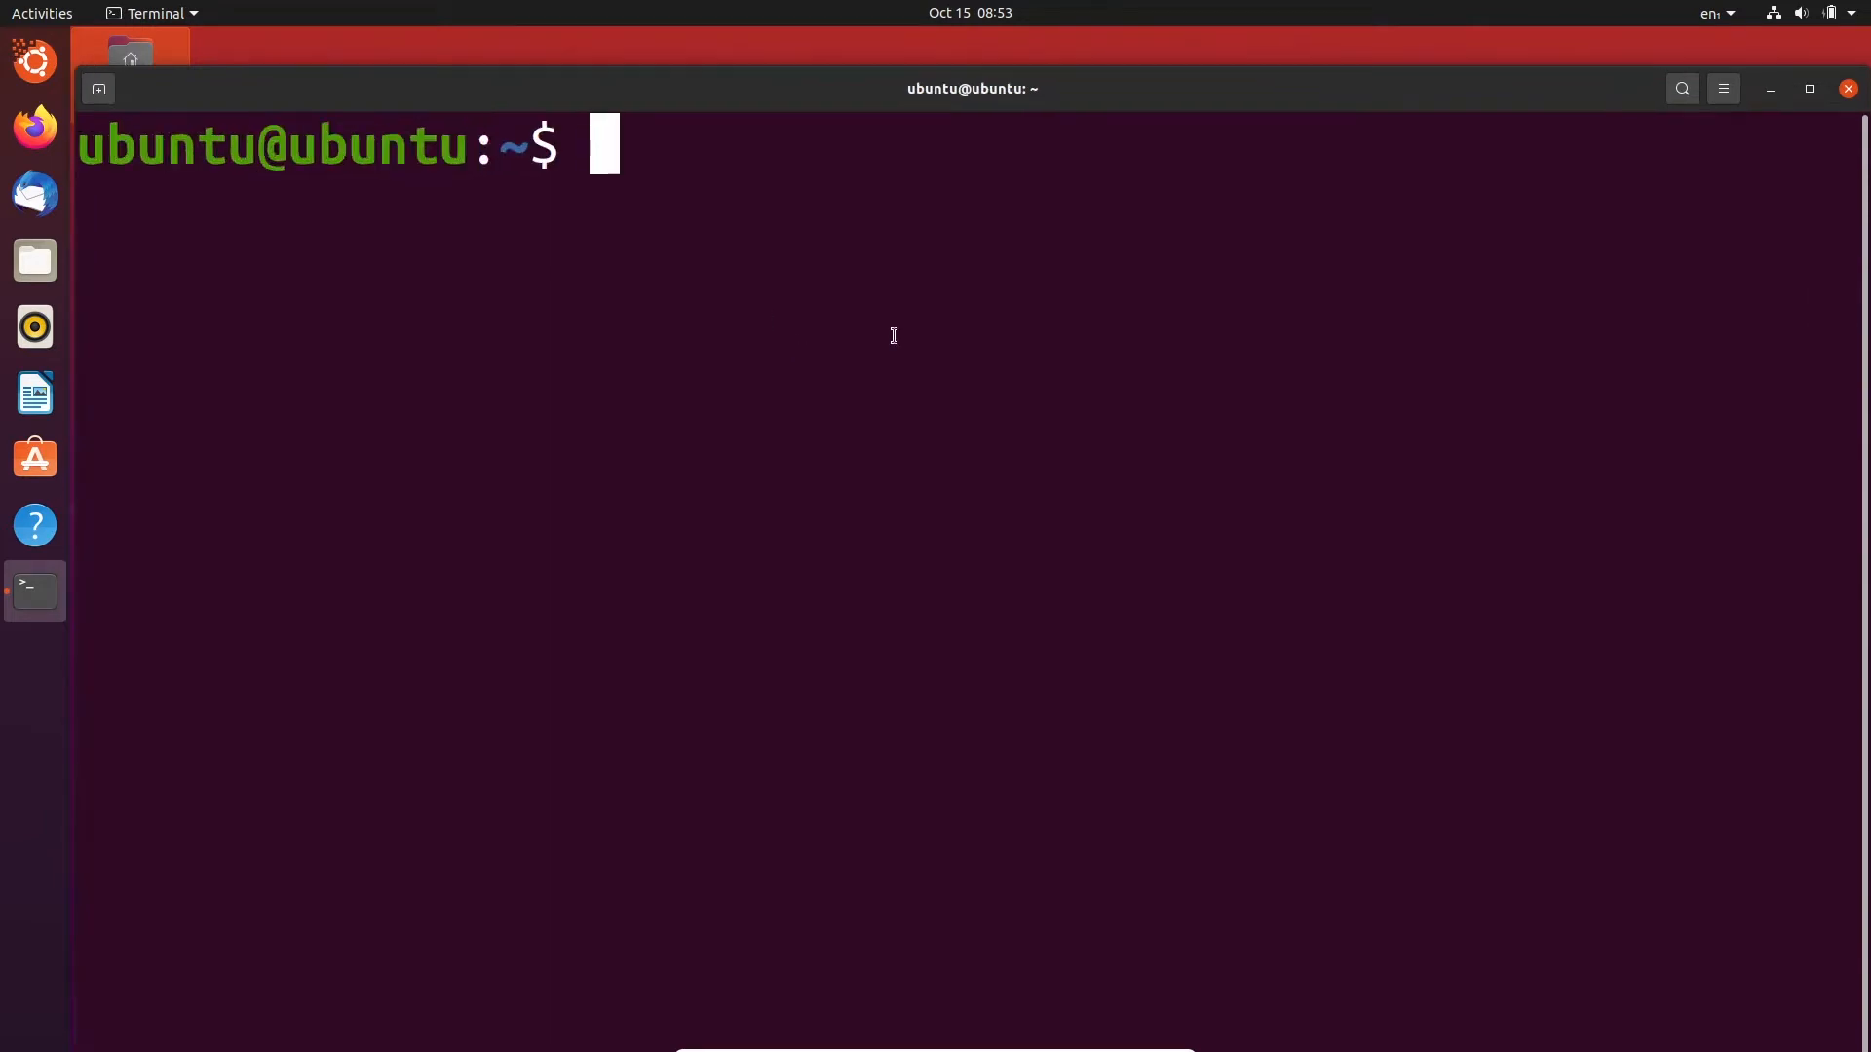
type("scp")
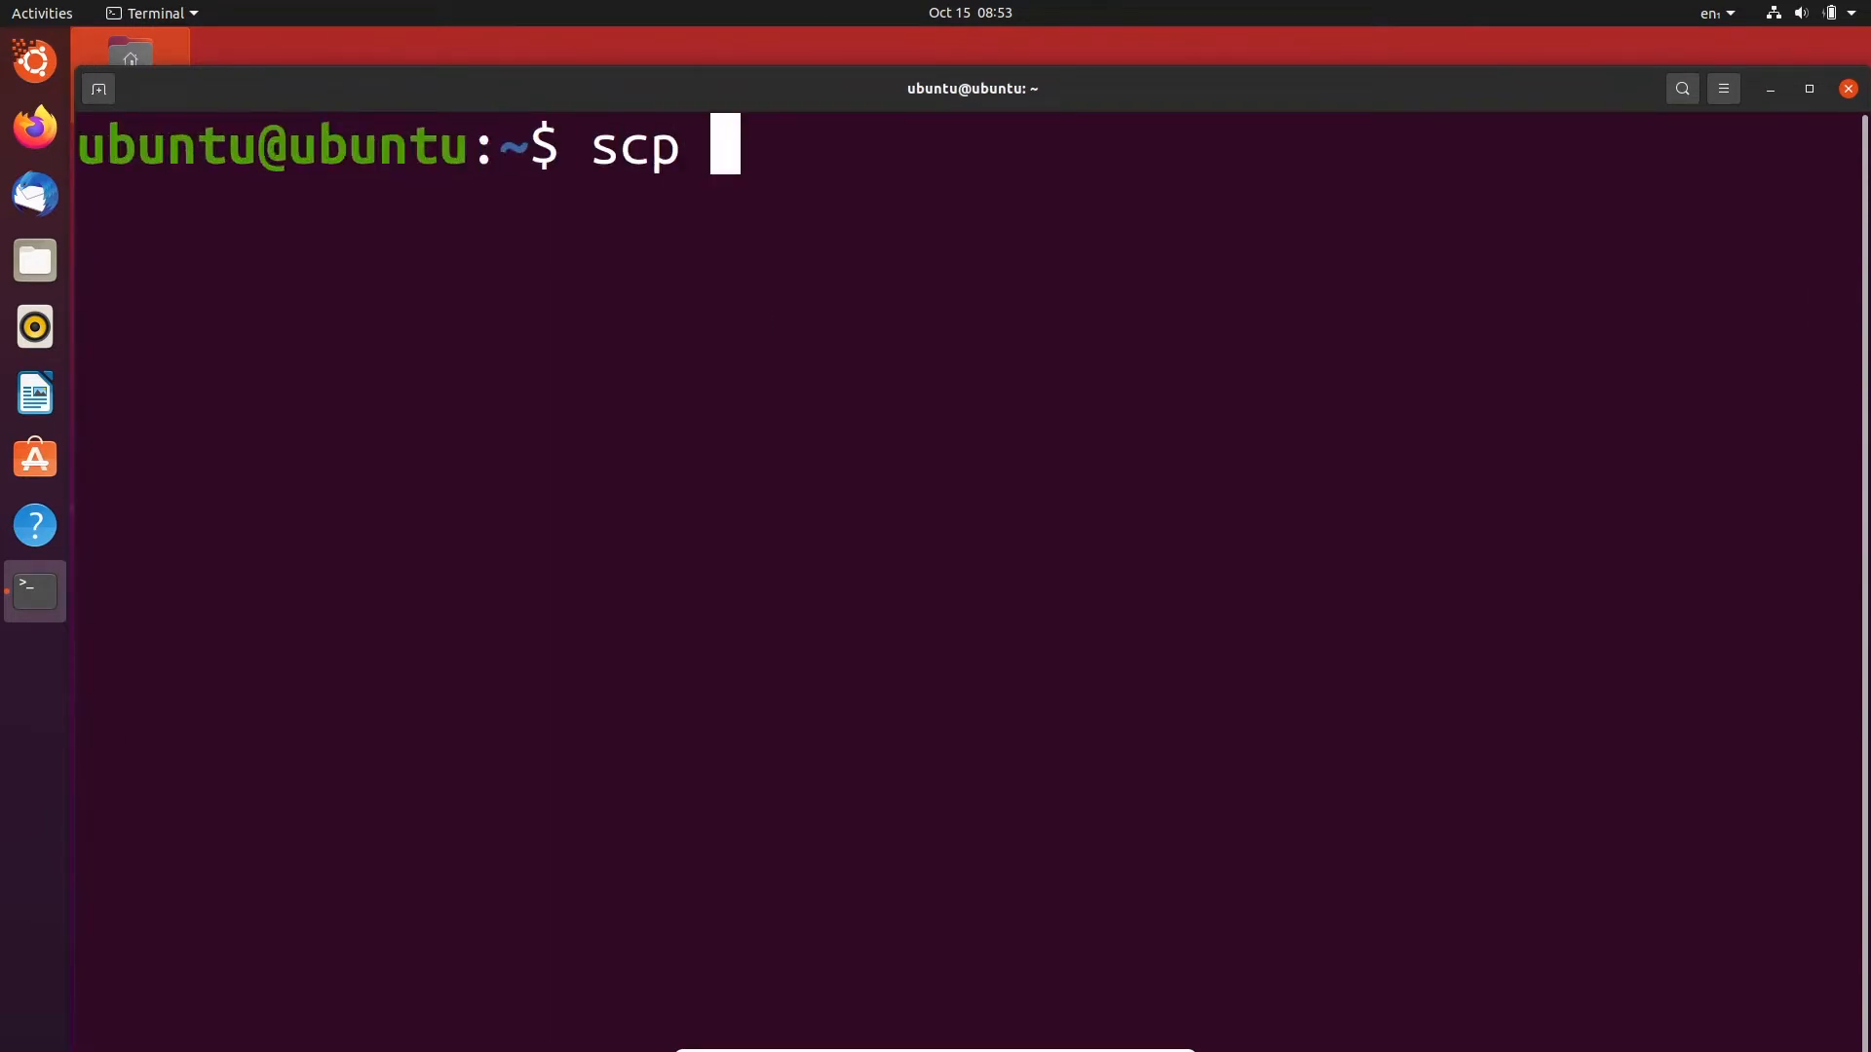
type("kali@")
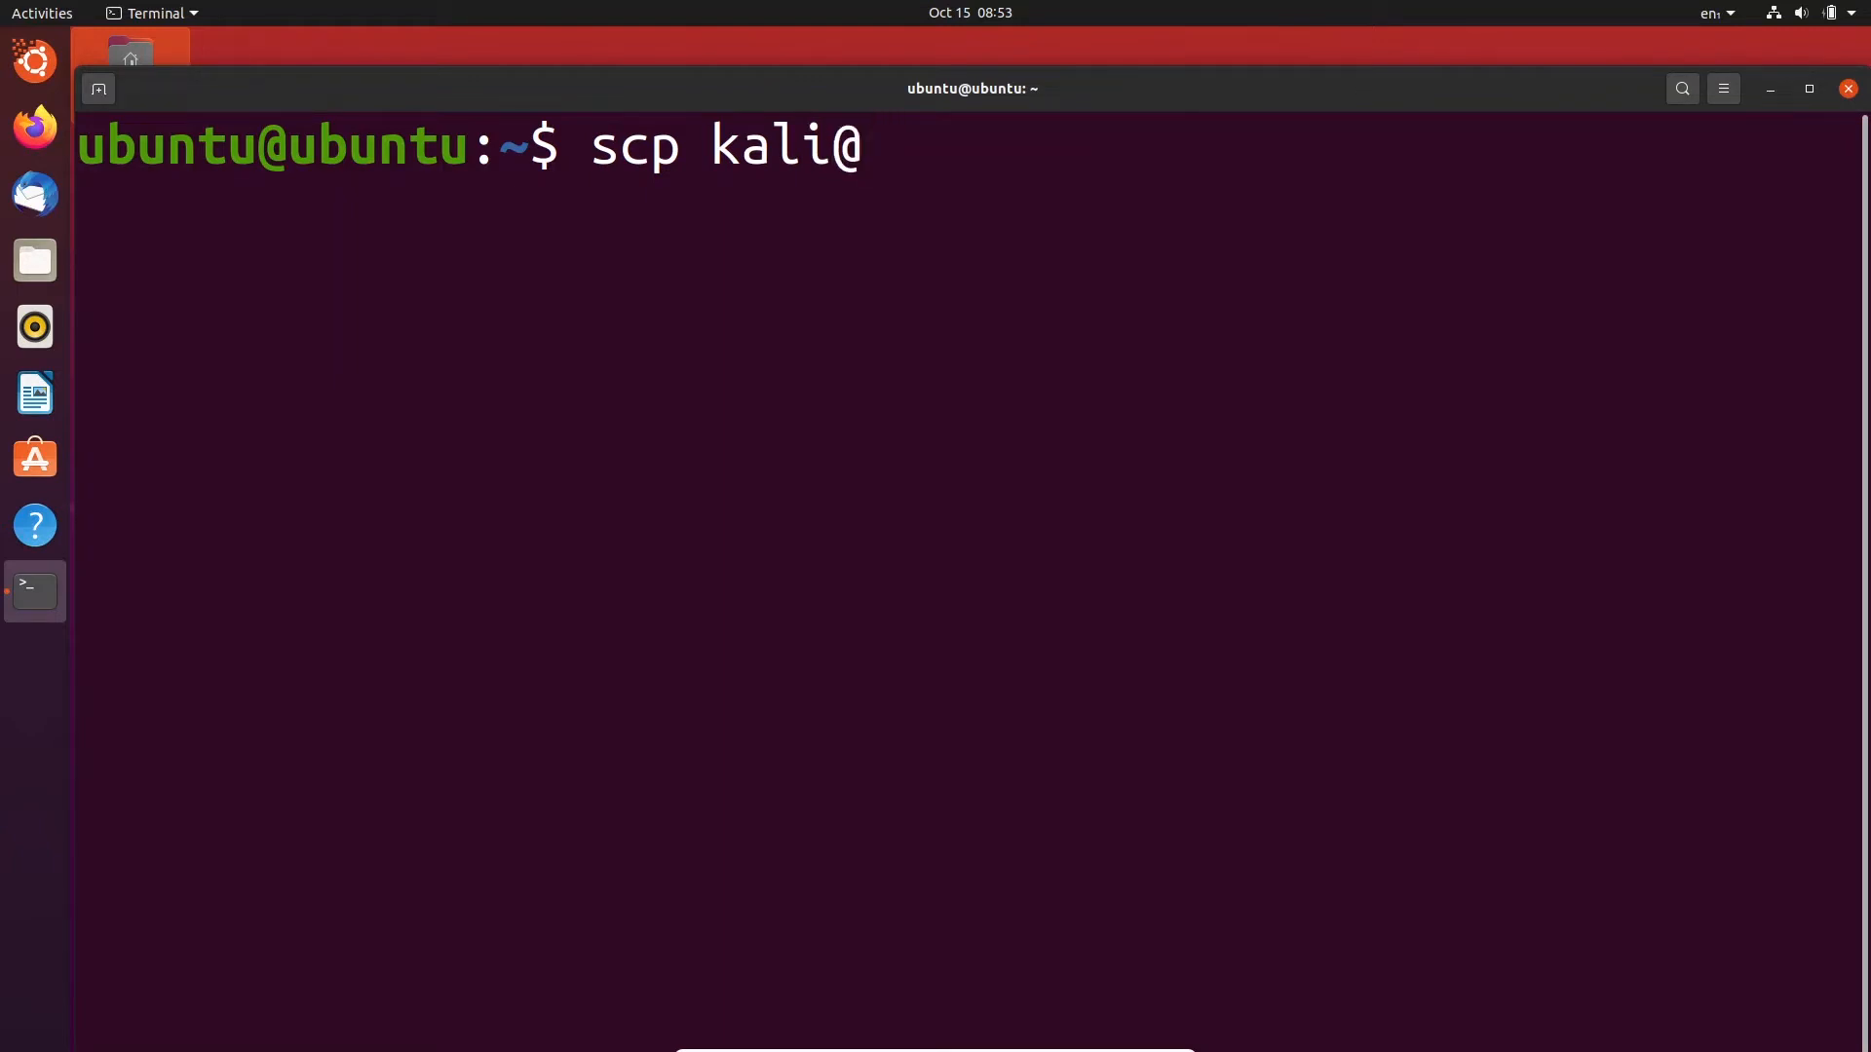
type("10")
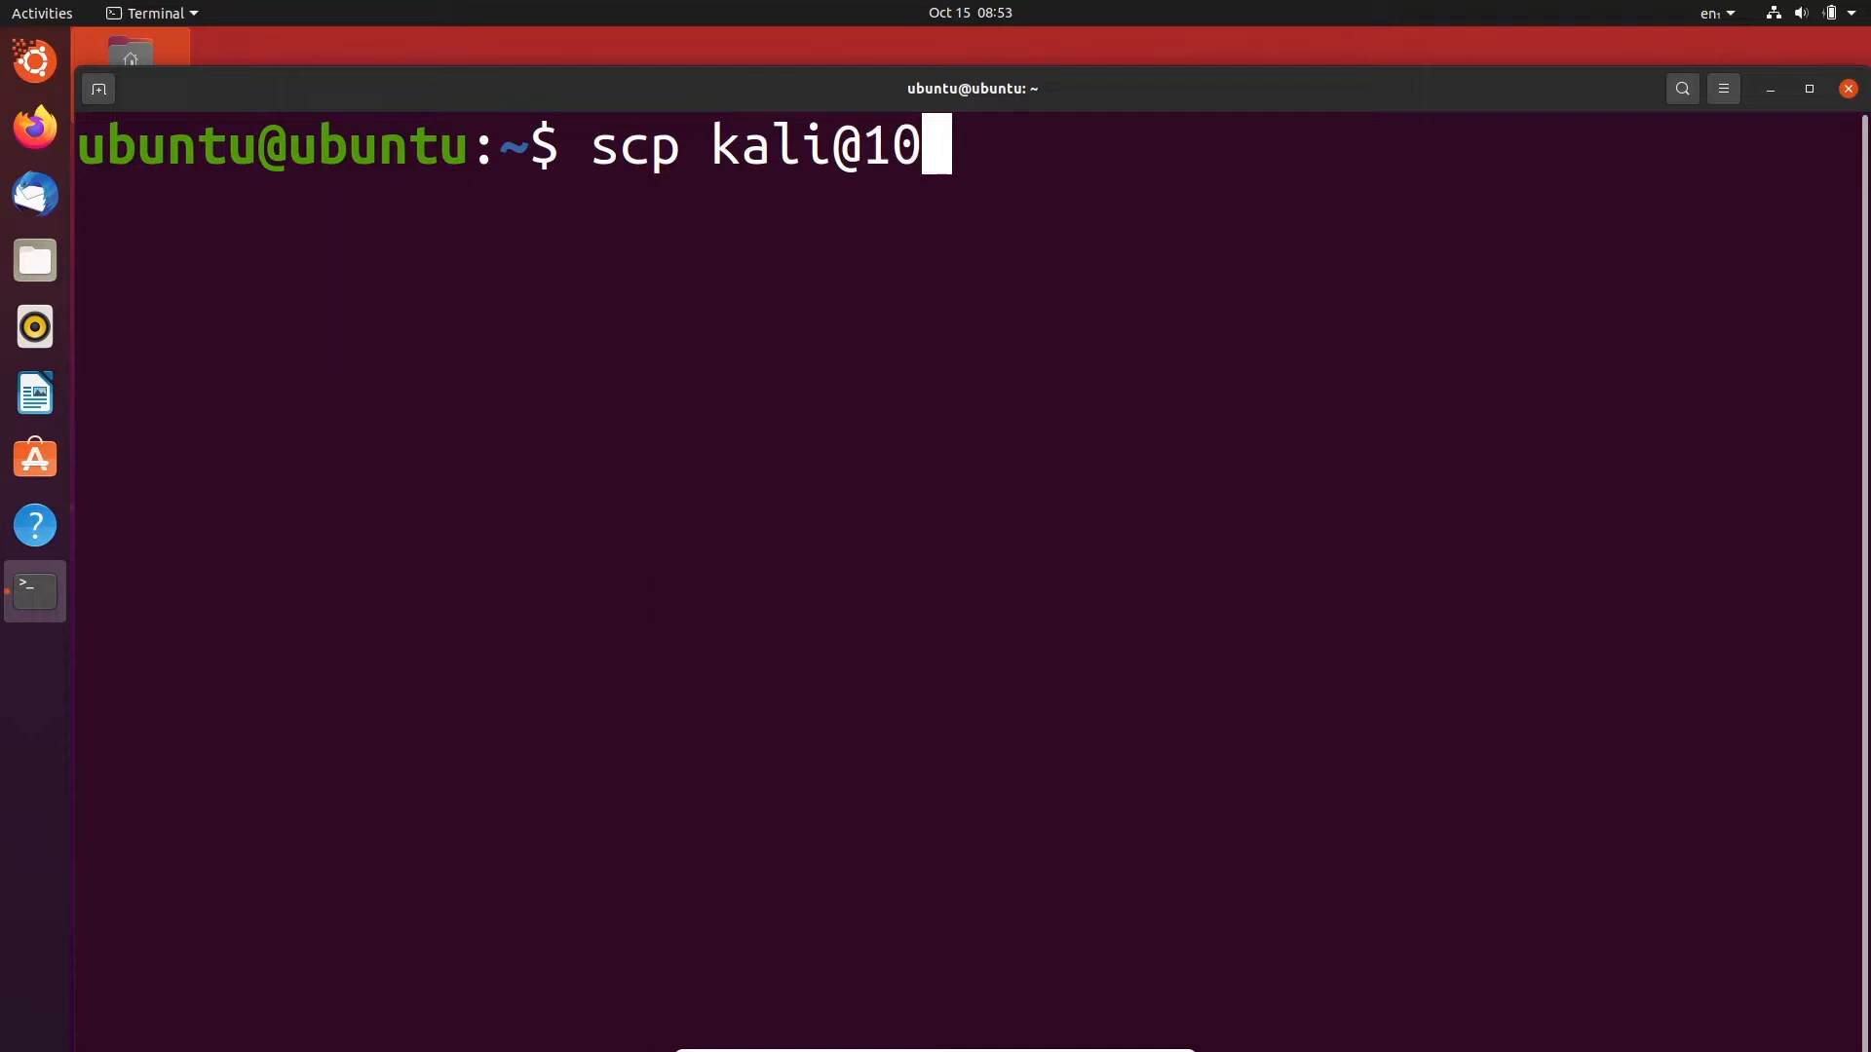
type(".0.2.")
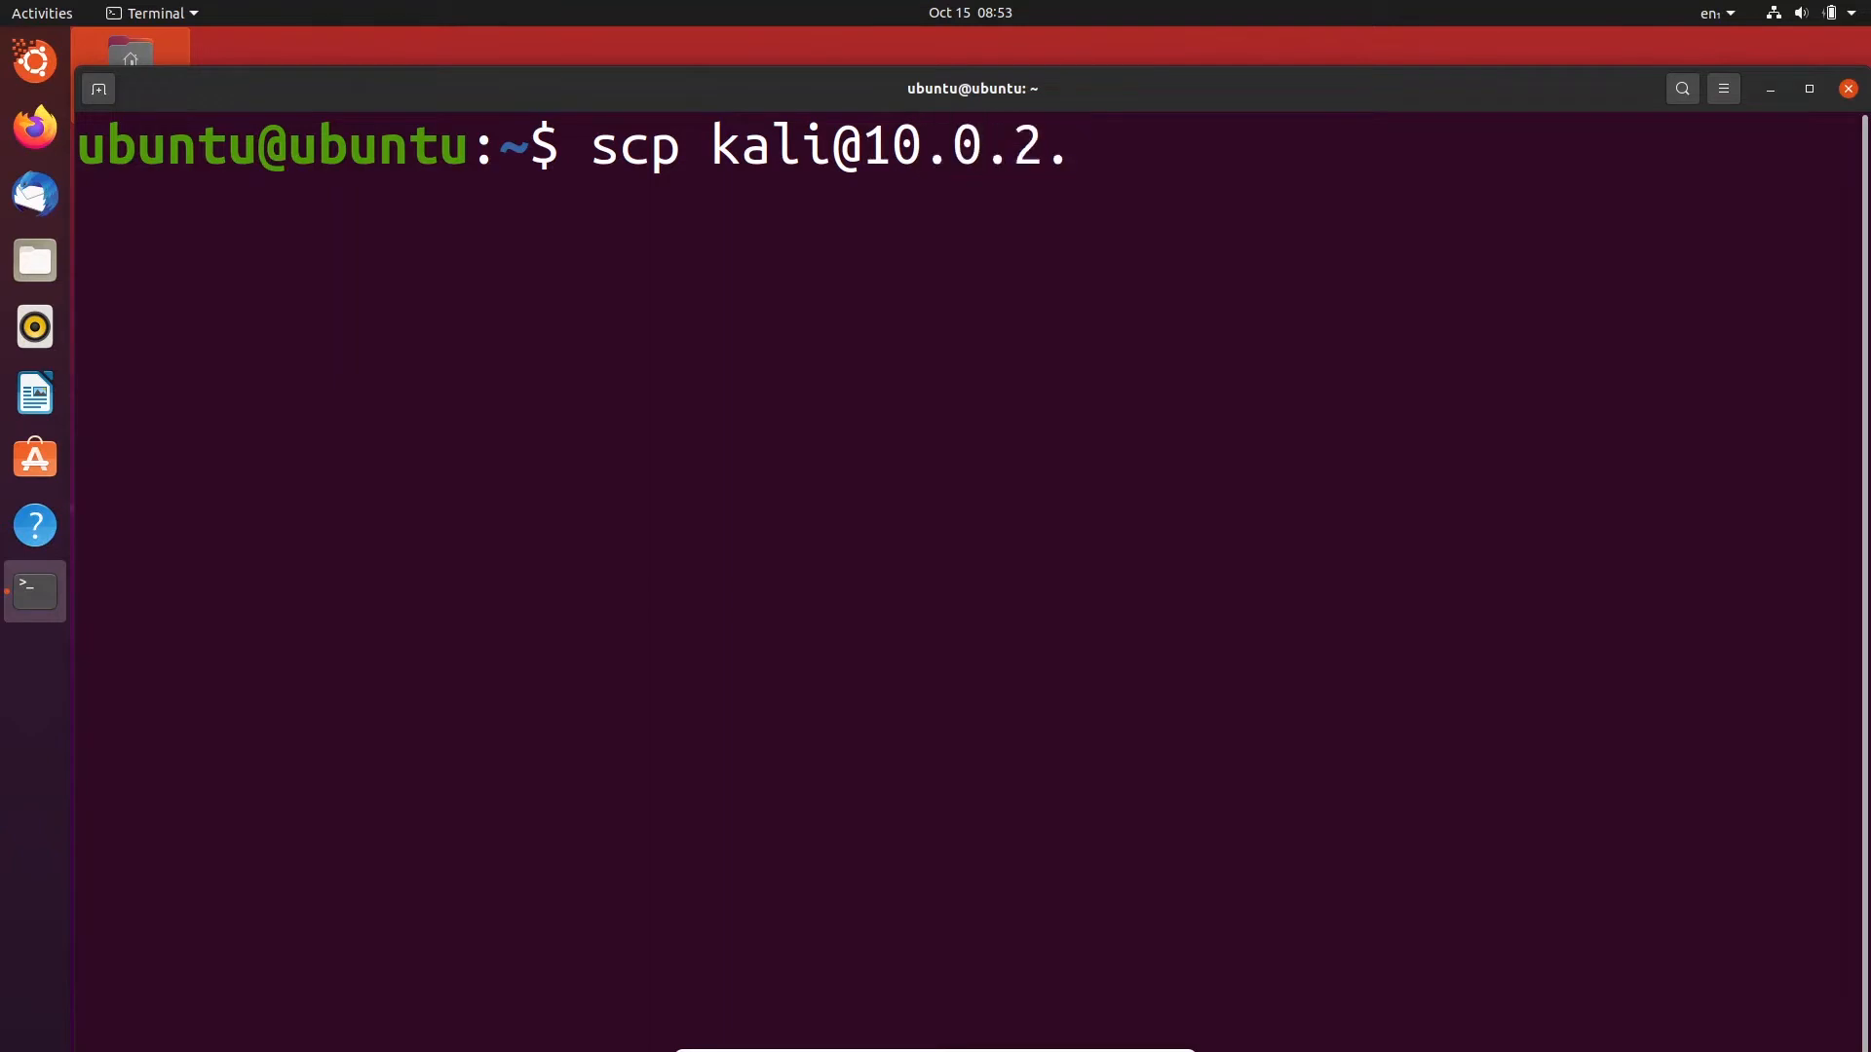
type("14:/v")
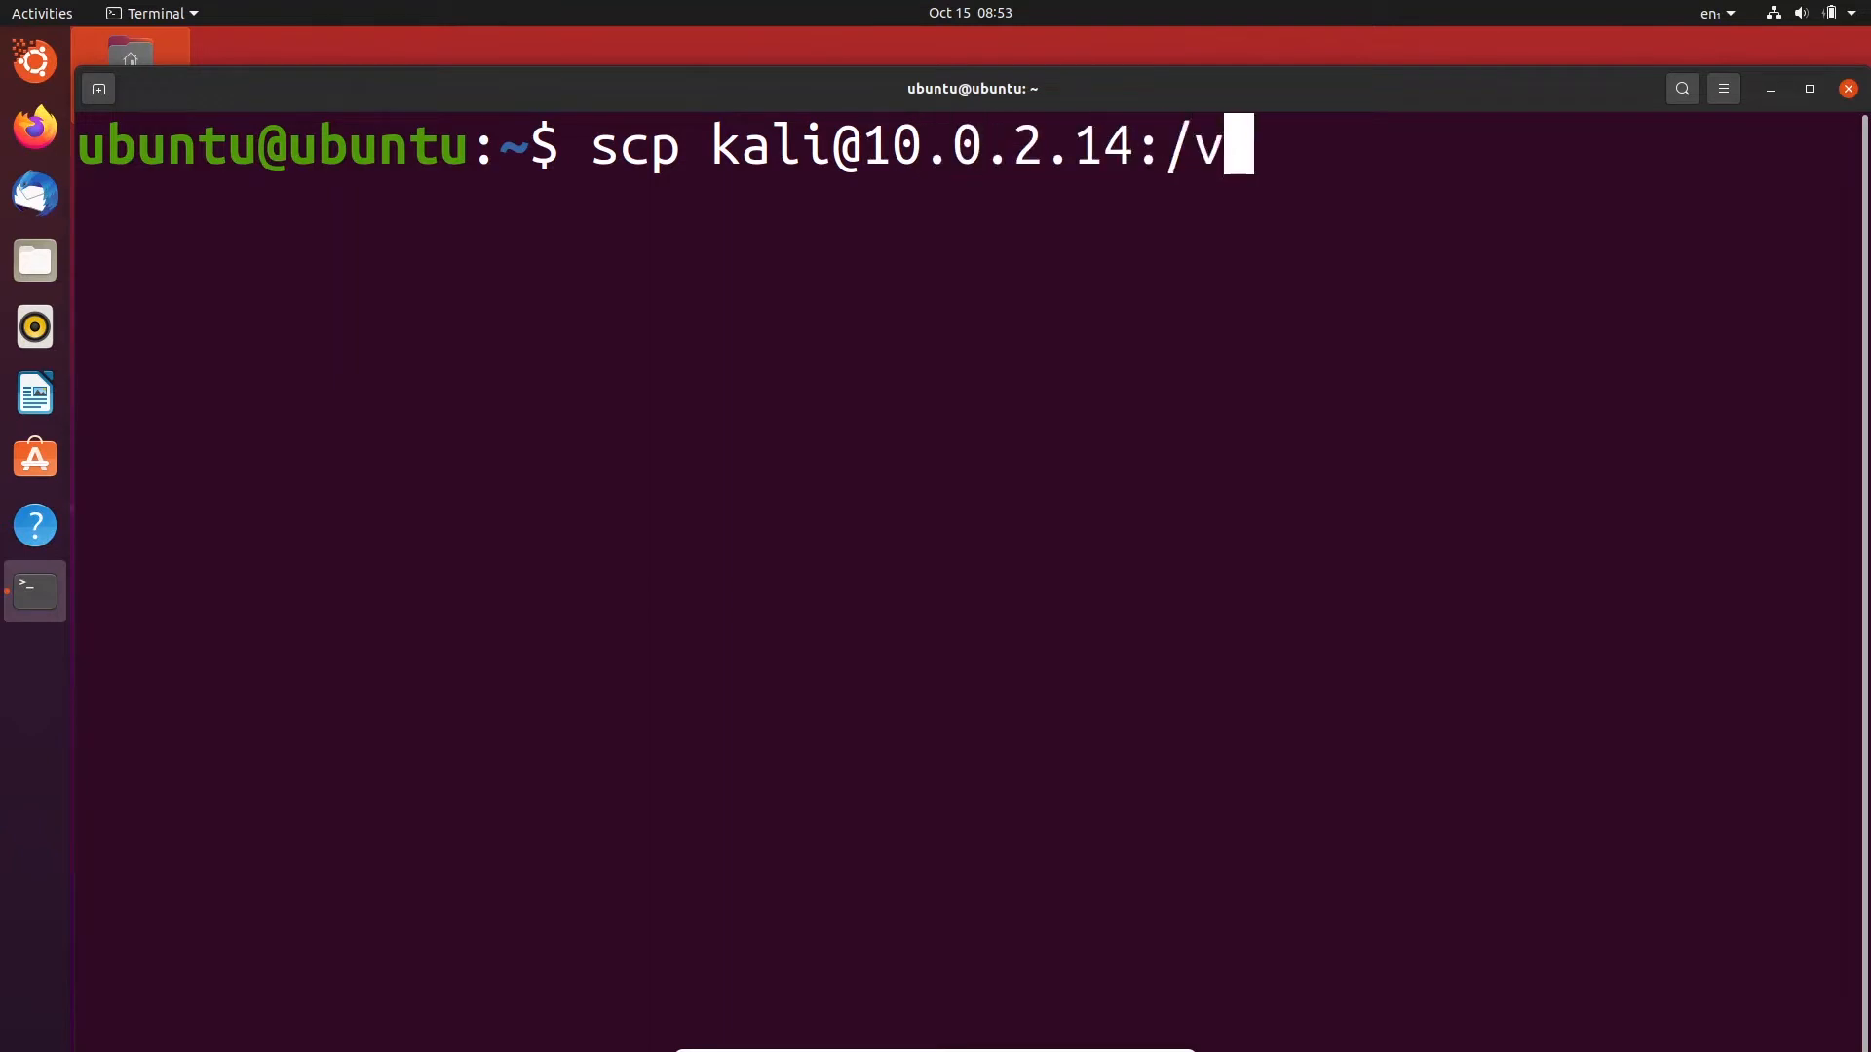
type("ar")
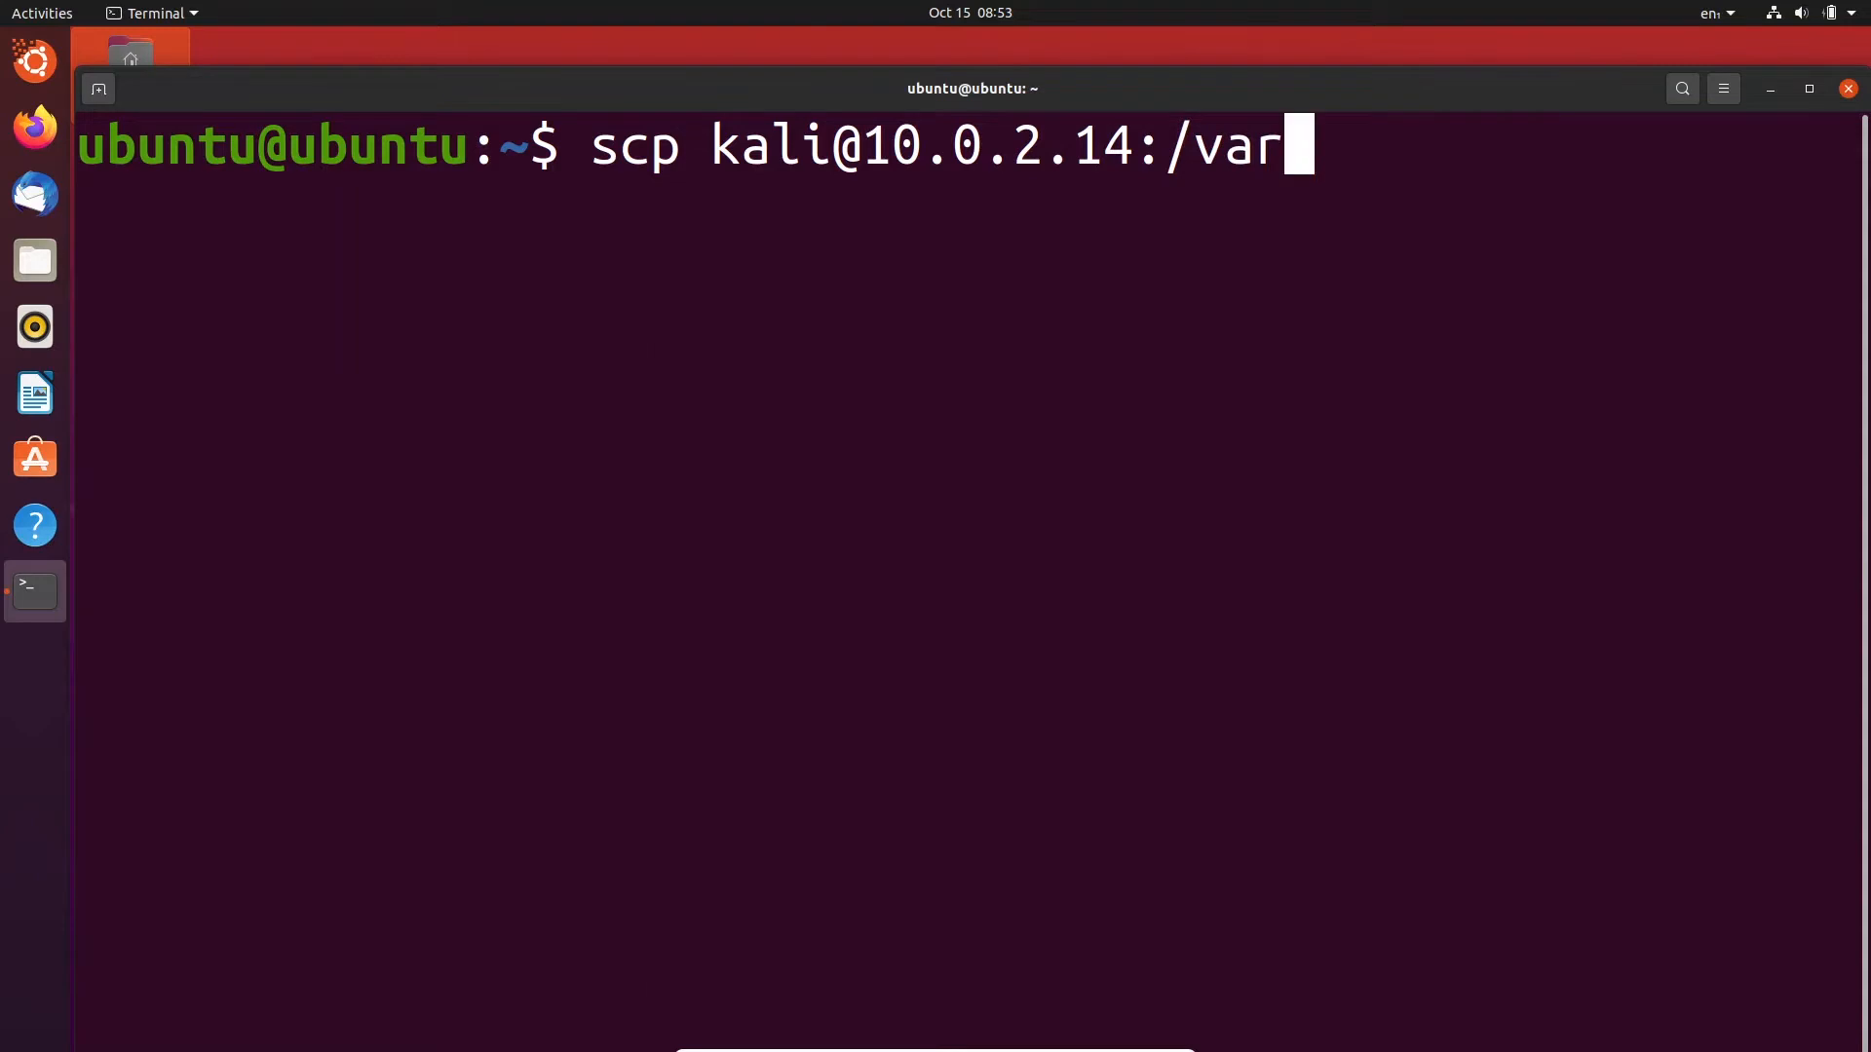
type("/www/")
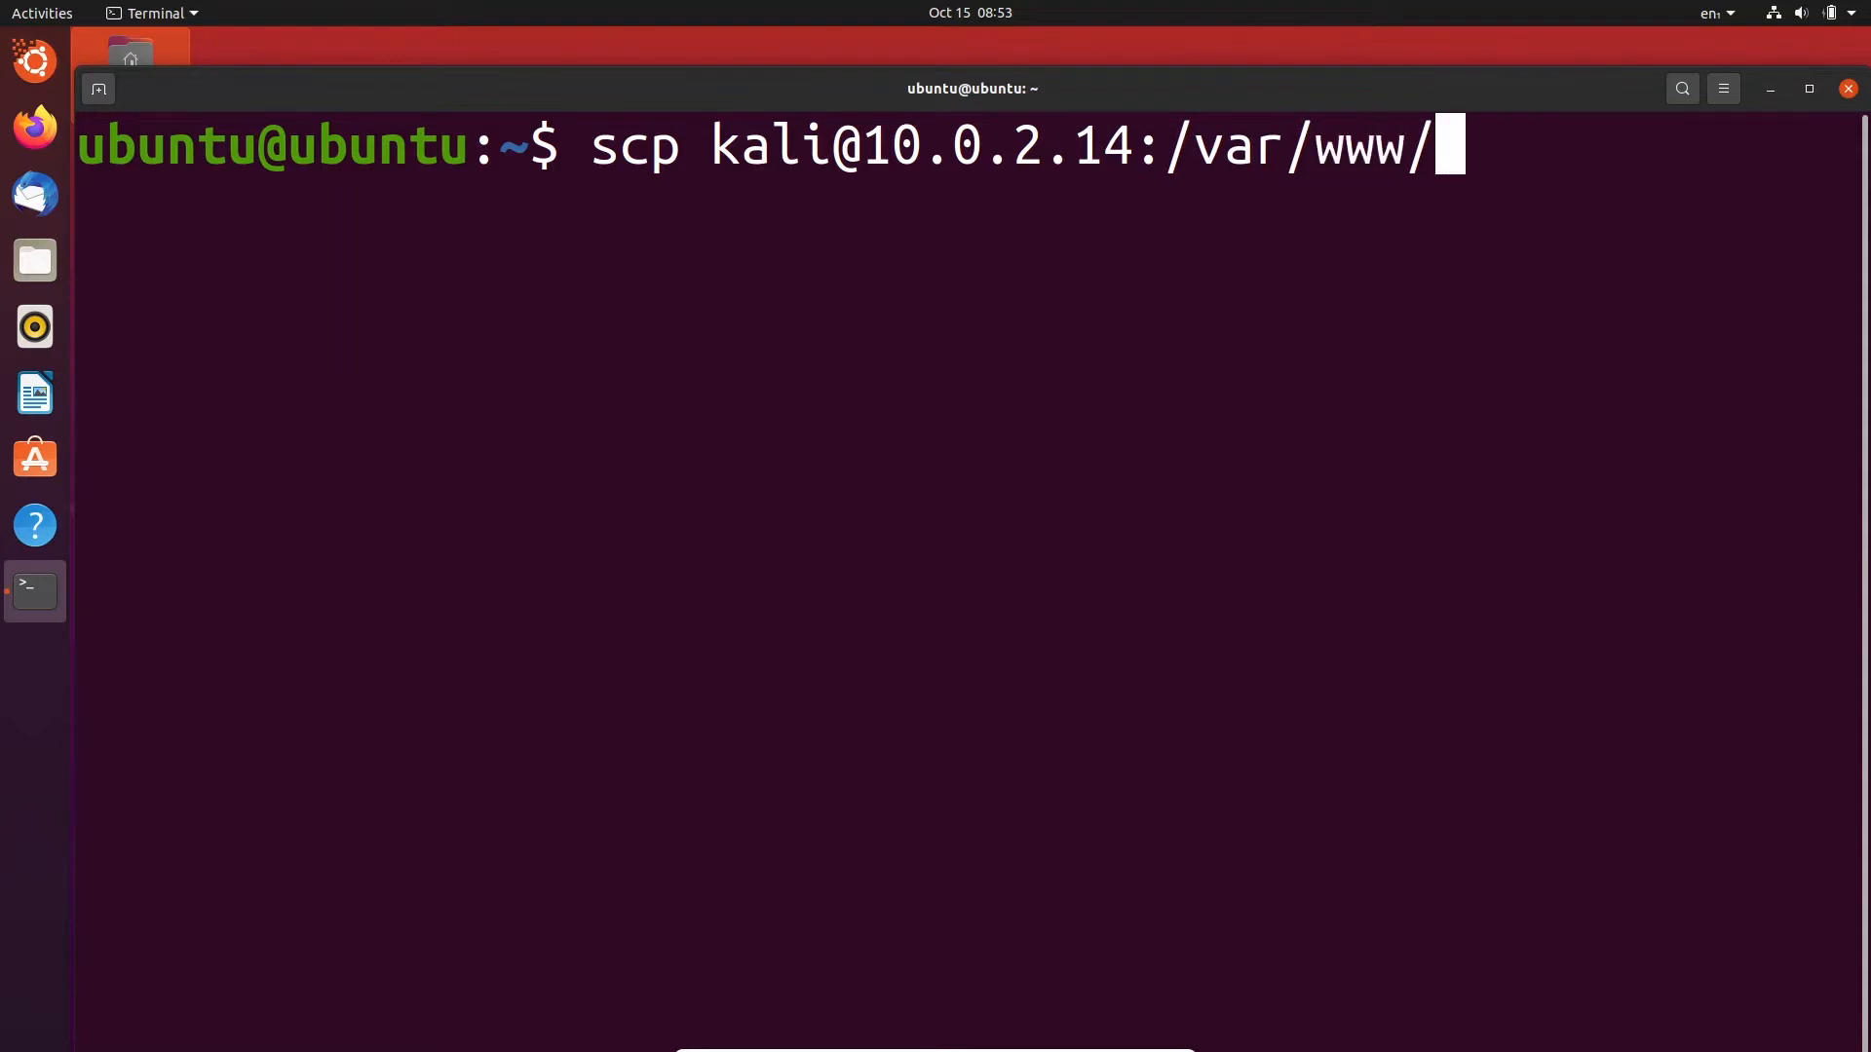
type("html")
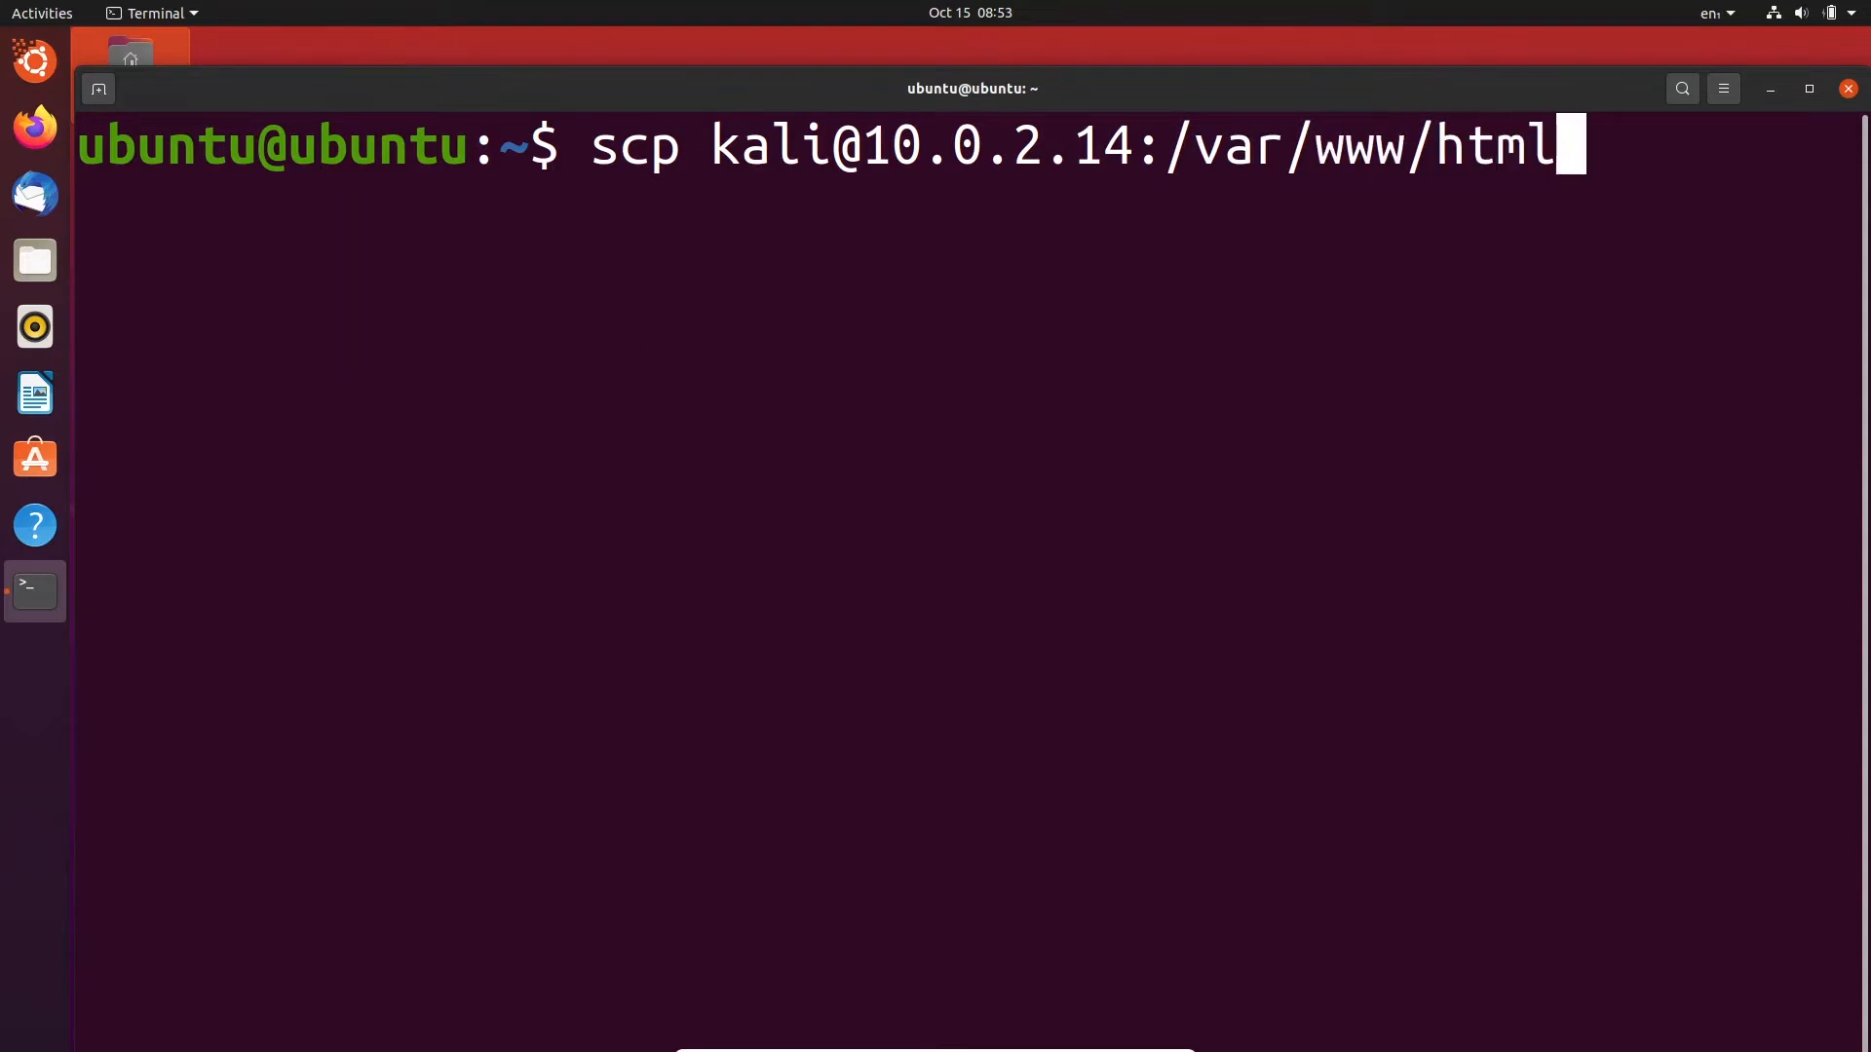
type("/")
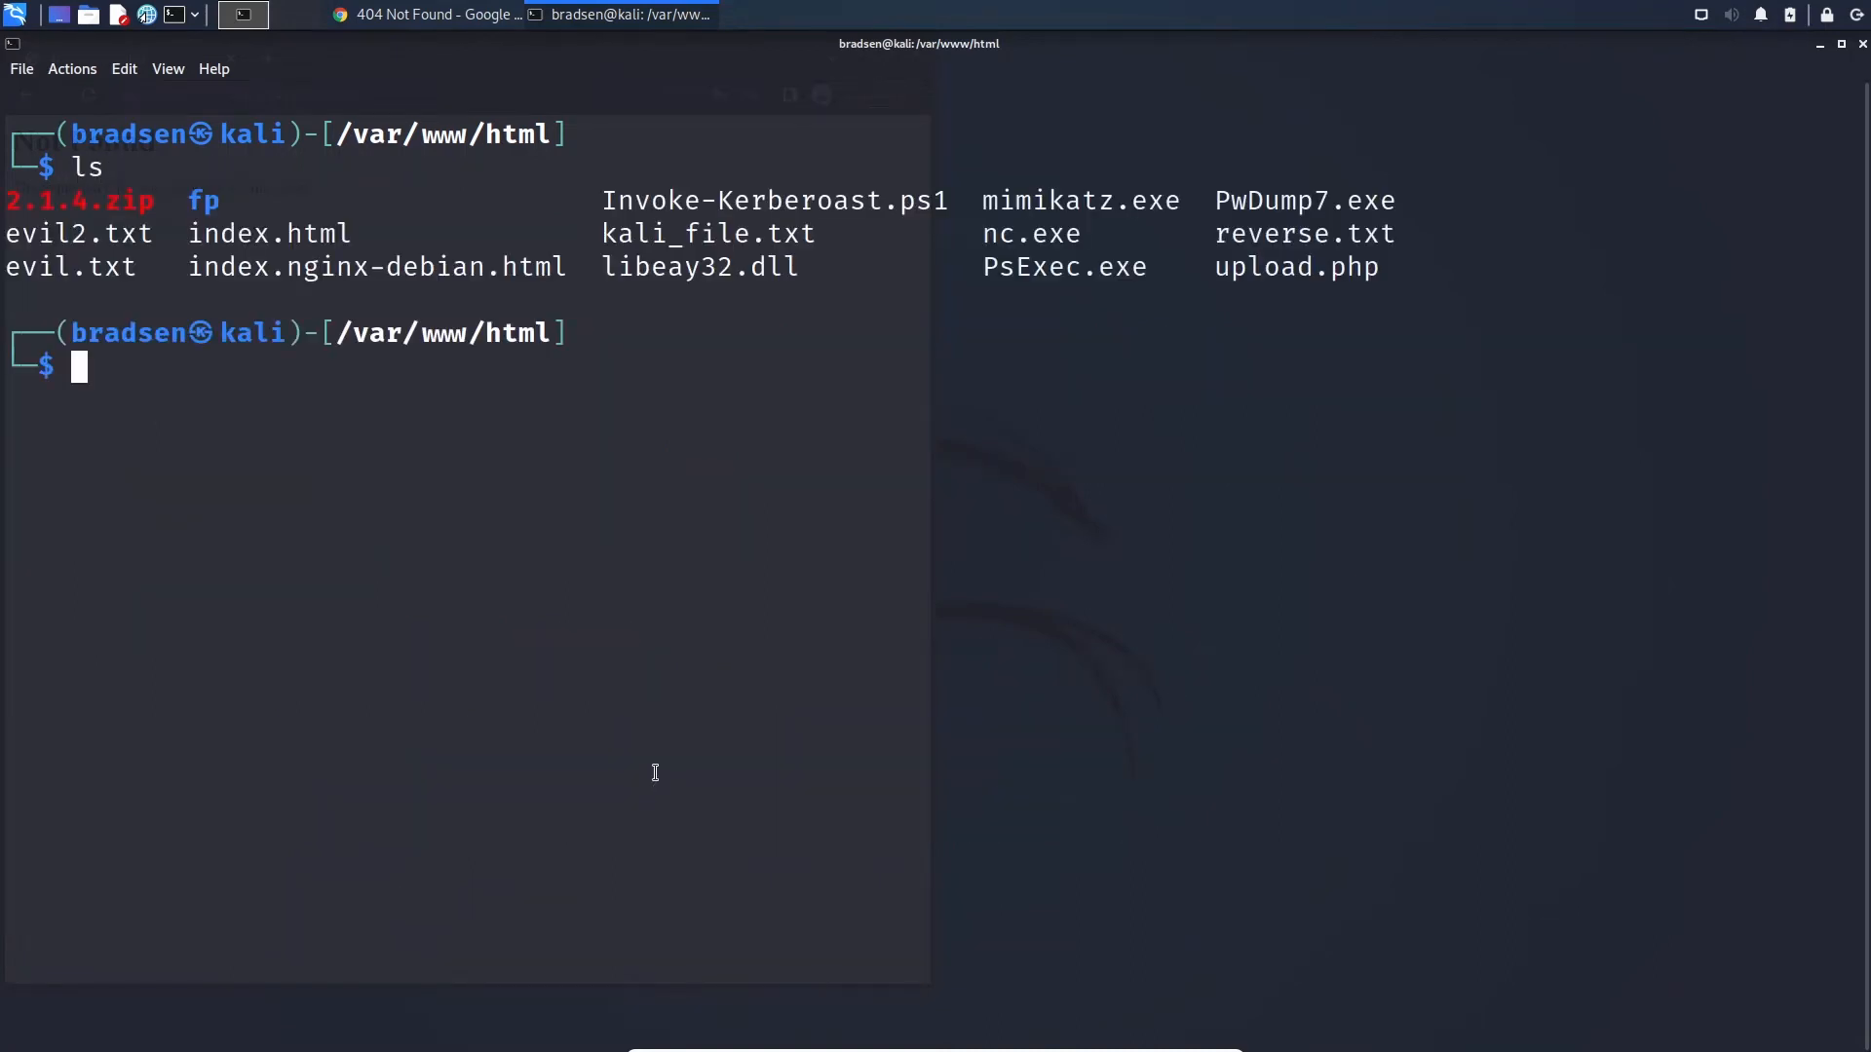
mouse_move(1277, 362)
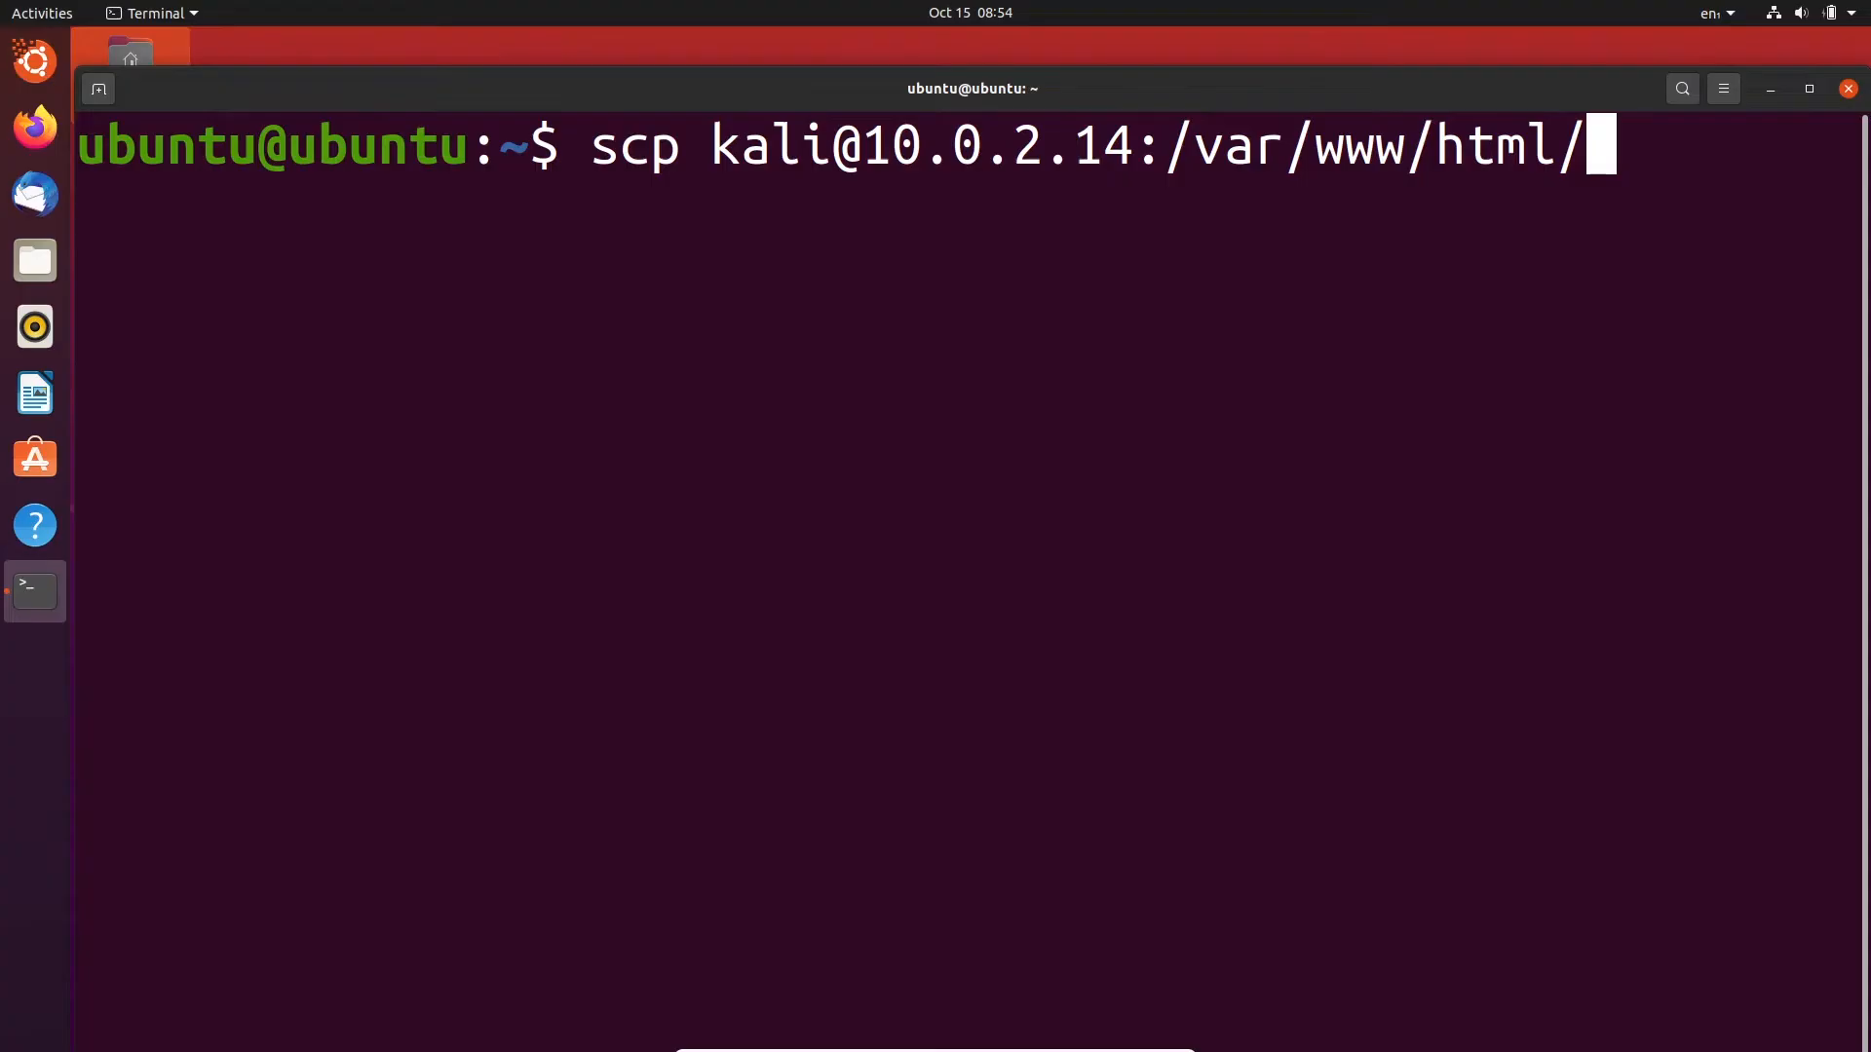
Step: Copy kali_file.txt to /home/ubuntu/Desktop/, accepting the host key and giving the password
type("kali_file")
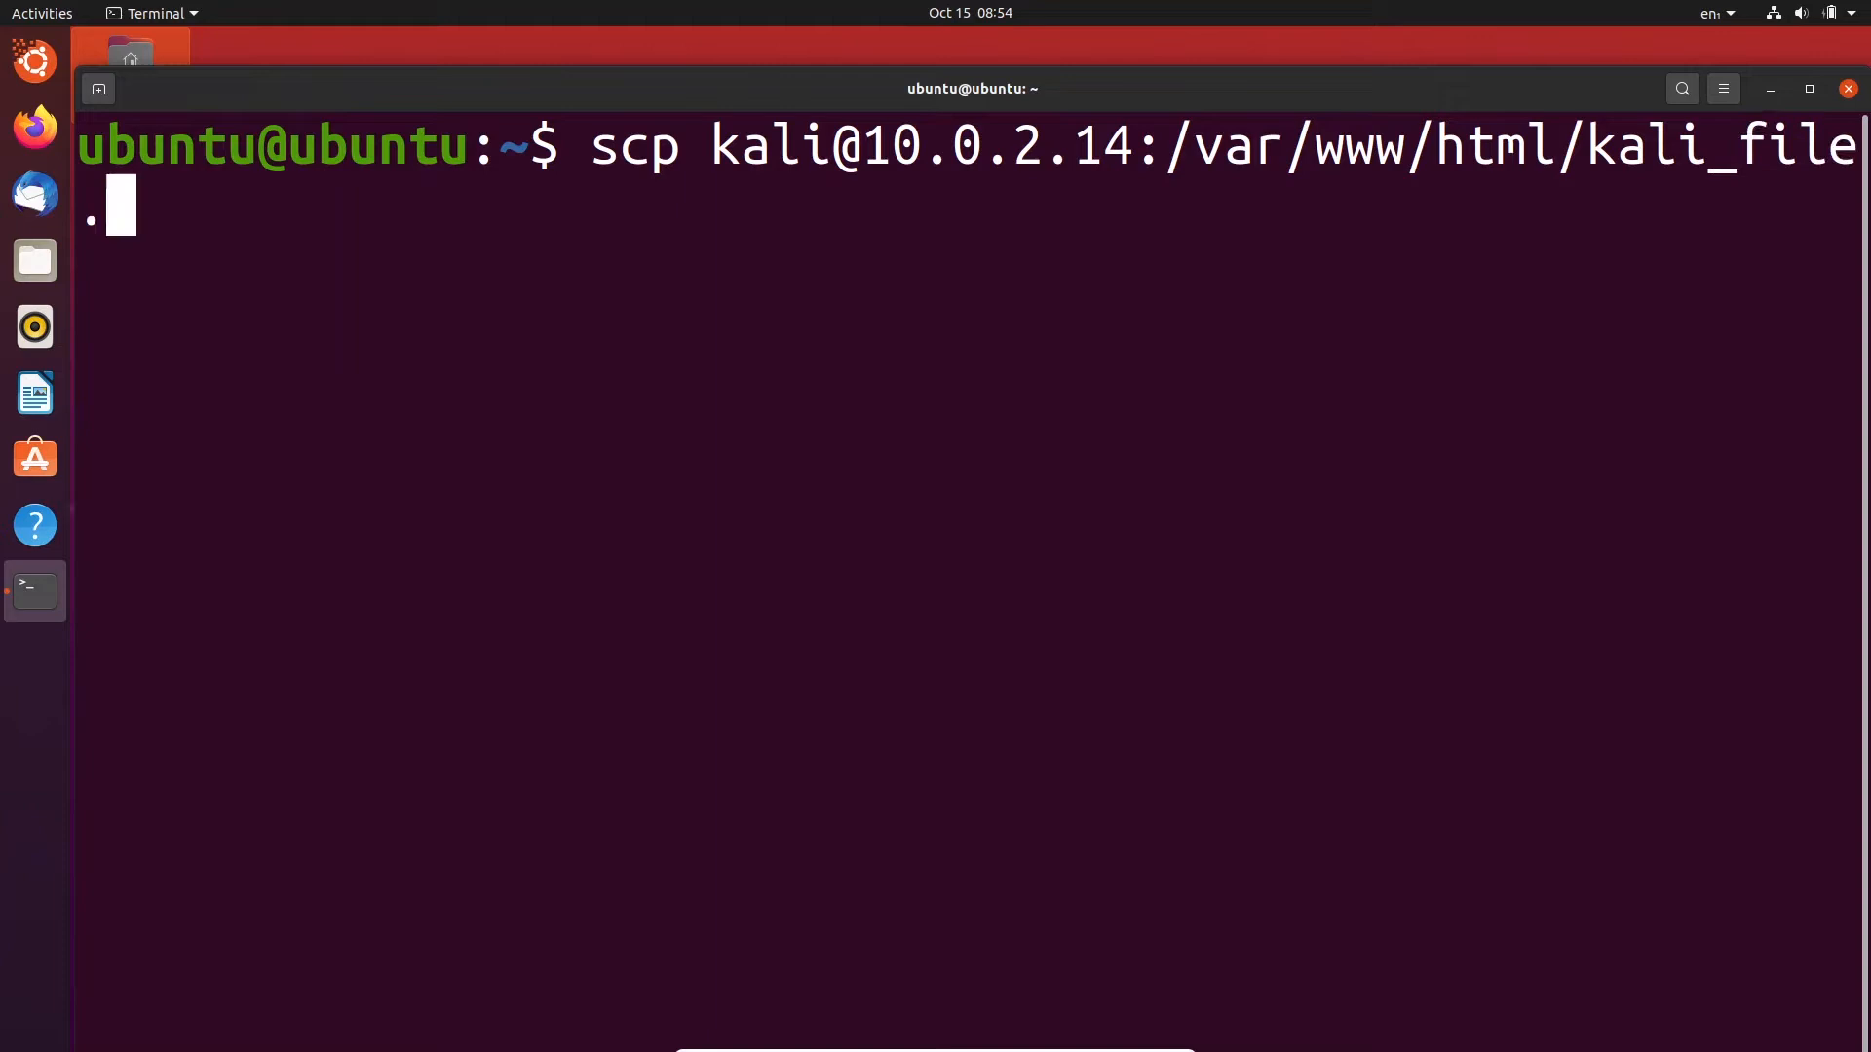
type(".txt")
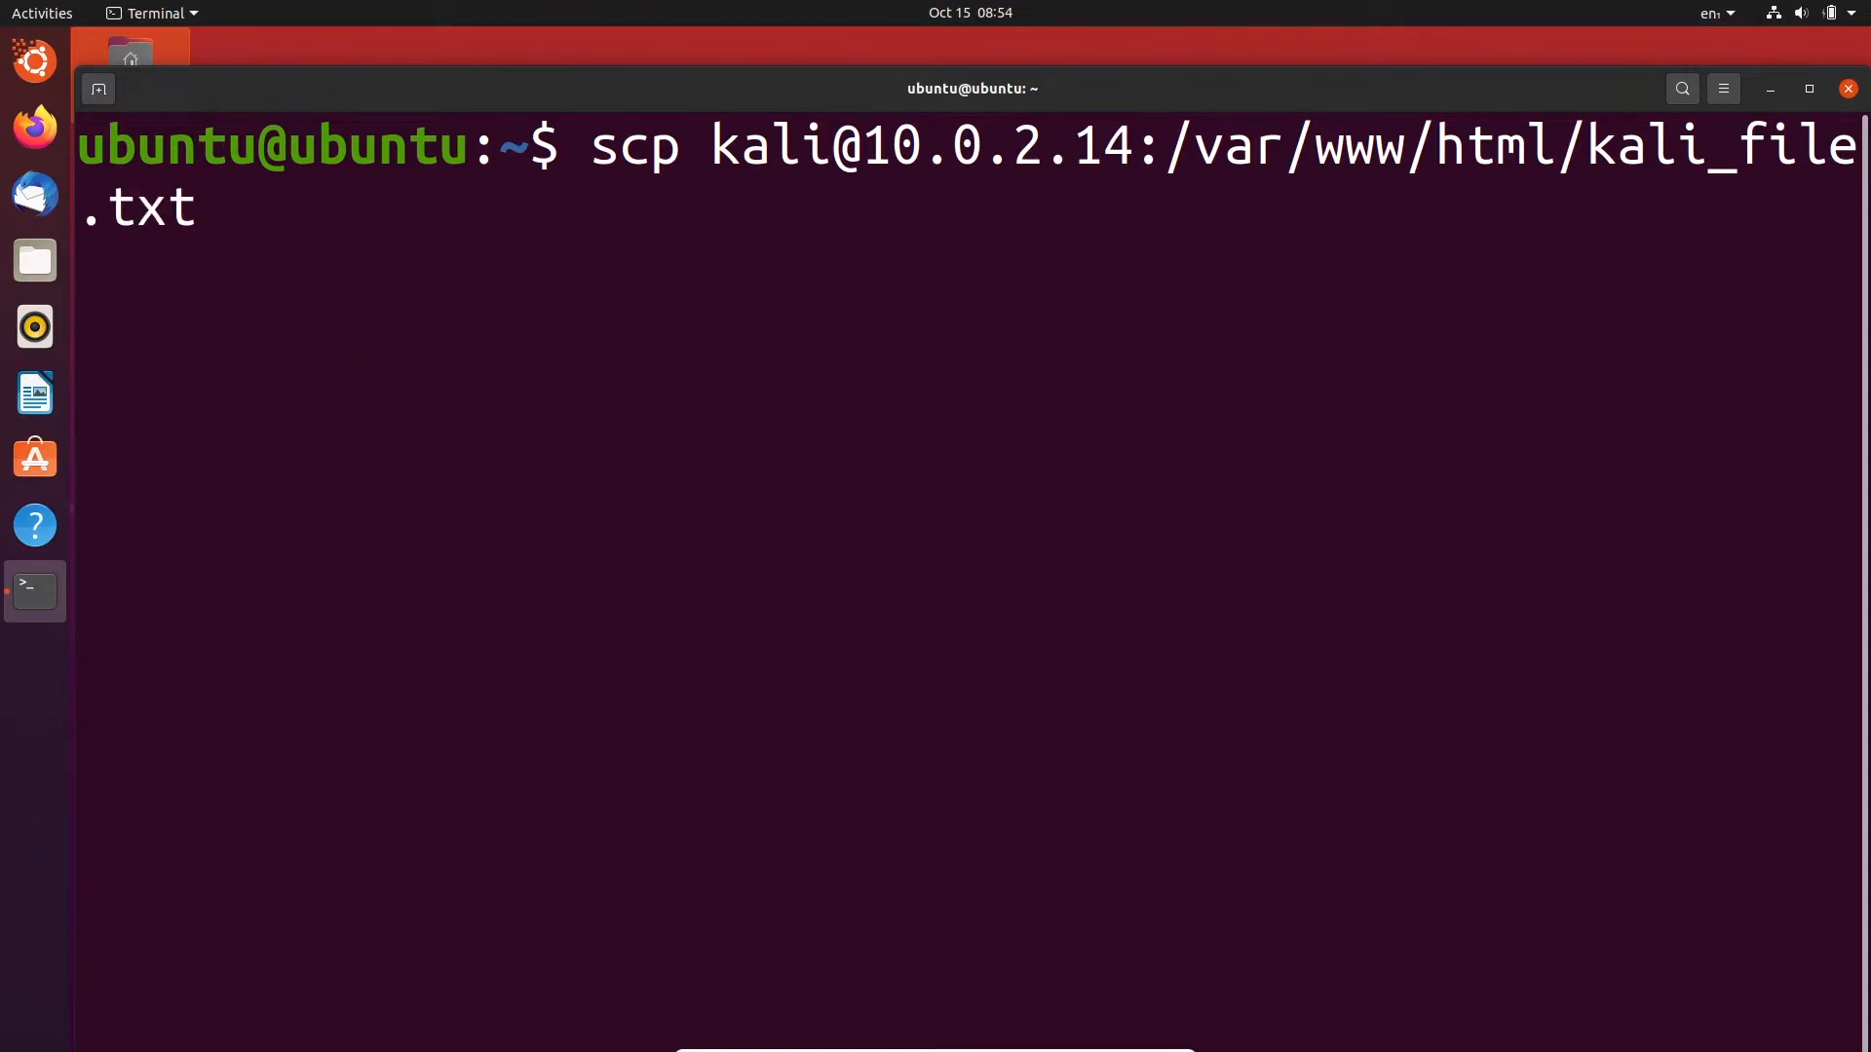
type("\" \"")
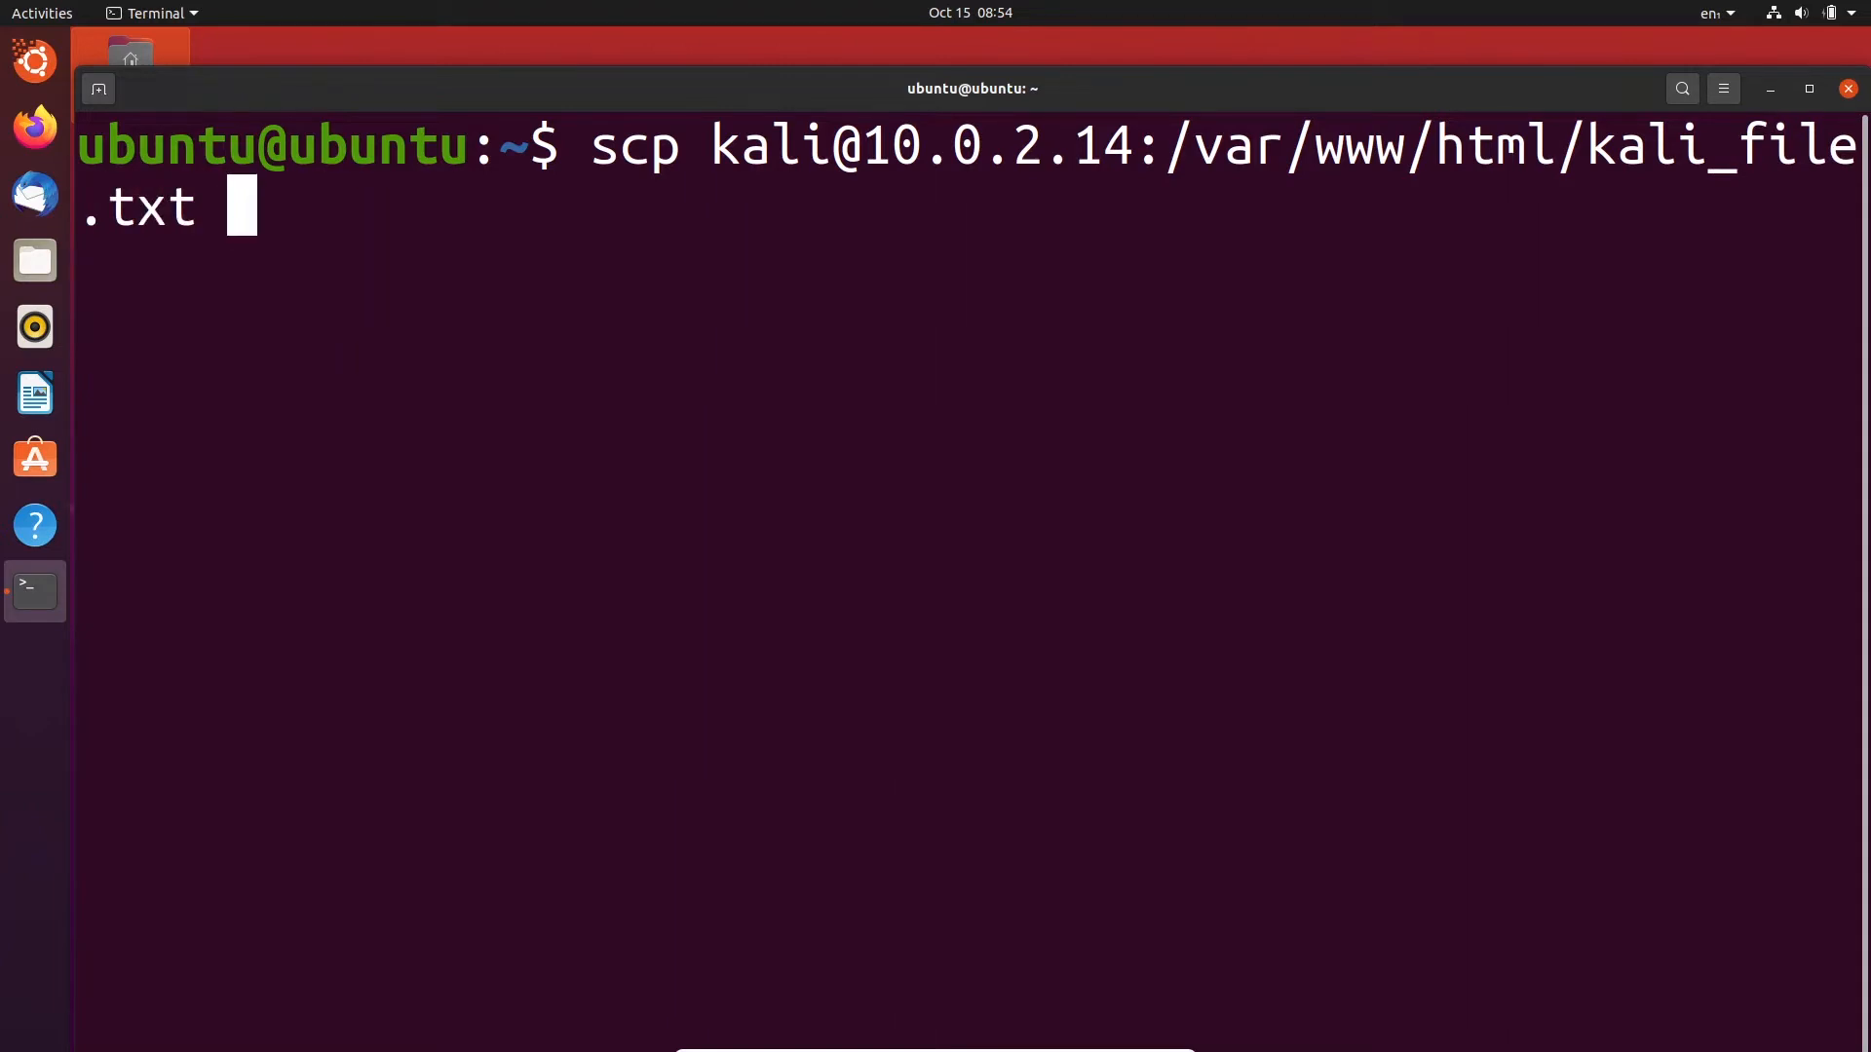
type("/home/")
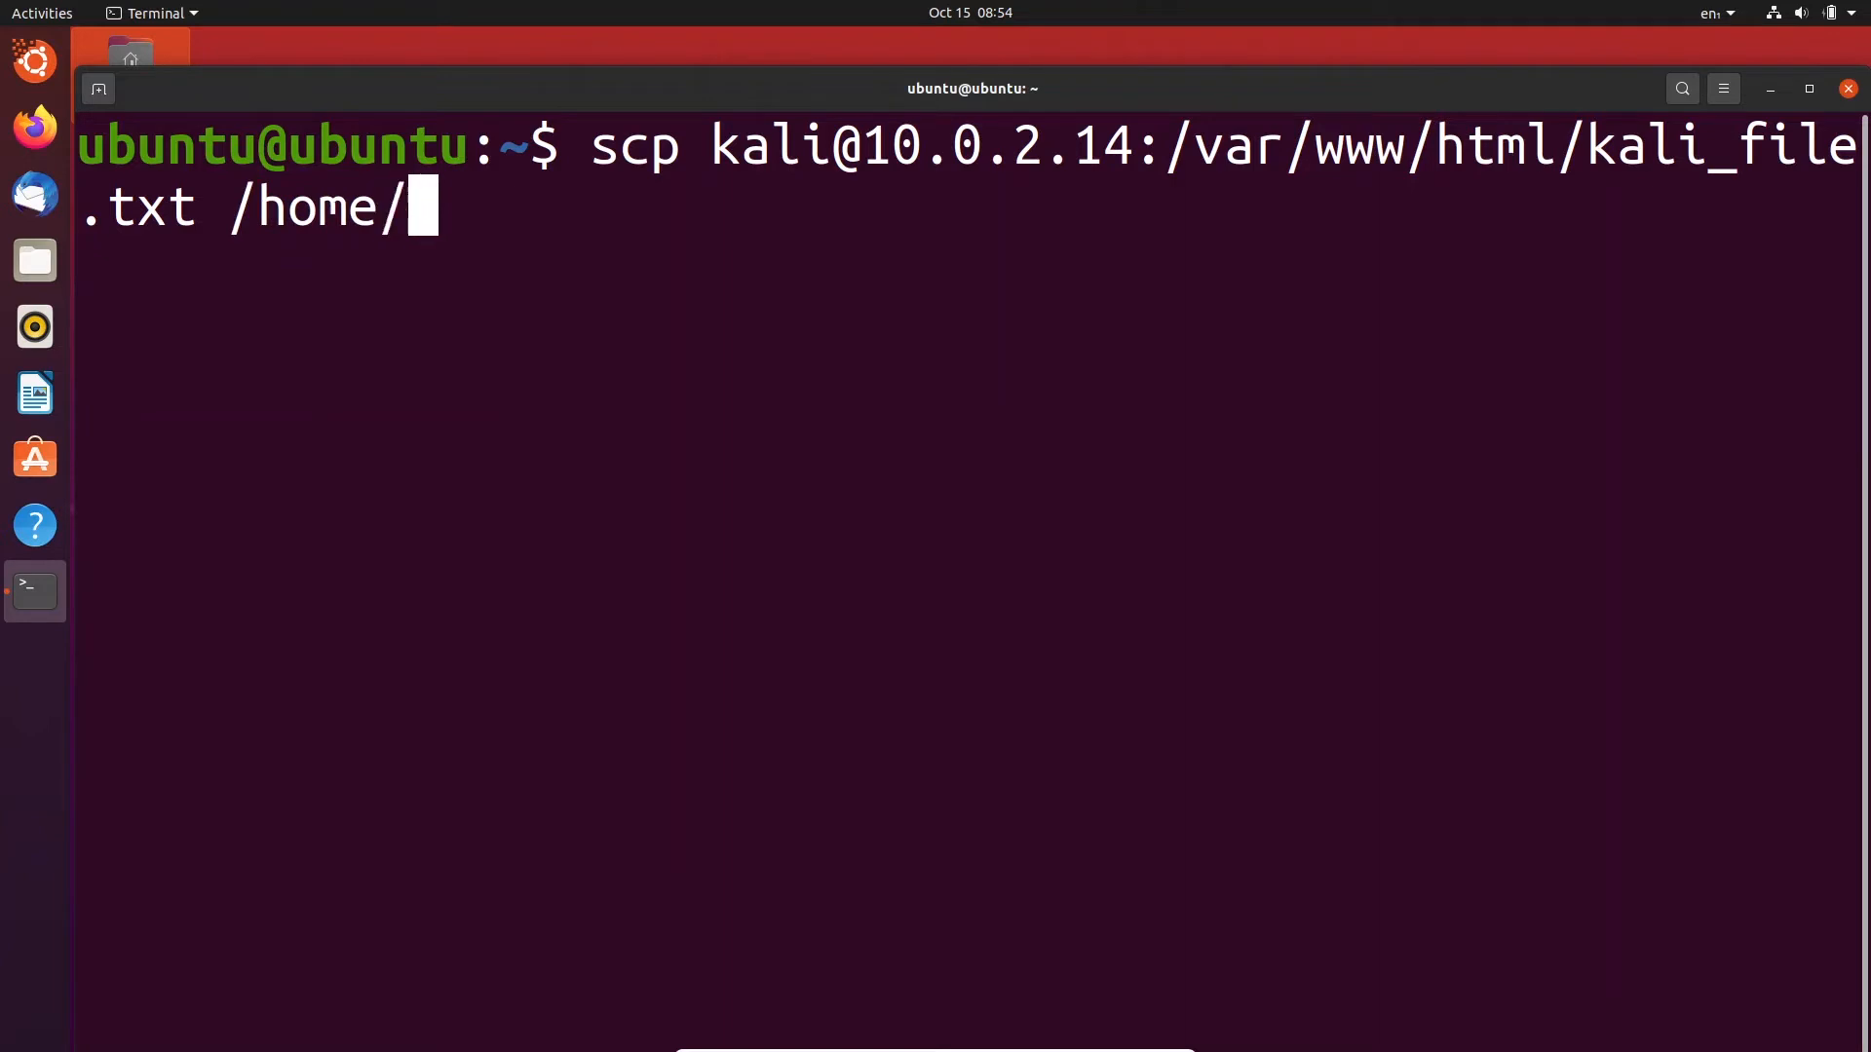
type("ubunt")
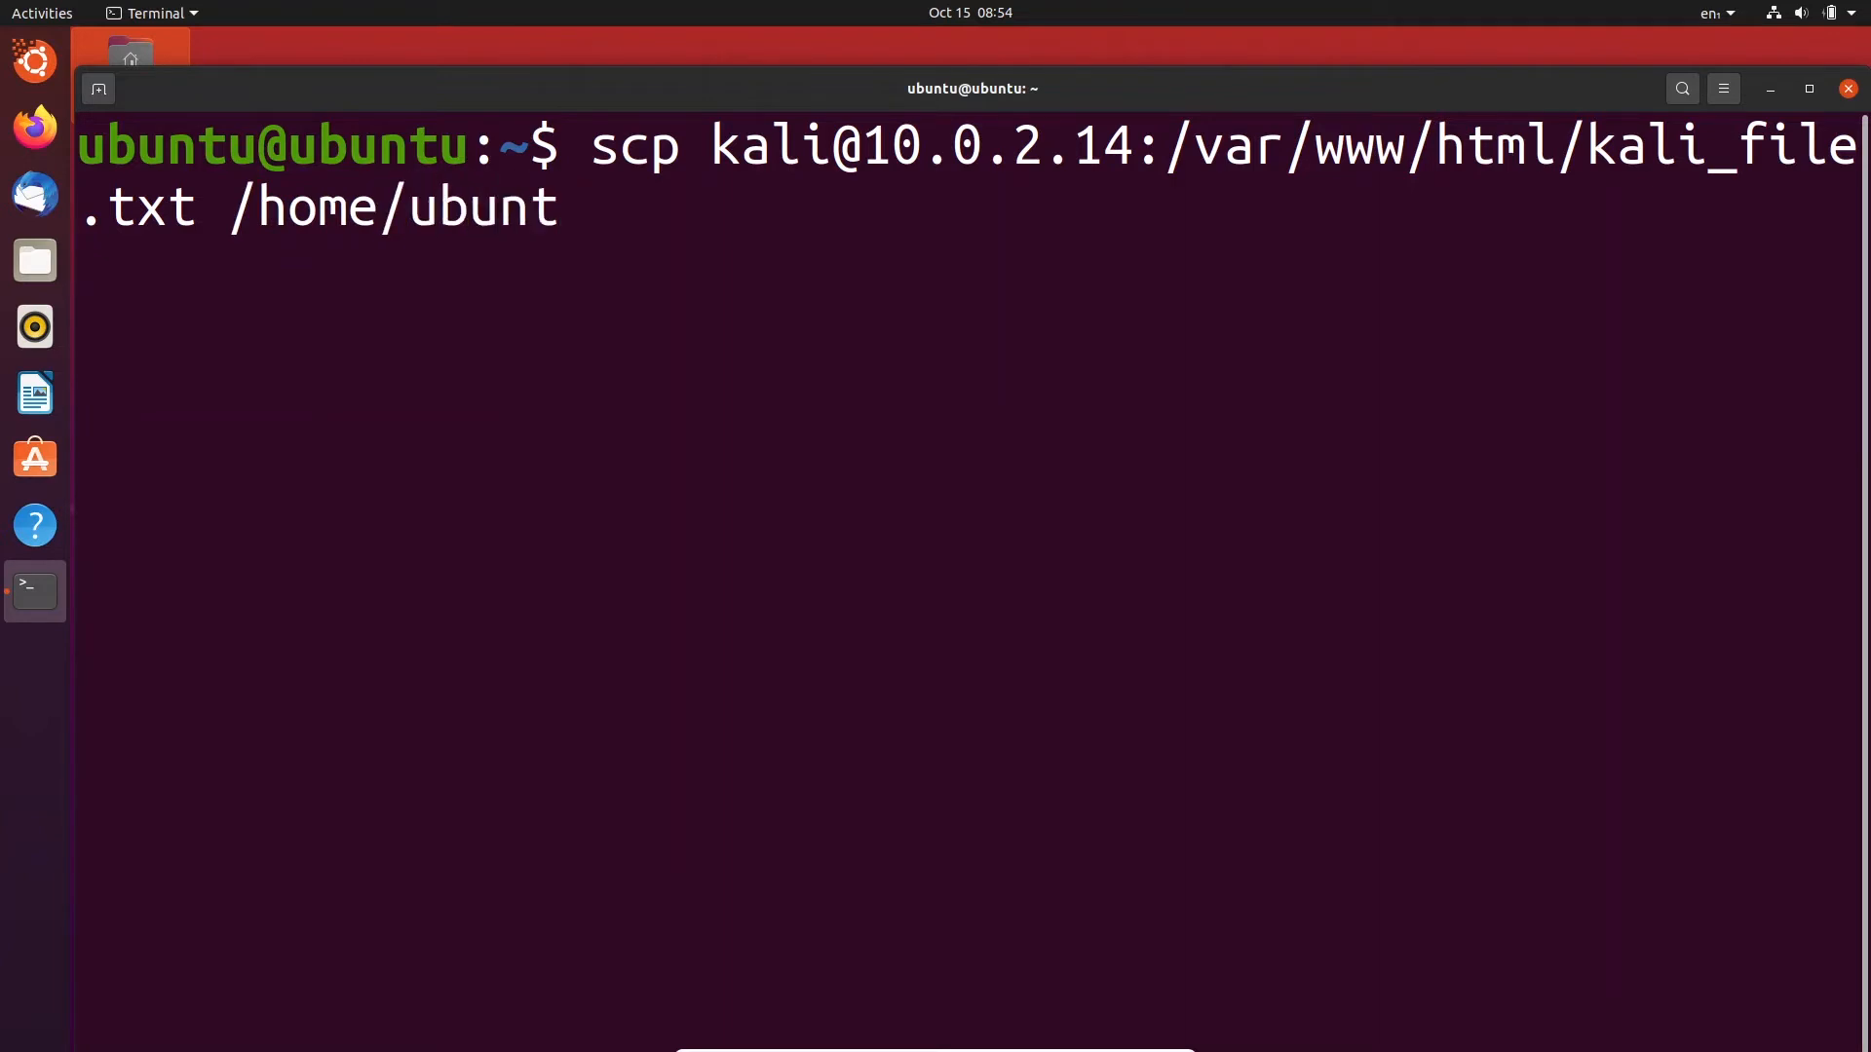
type("u/Desktop")
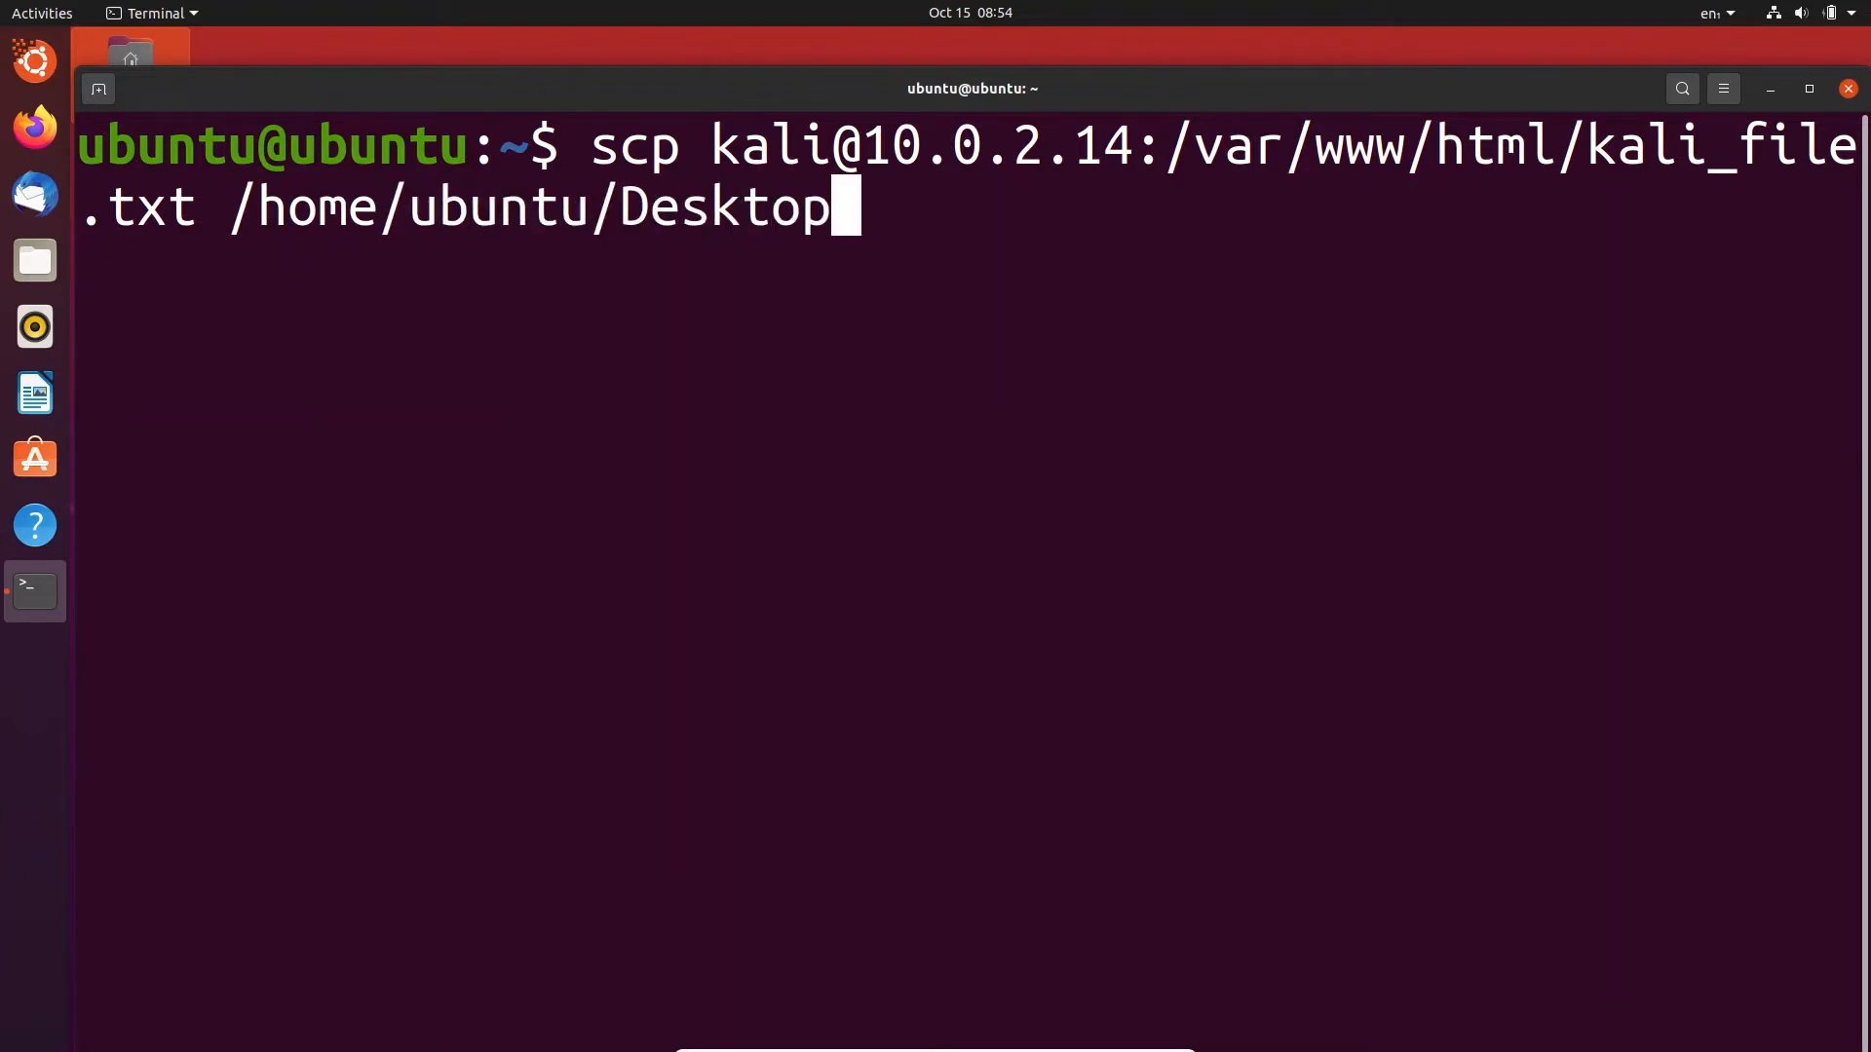
type("/")
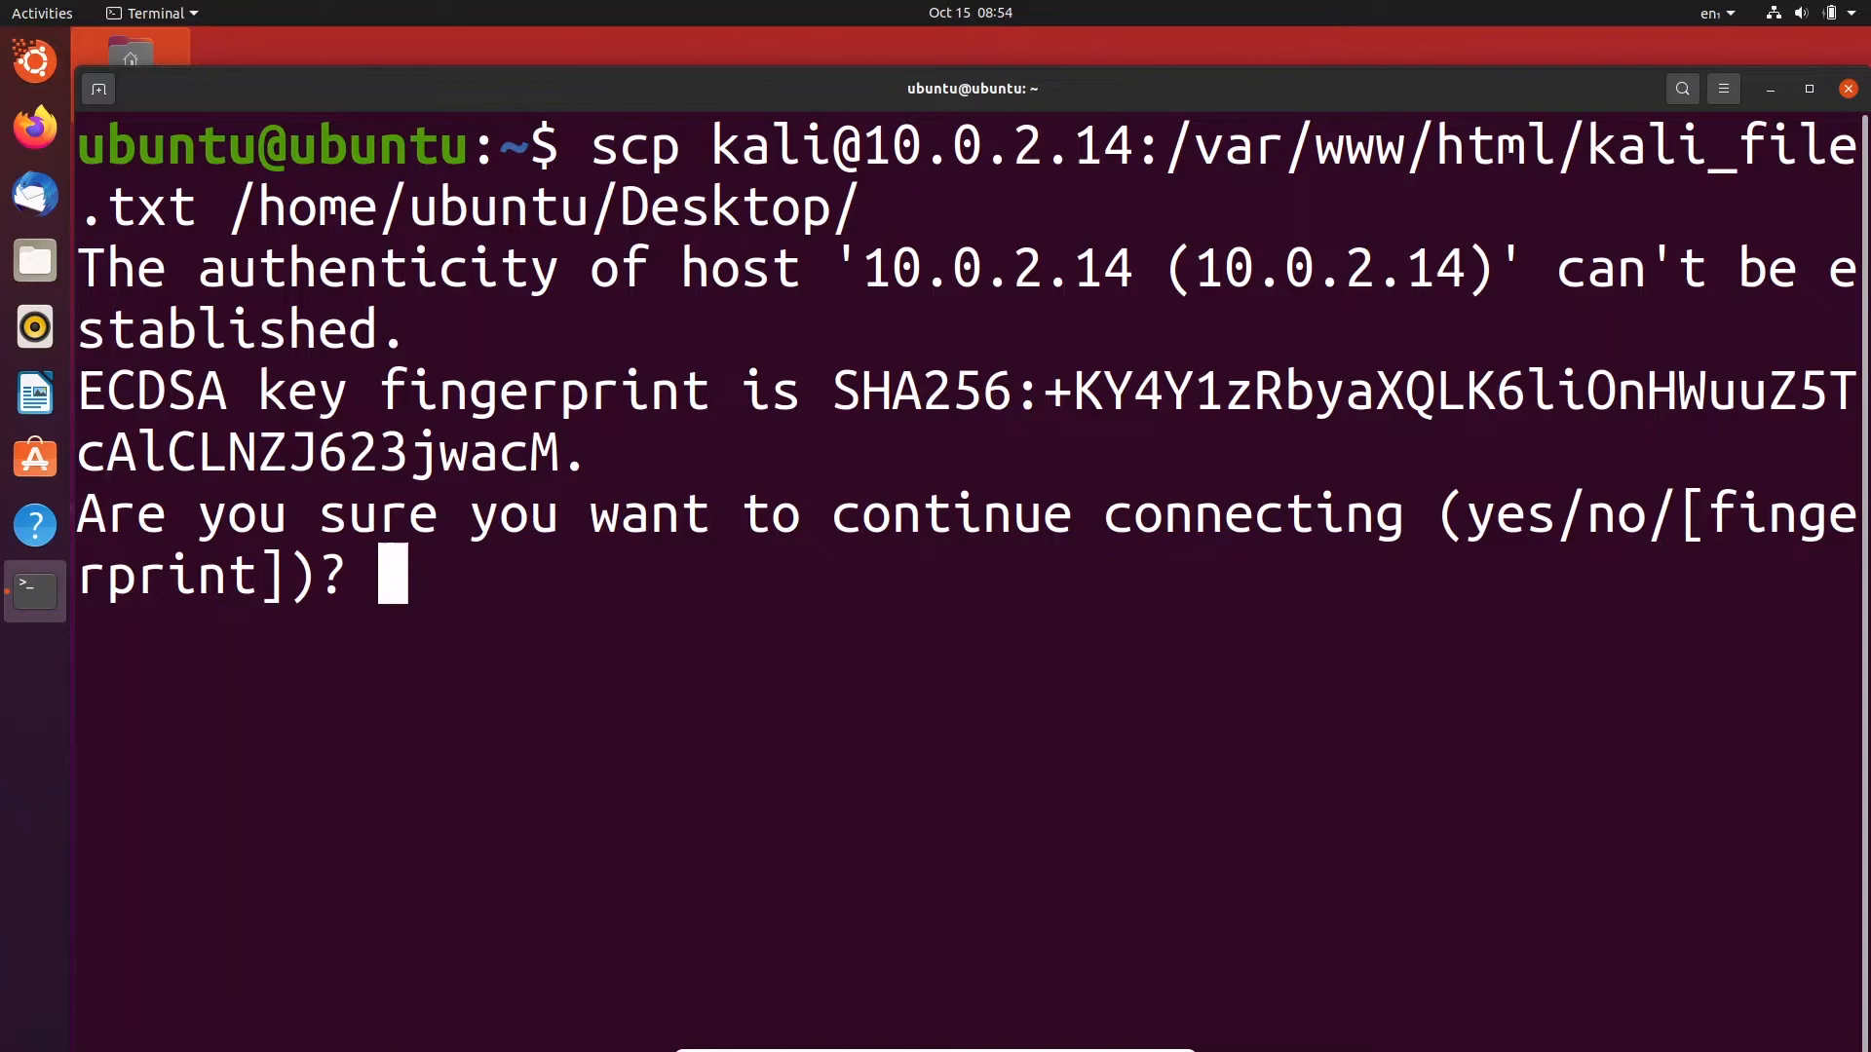
type("yes")
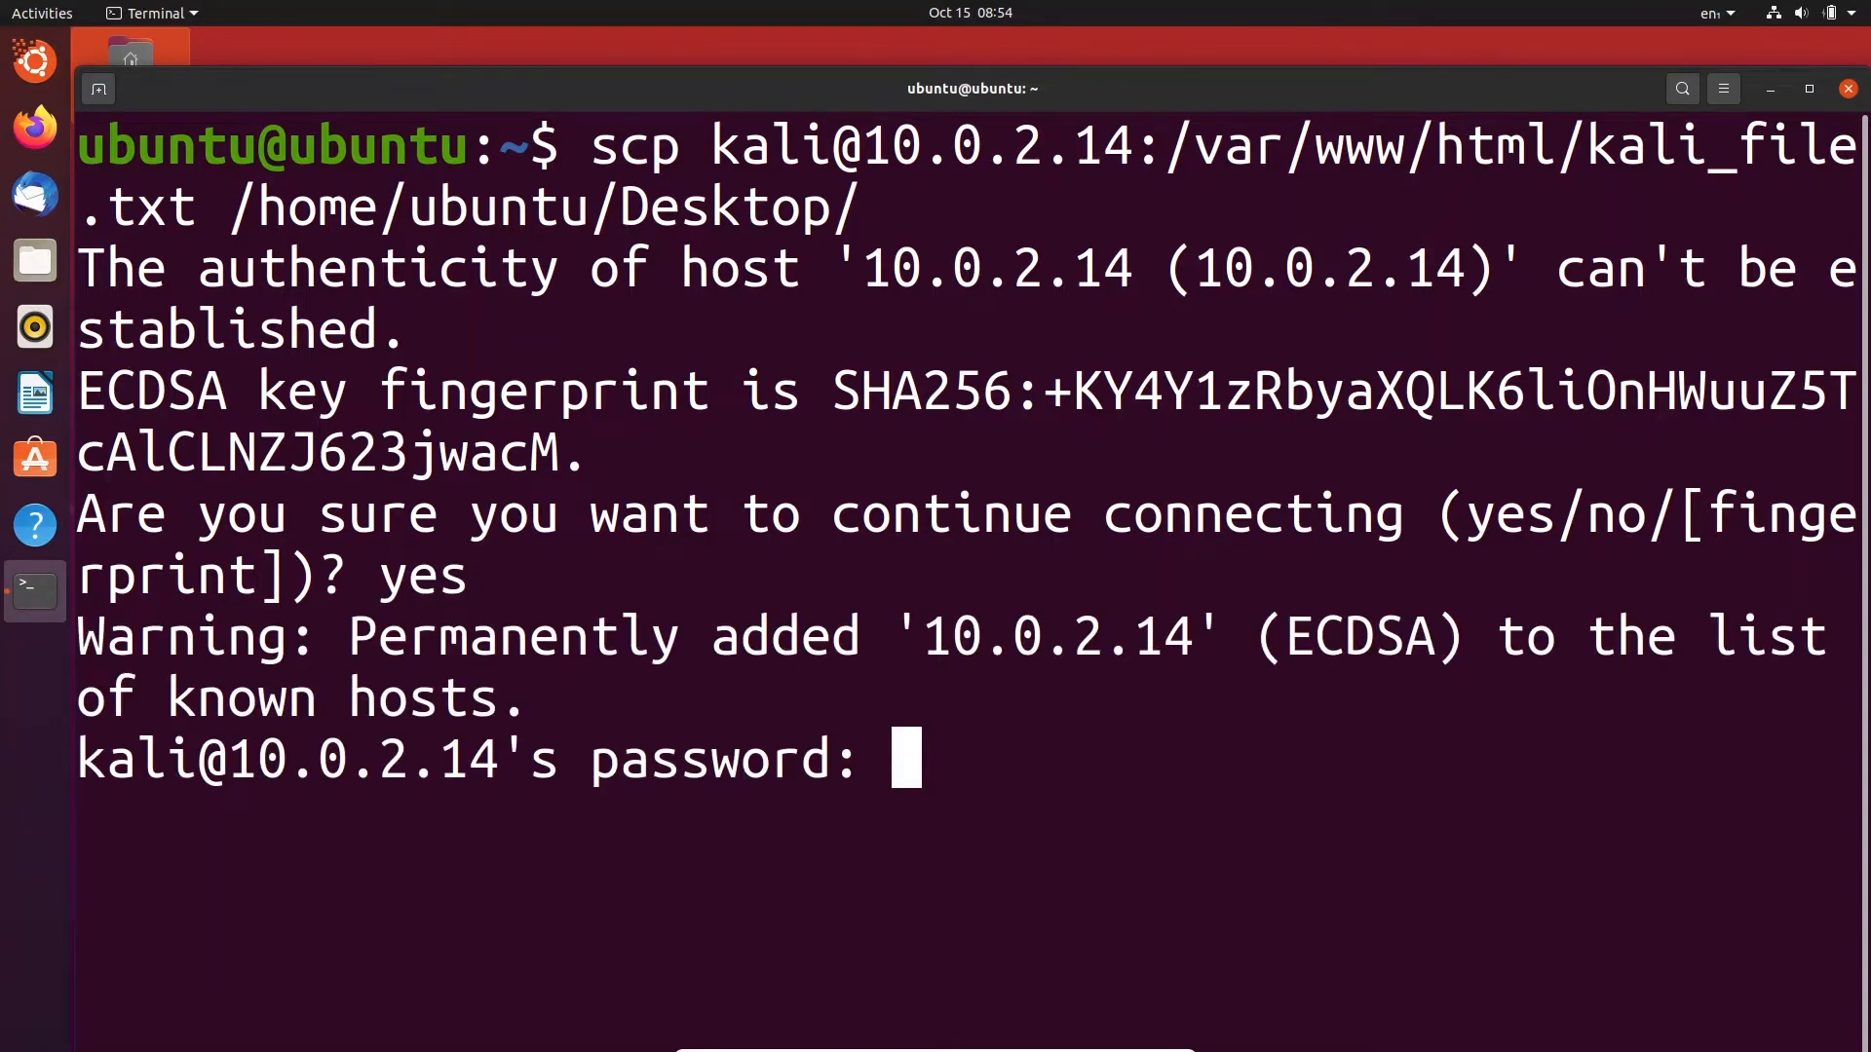
key("Return")
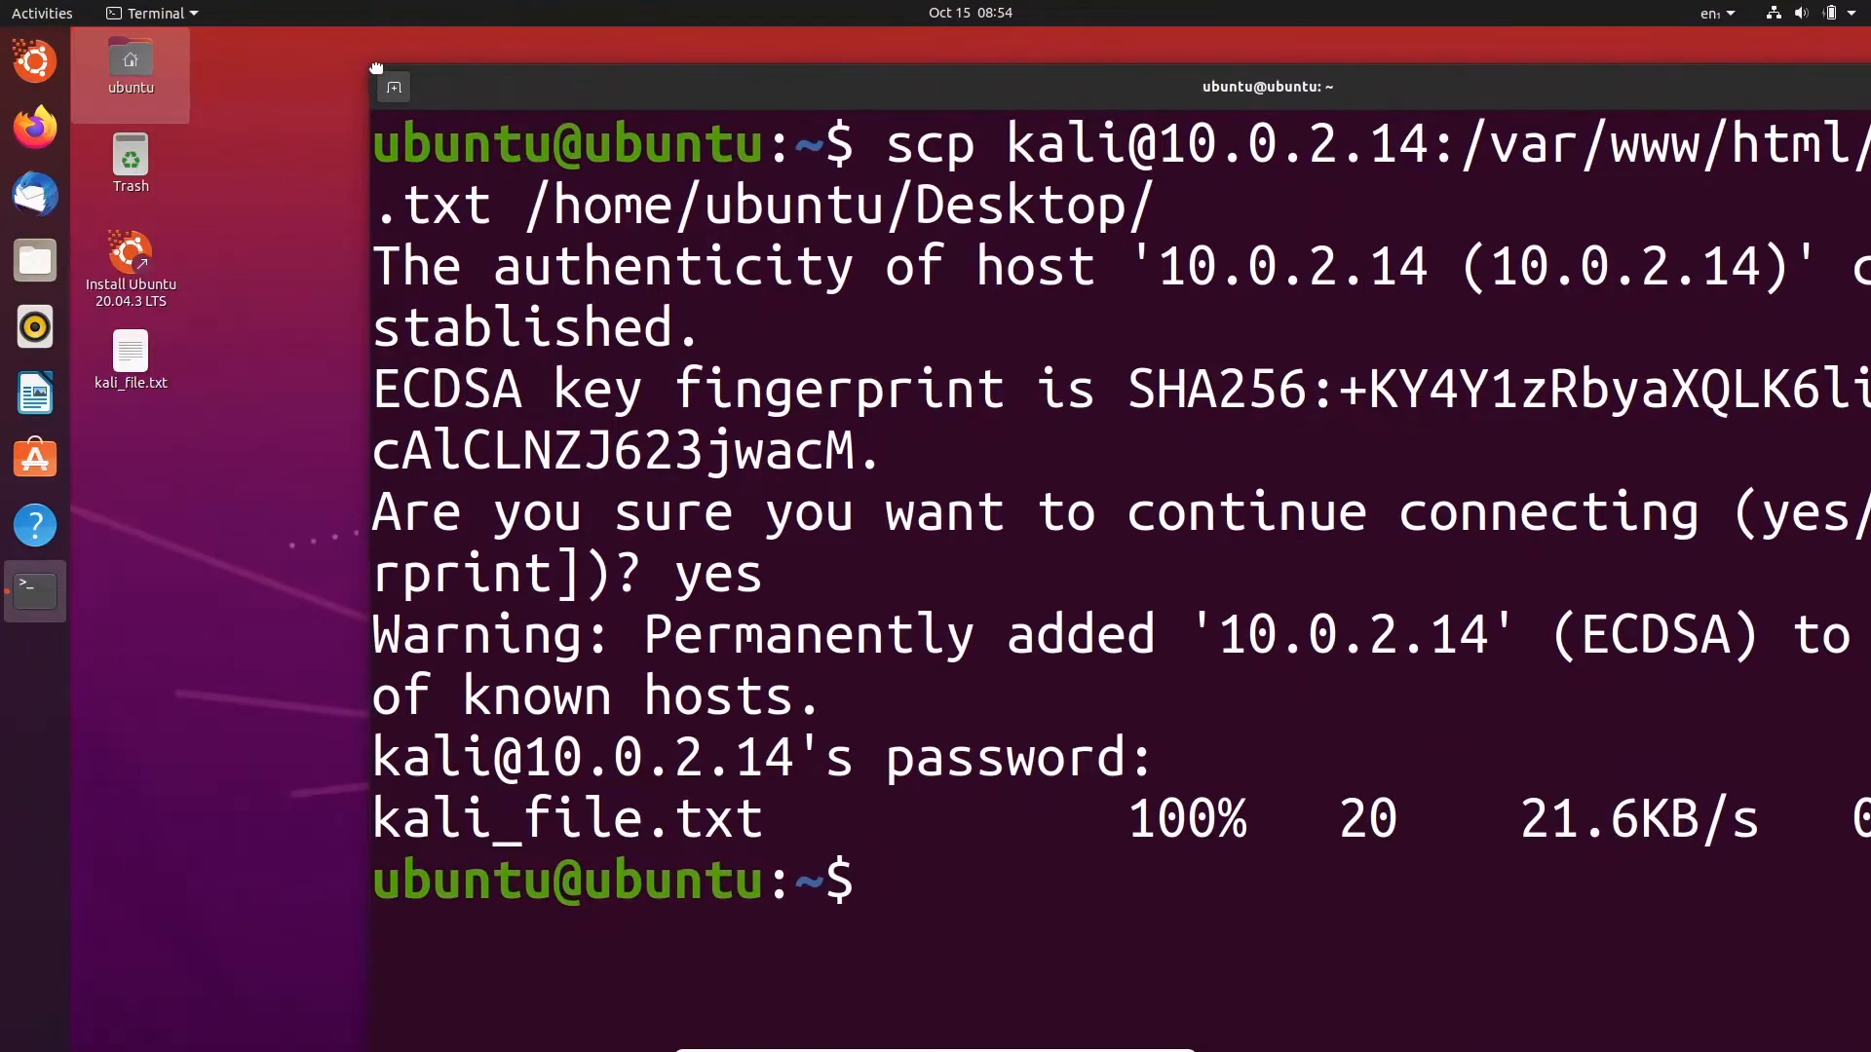
Step: Open kali_file.txt from the desktop, confirm it reads 'This is a kali file', then close it
left_click(131, 364)
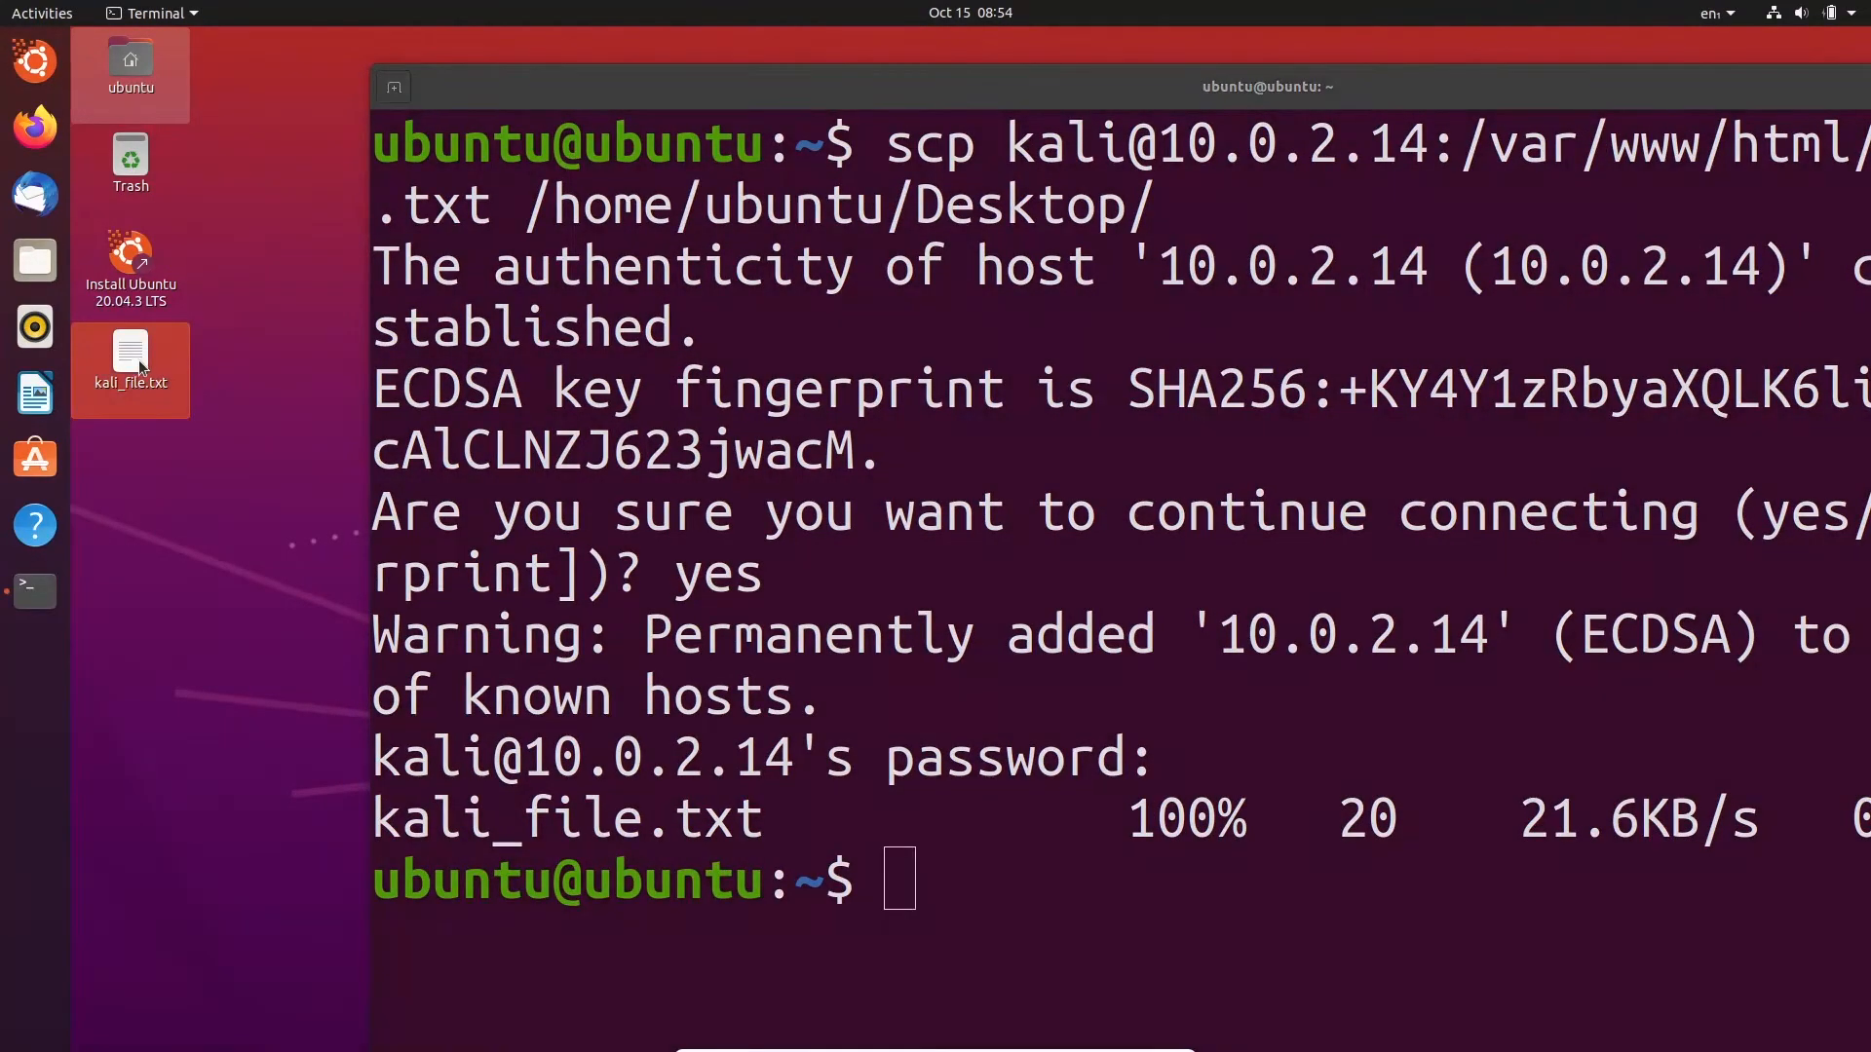
double_click(131, 354)
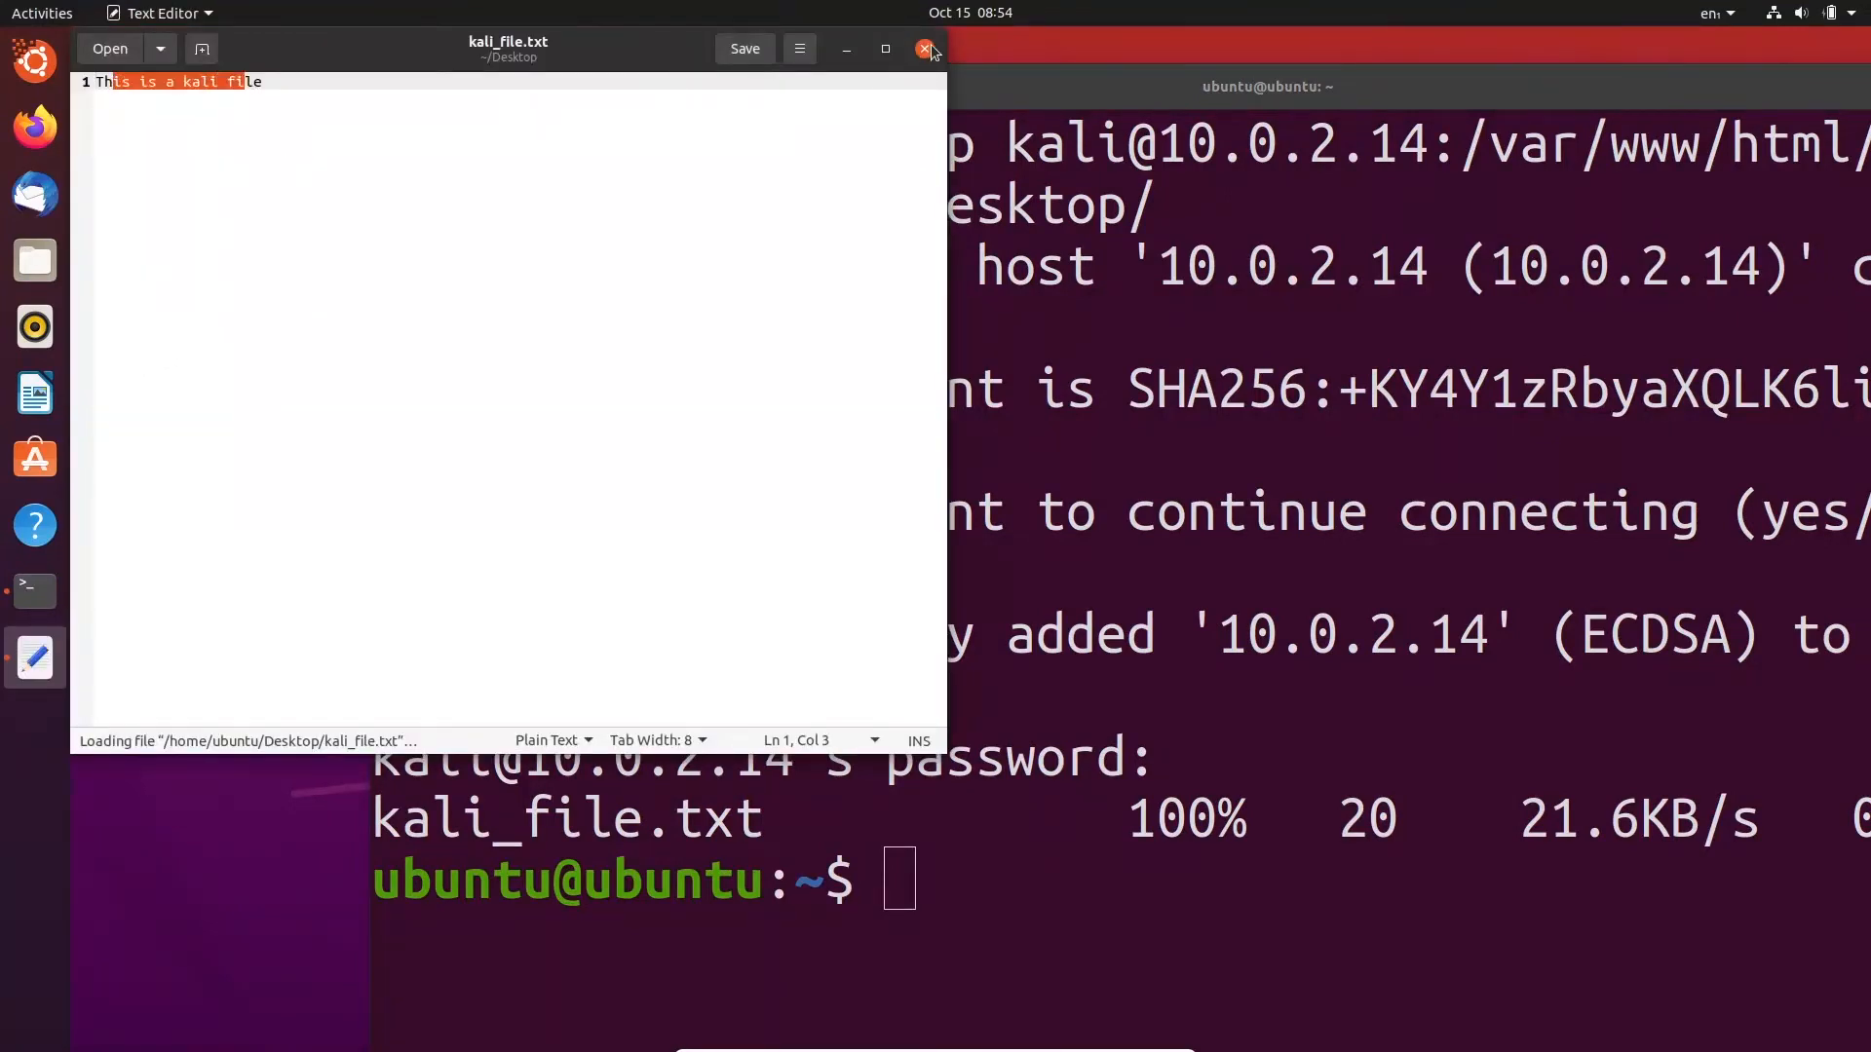
left_click(926, 48)
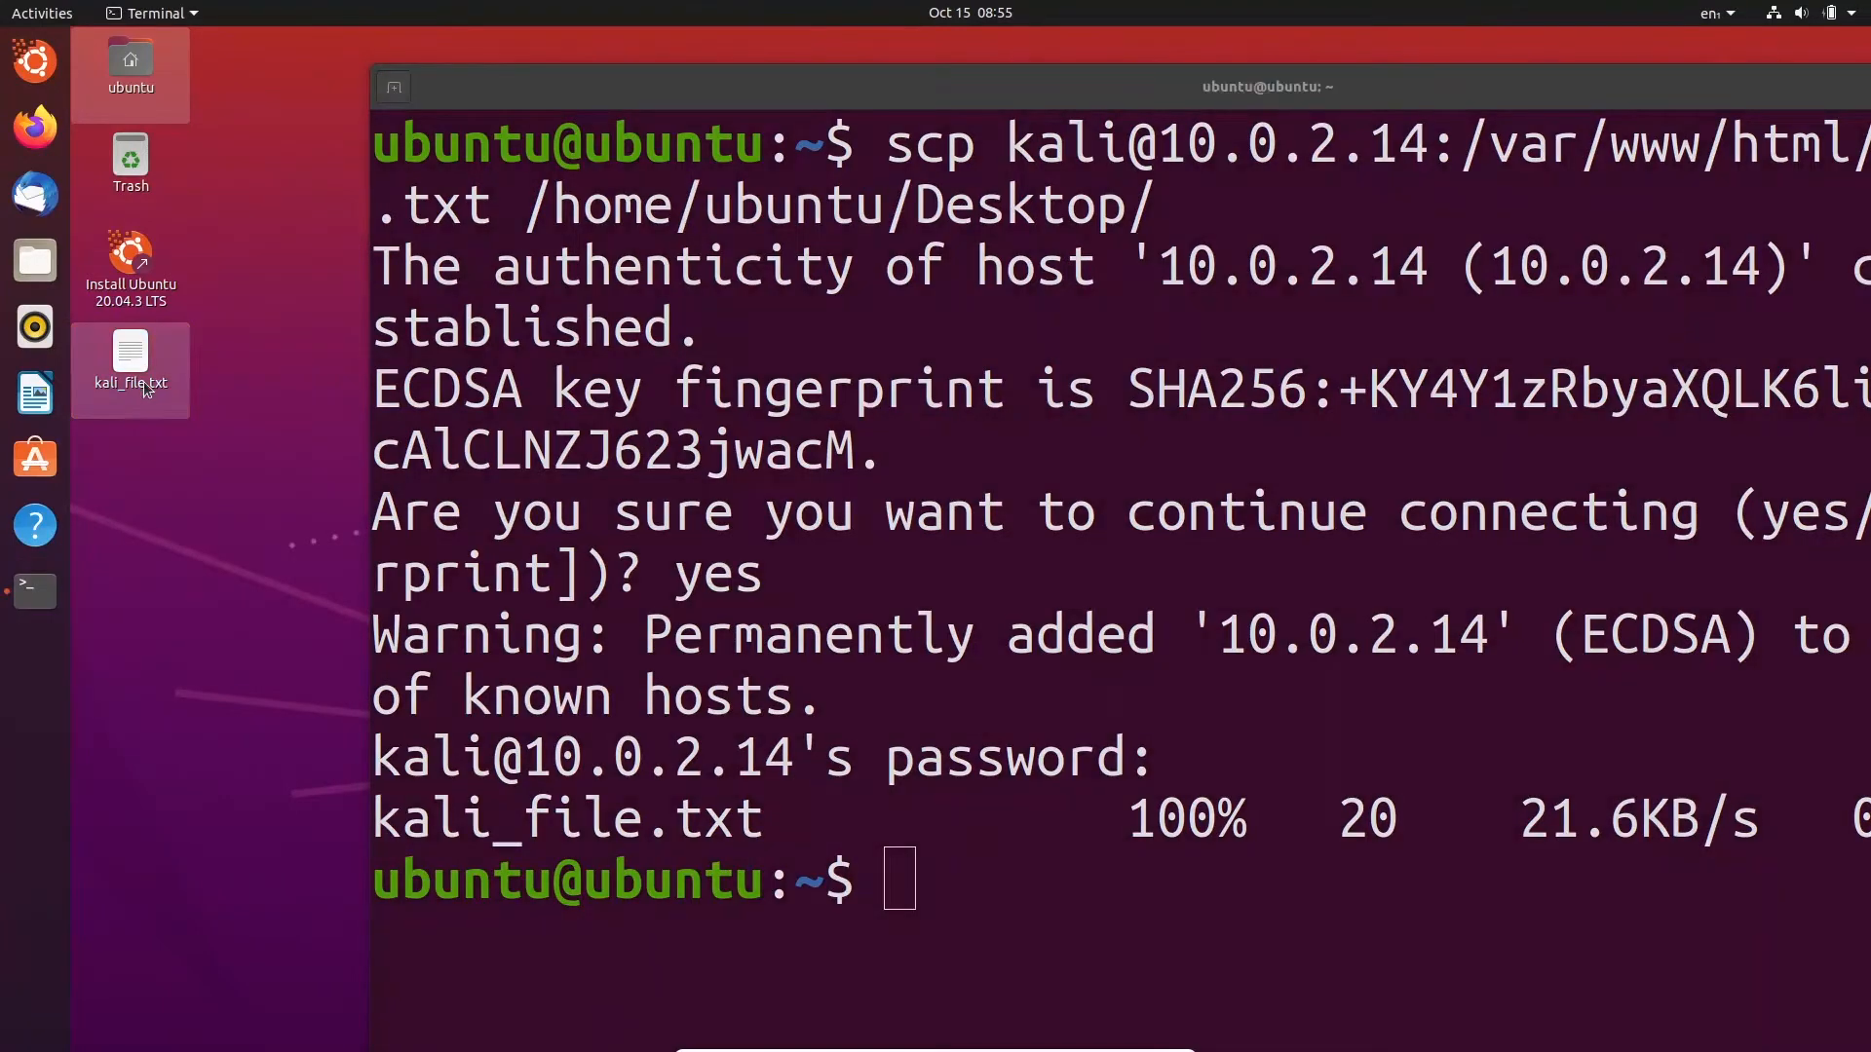
Step: Create an empty document named ubuntu_file.txt on the desktop
left_click(186, 512)
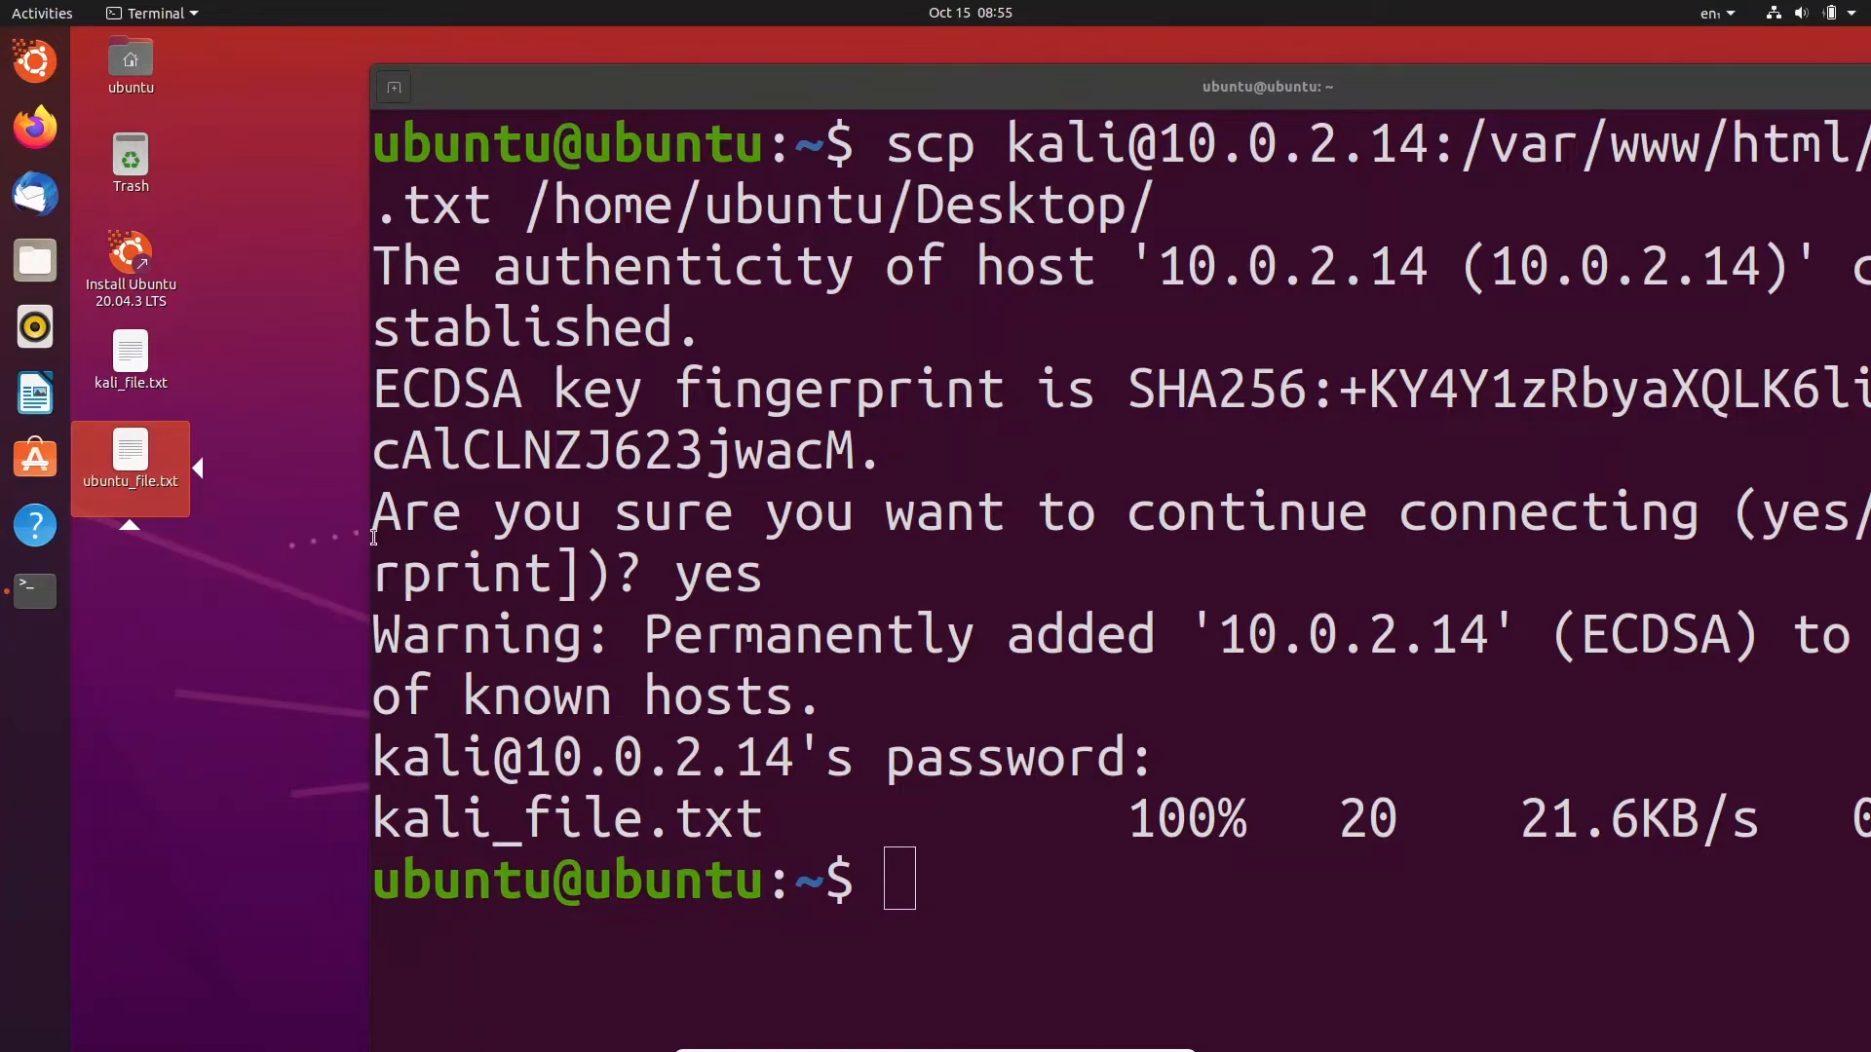
Step: Write 'This is a ubuntu file' into ubuntu_file.txt, save it and close the editor
double_click(131, 449)
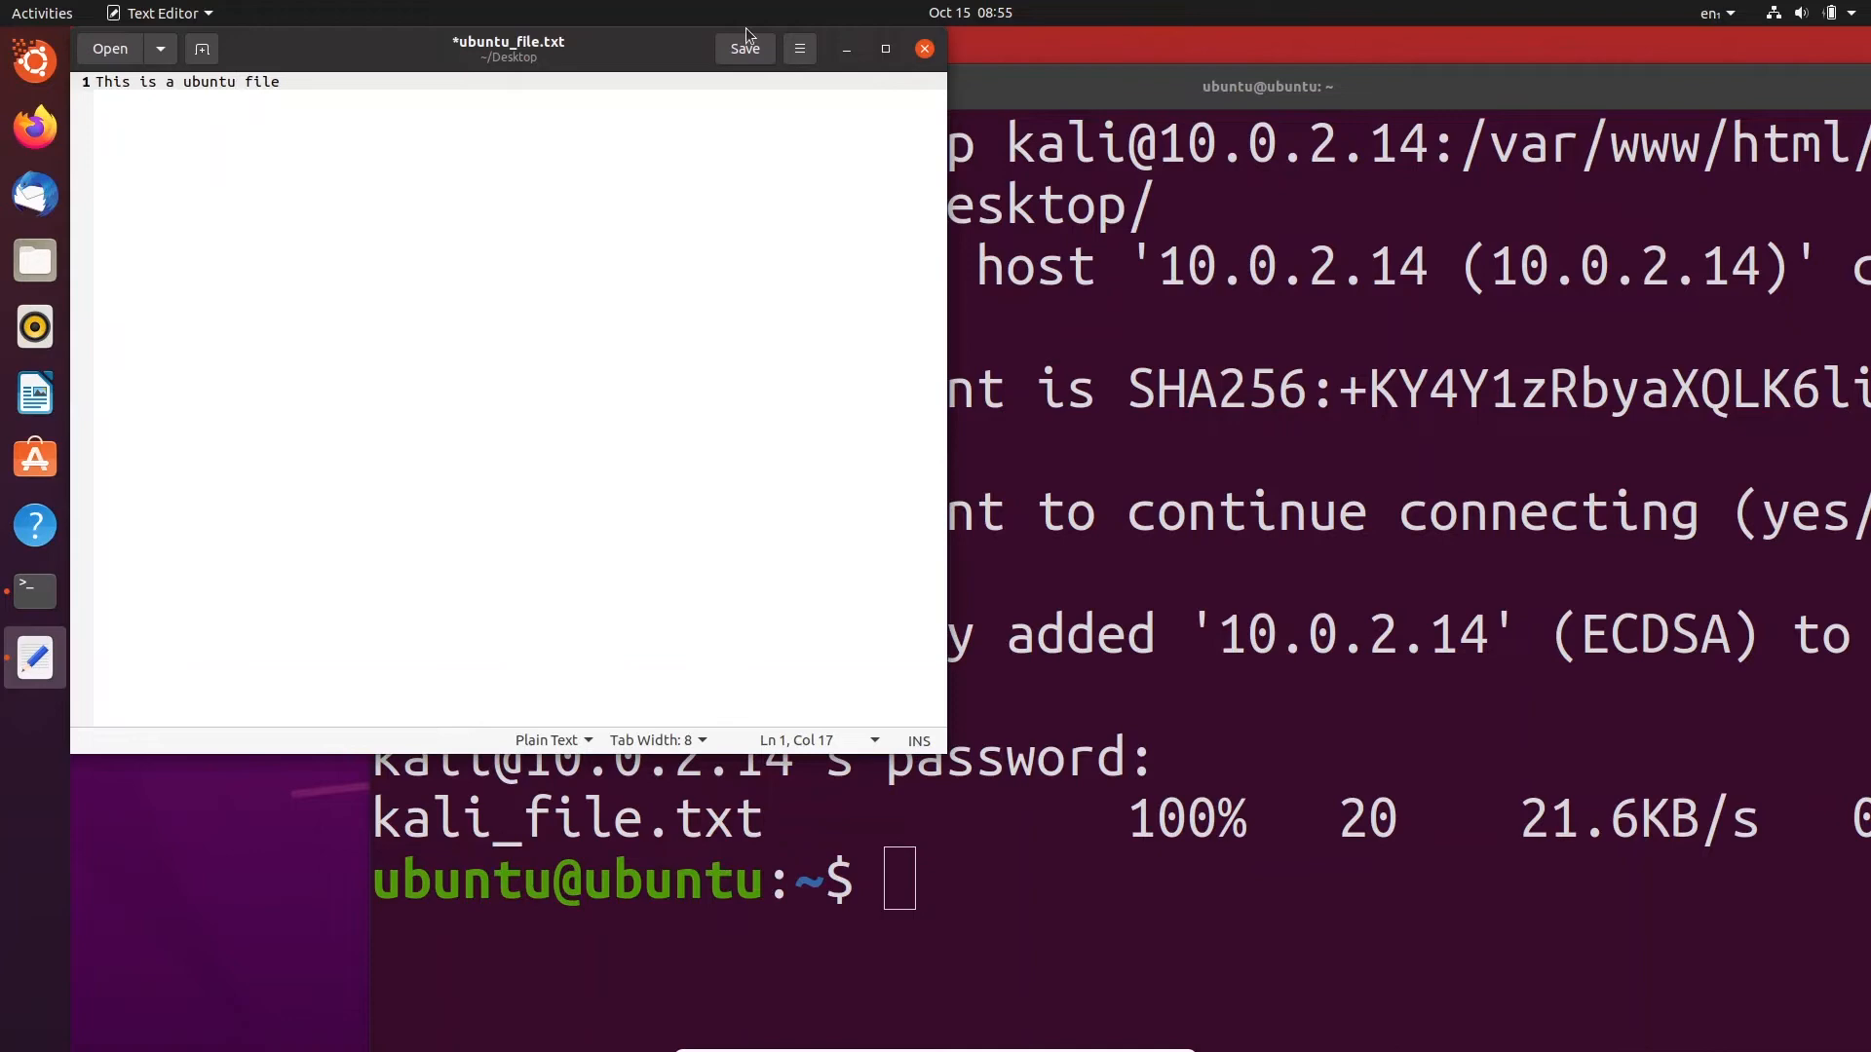
left_click(745, 48)
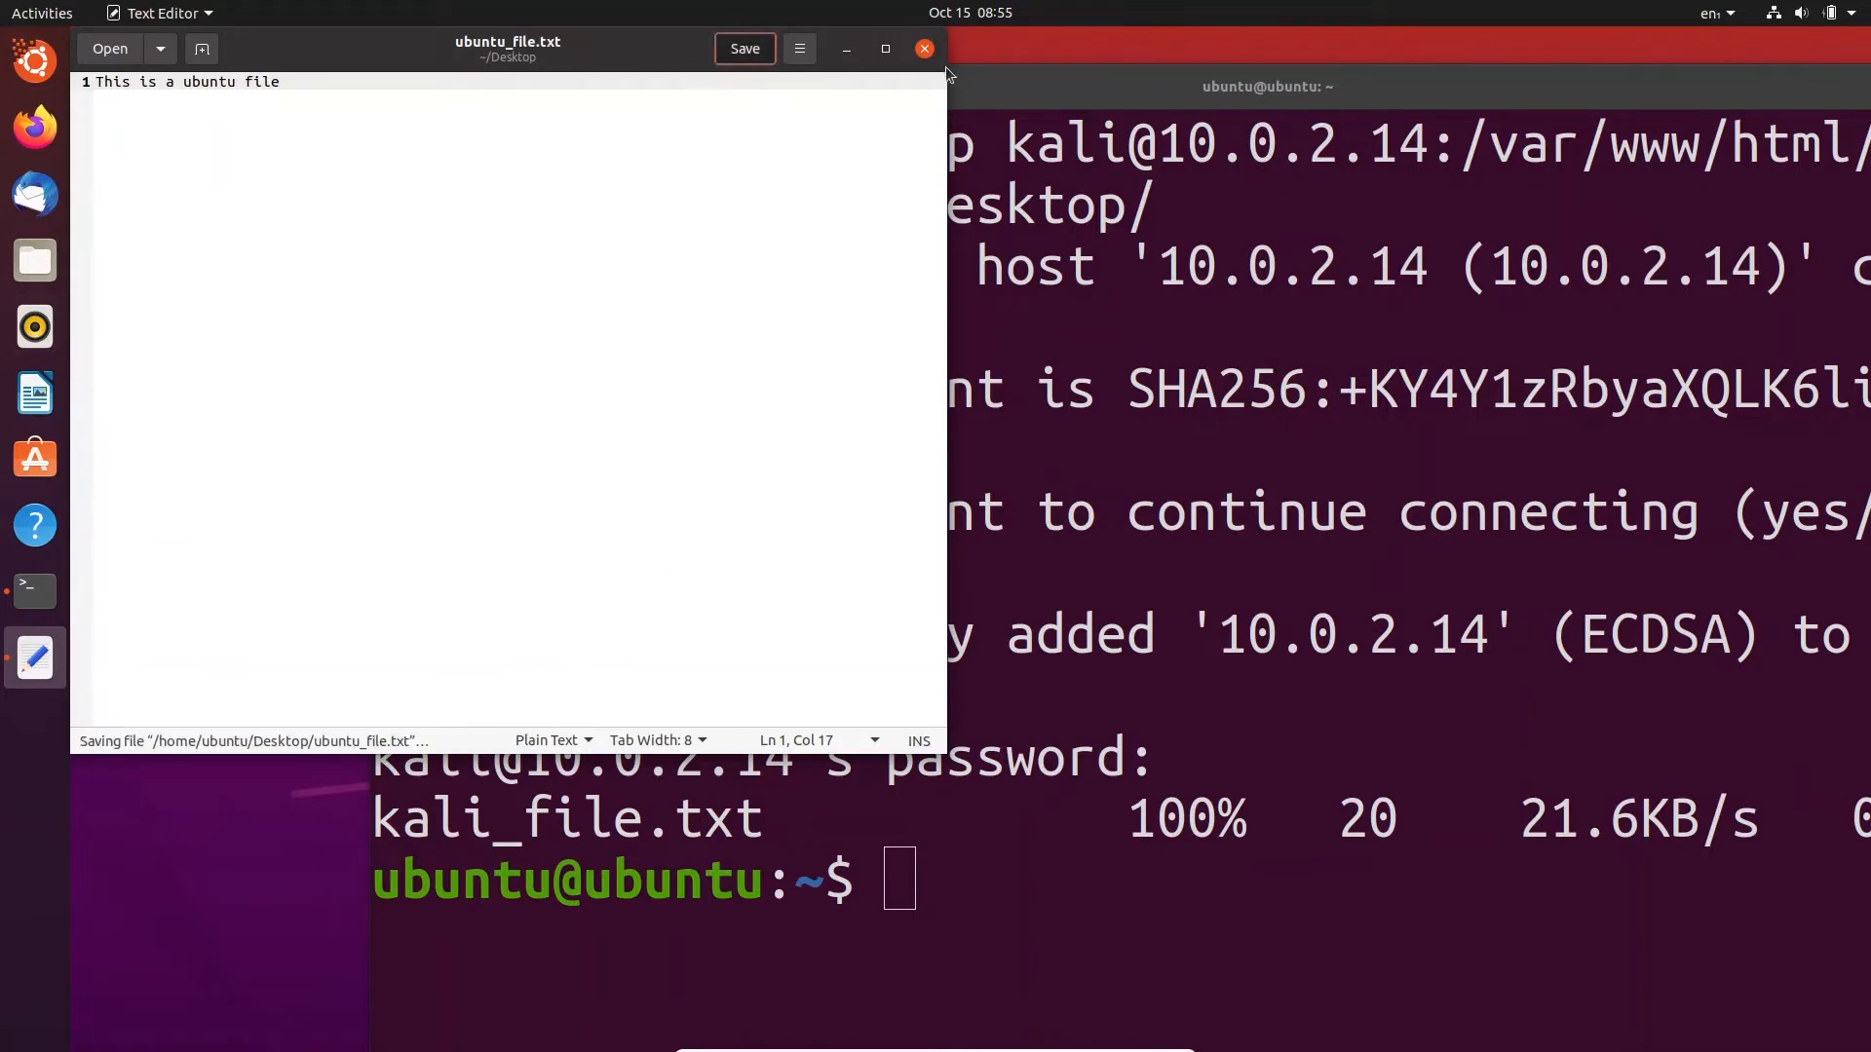
left_click(923, 49)
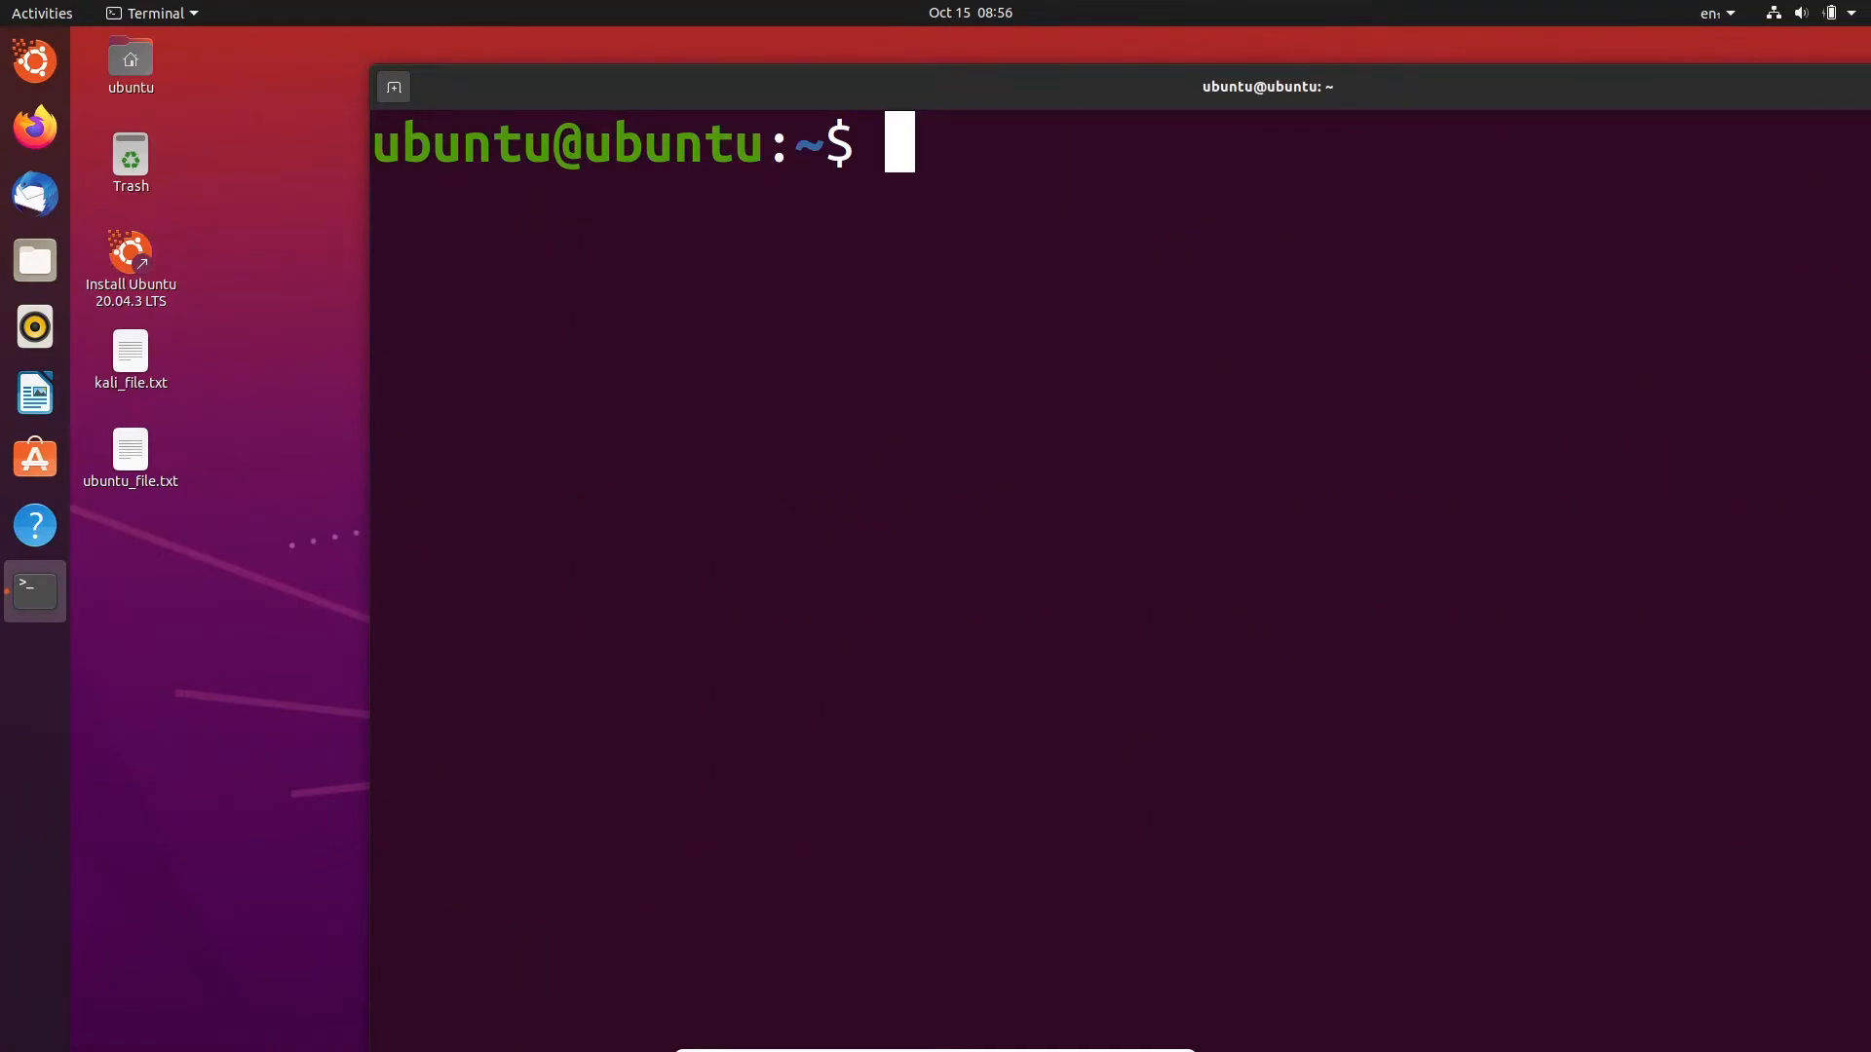
Step: Change the terminal directory to ~/Desktop, listing kali_file.txt and ubuntu_file.txt
type("cd")
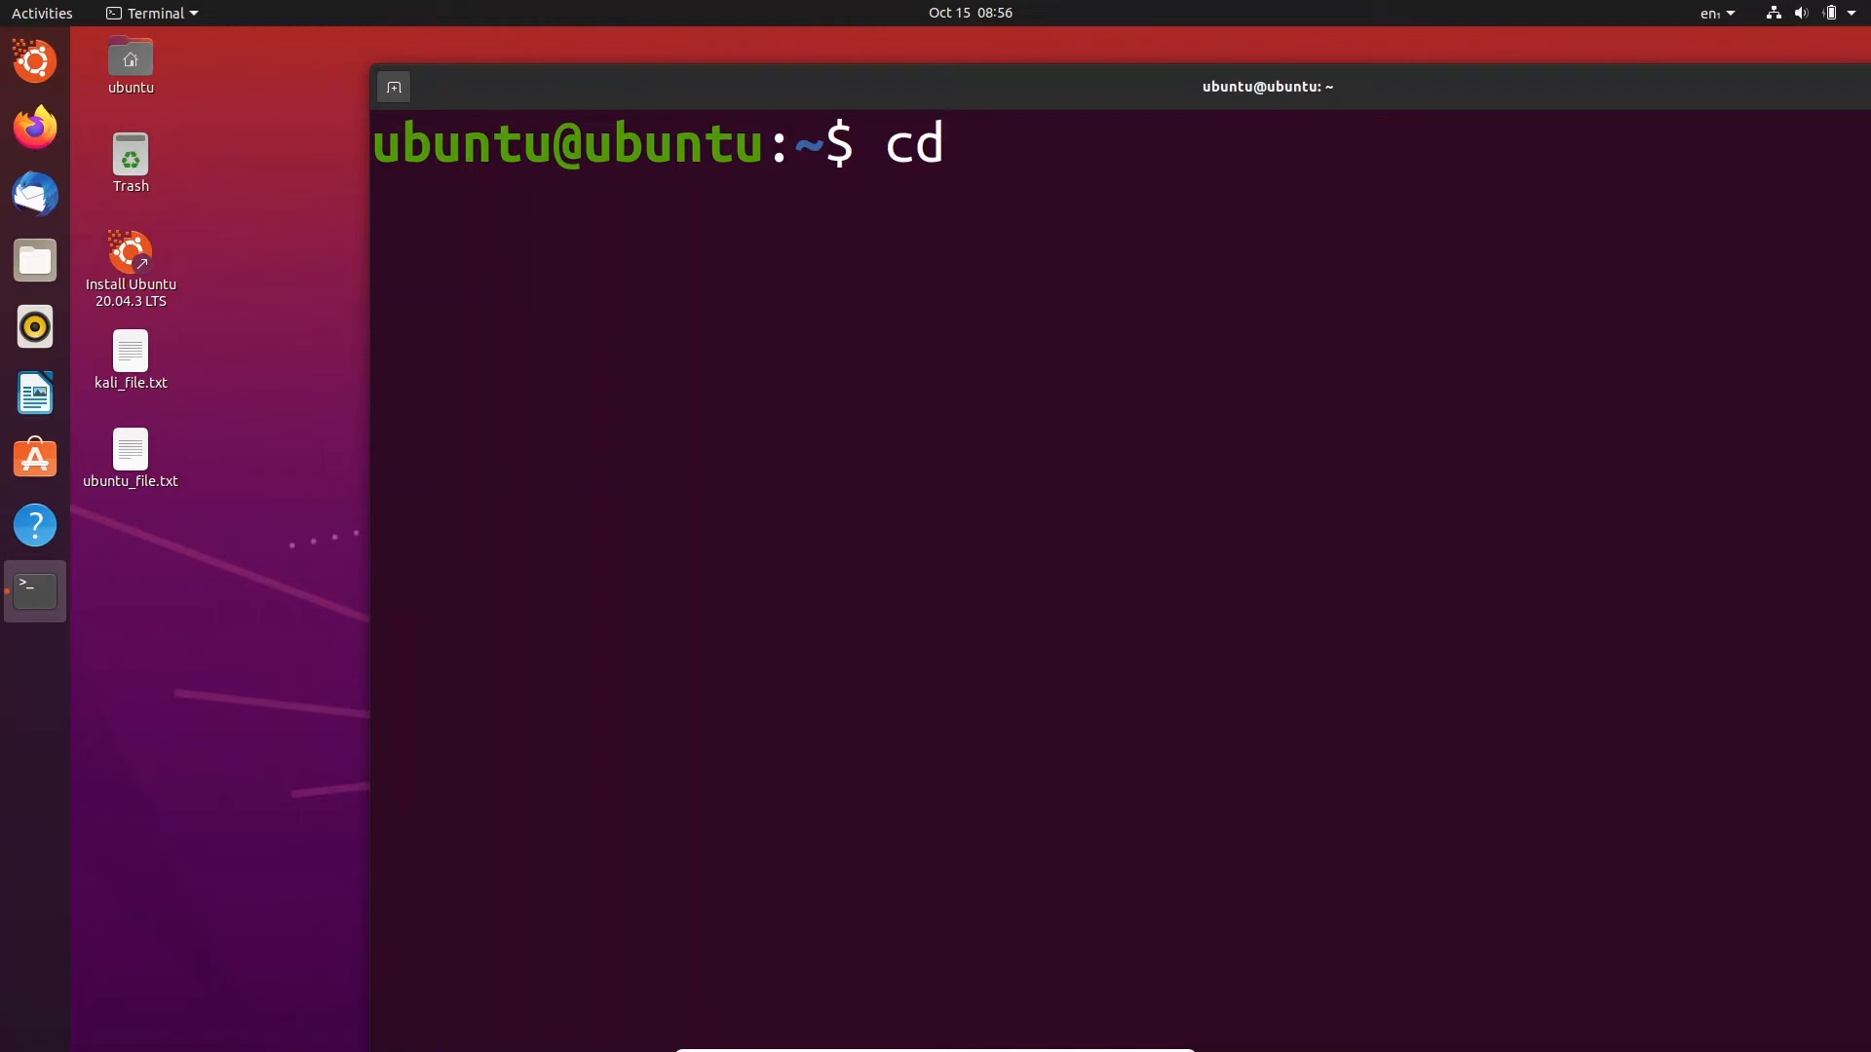
type("~/De")
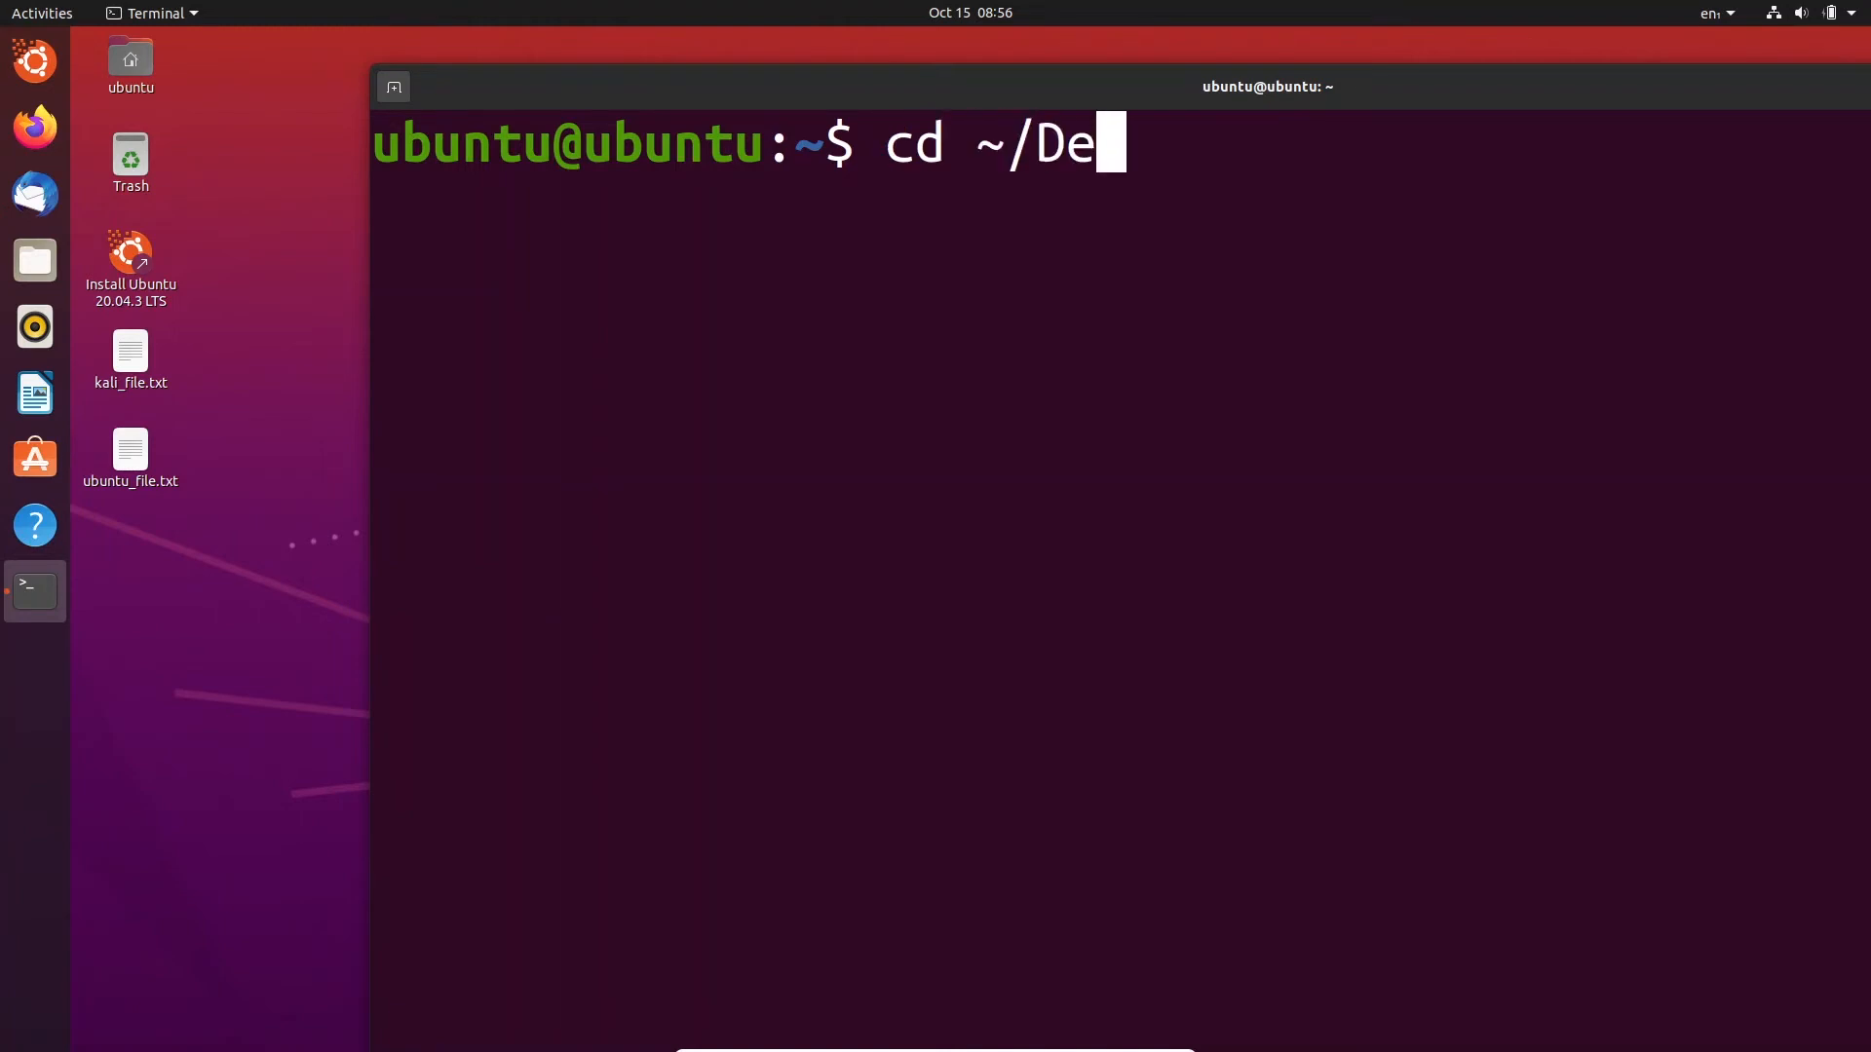
key("Return")
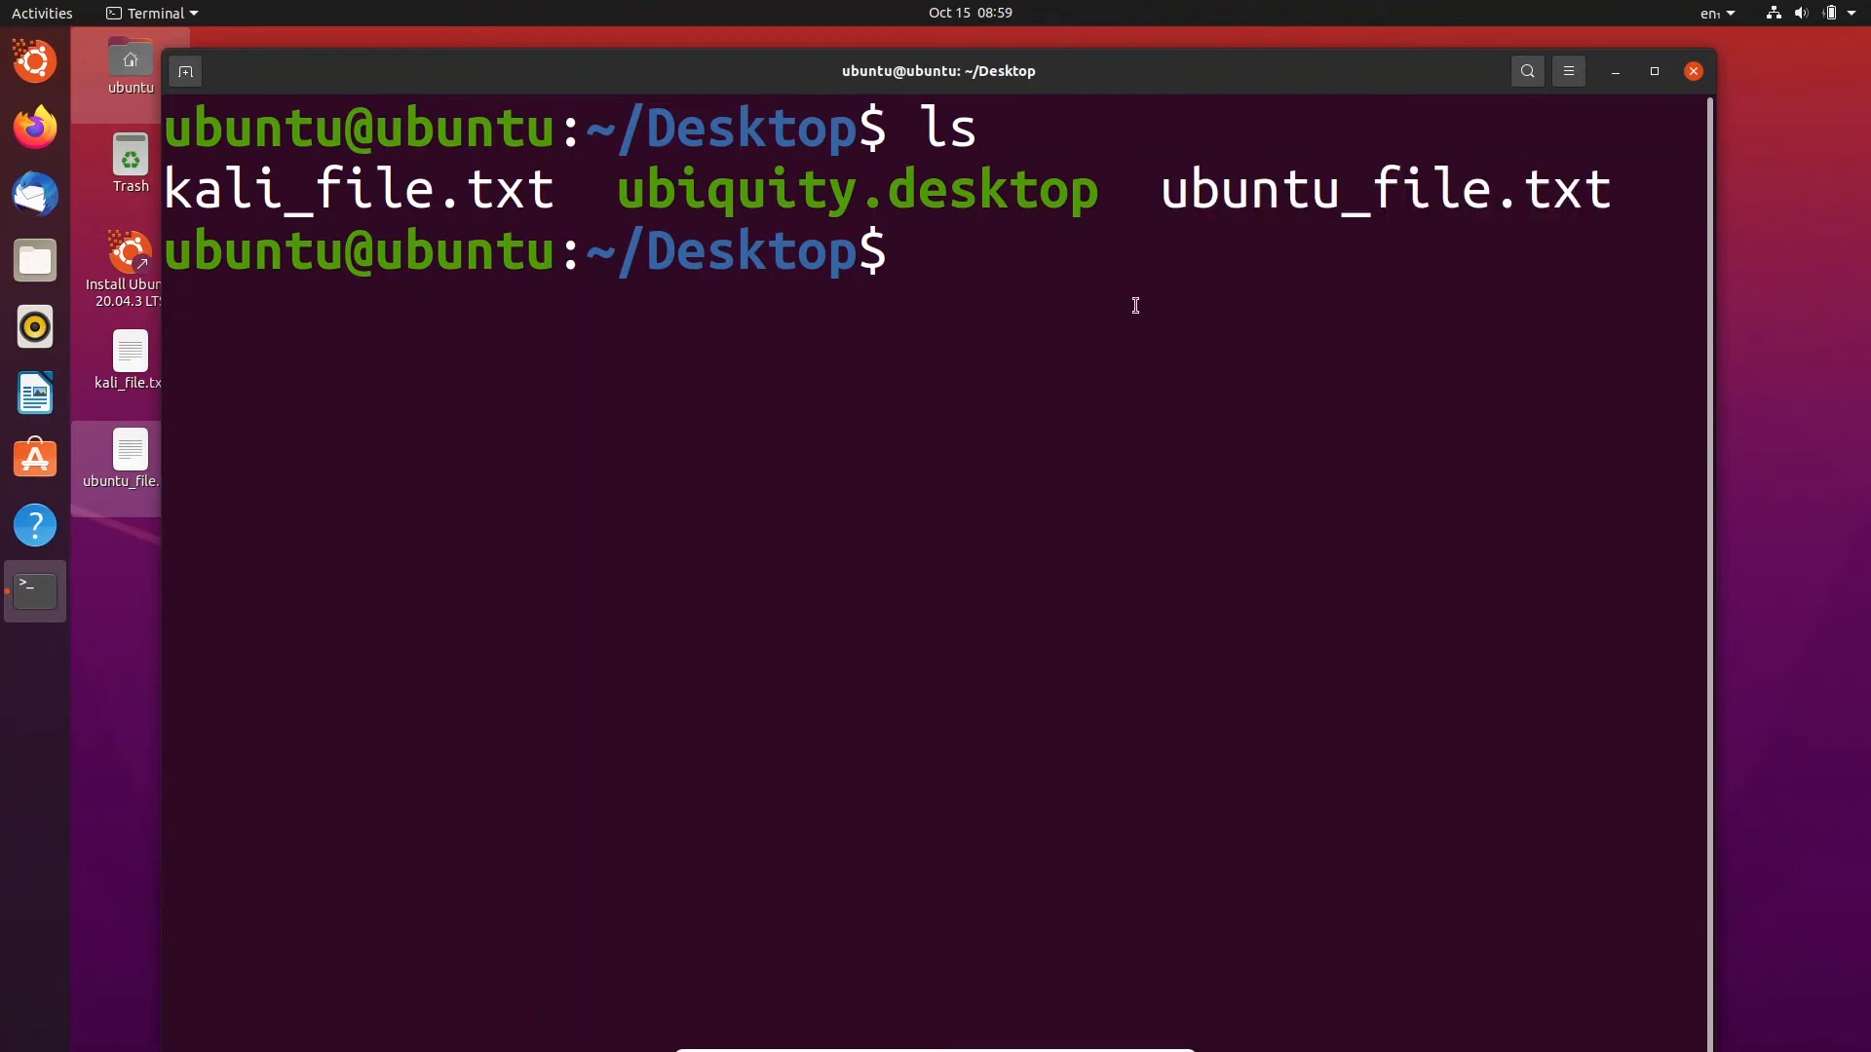
type("scp ub")
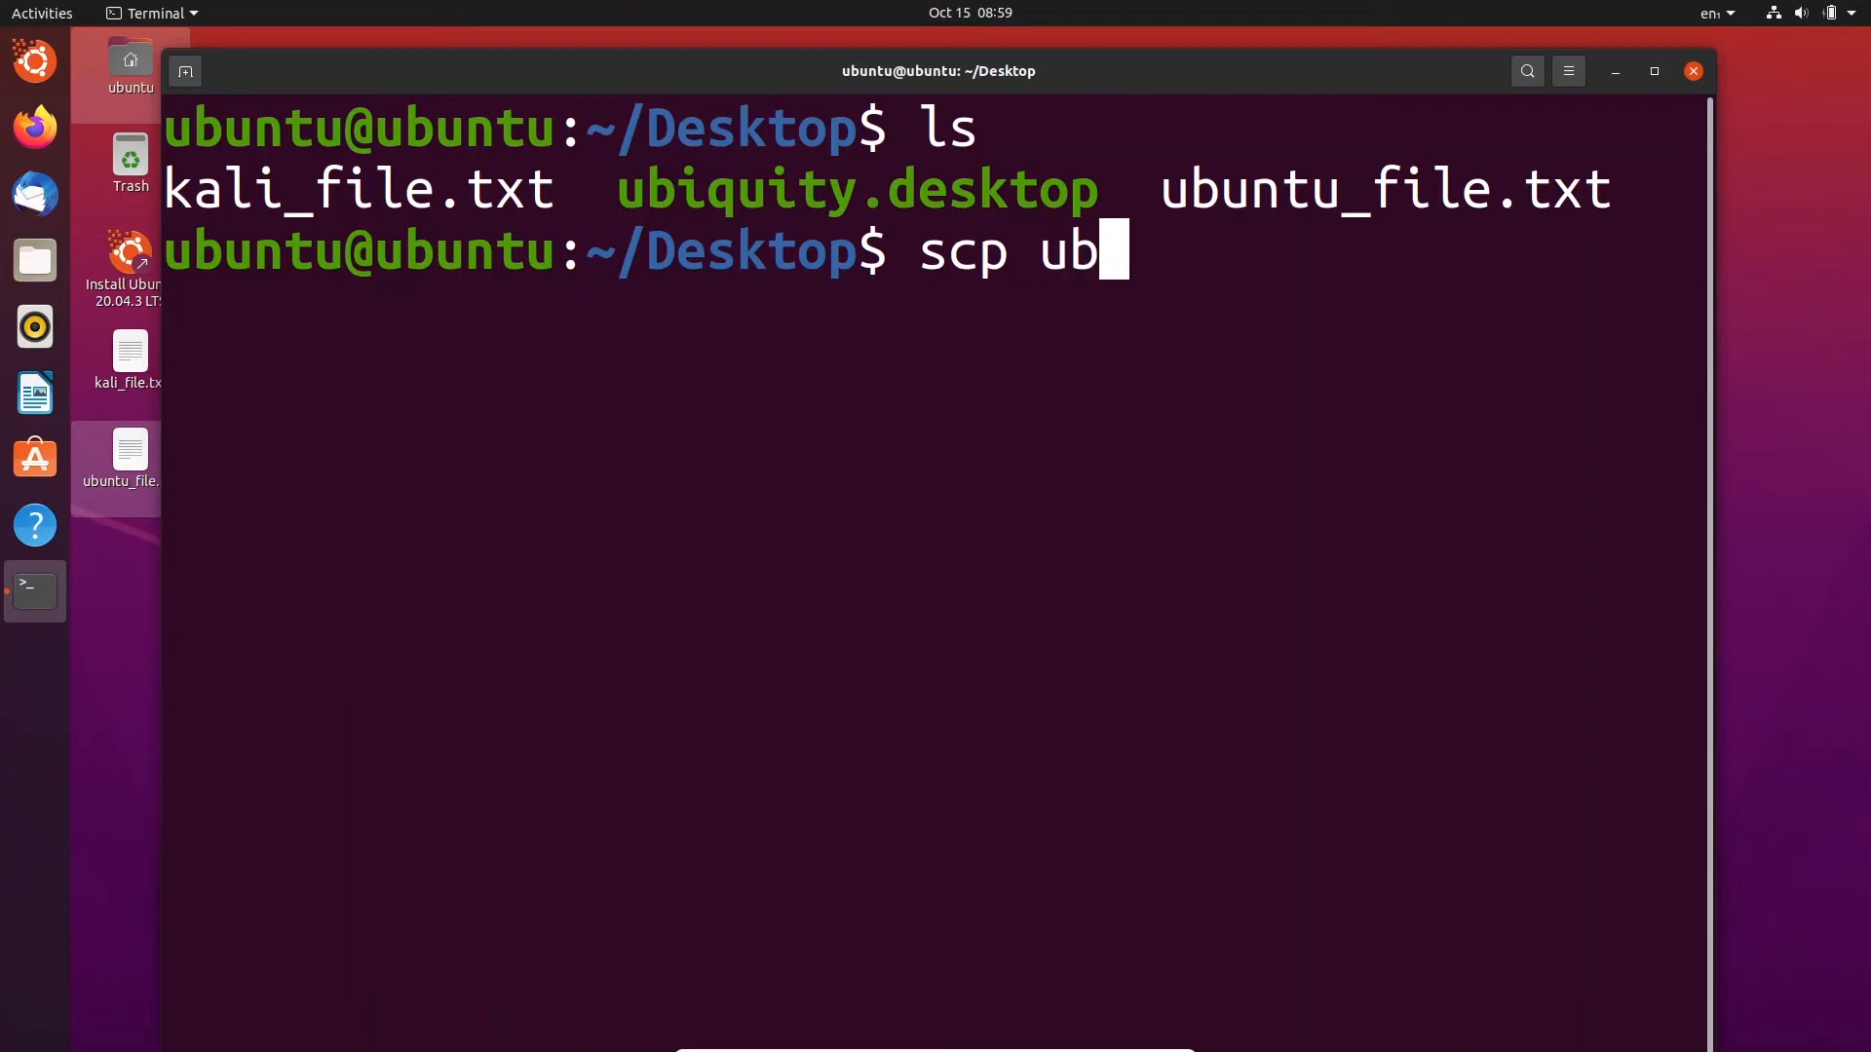
type("untu")
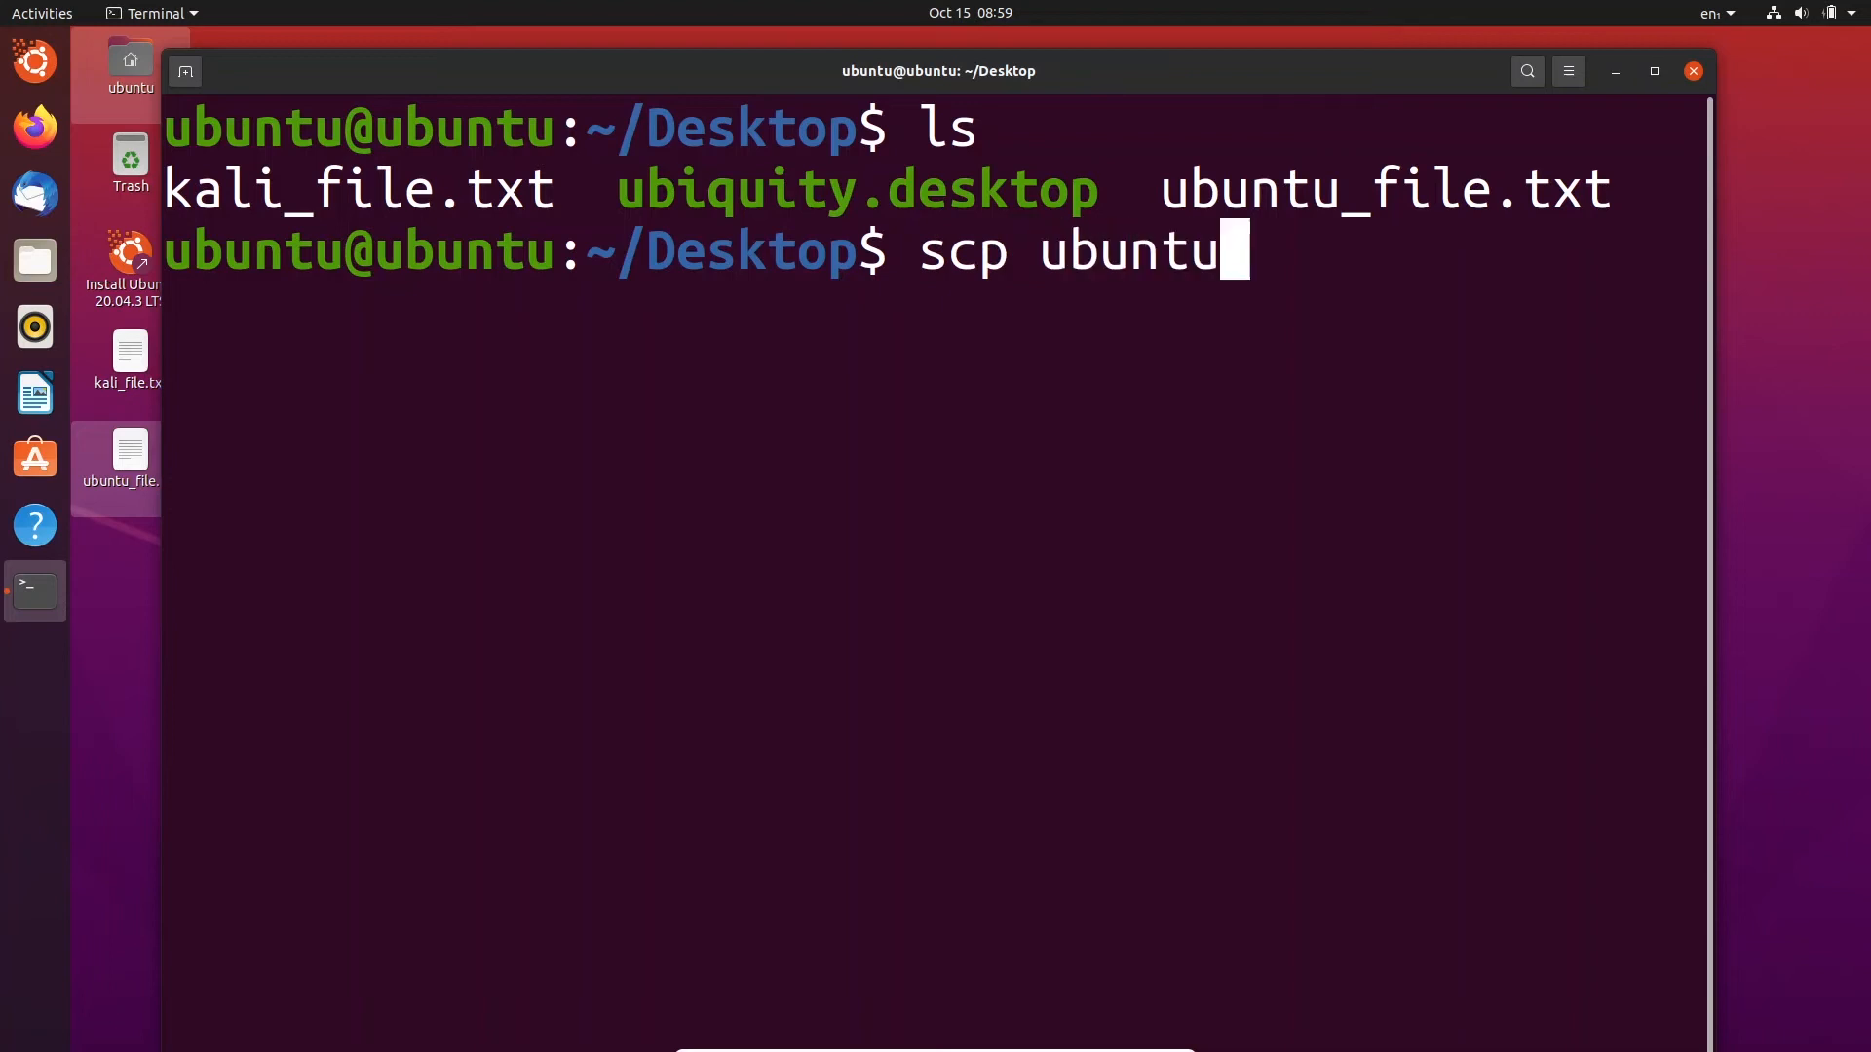
type("_file.t")
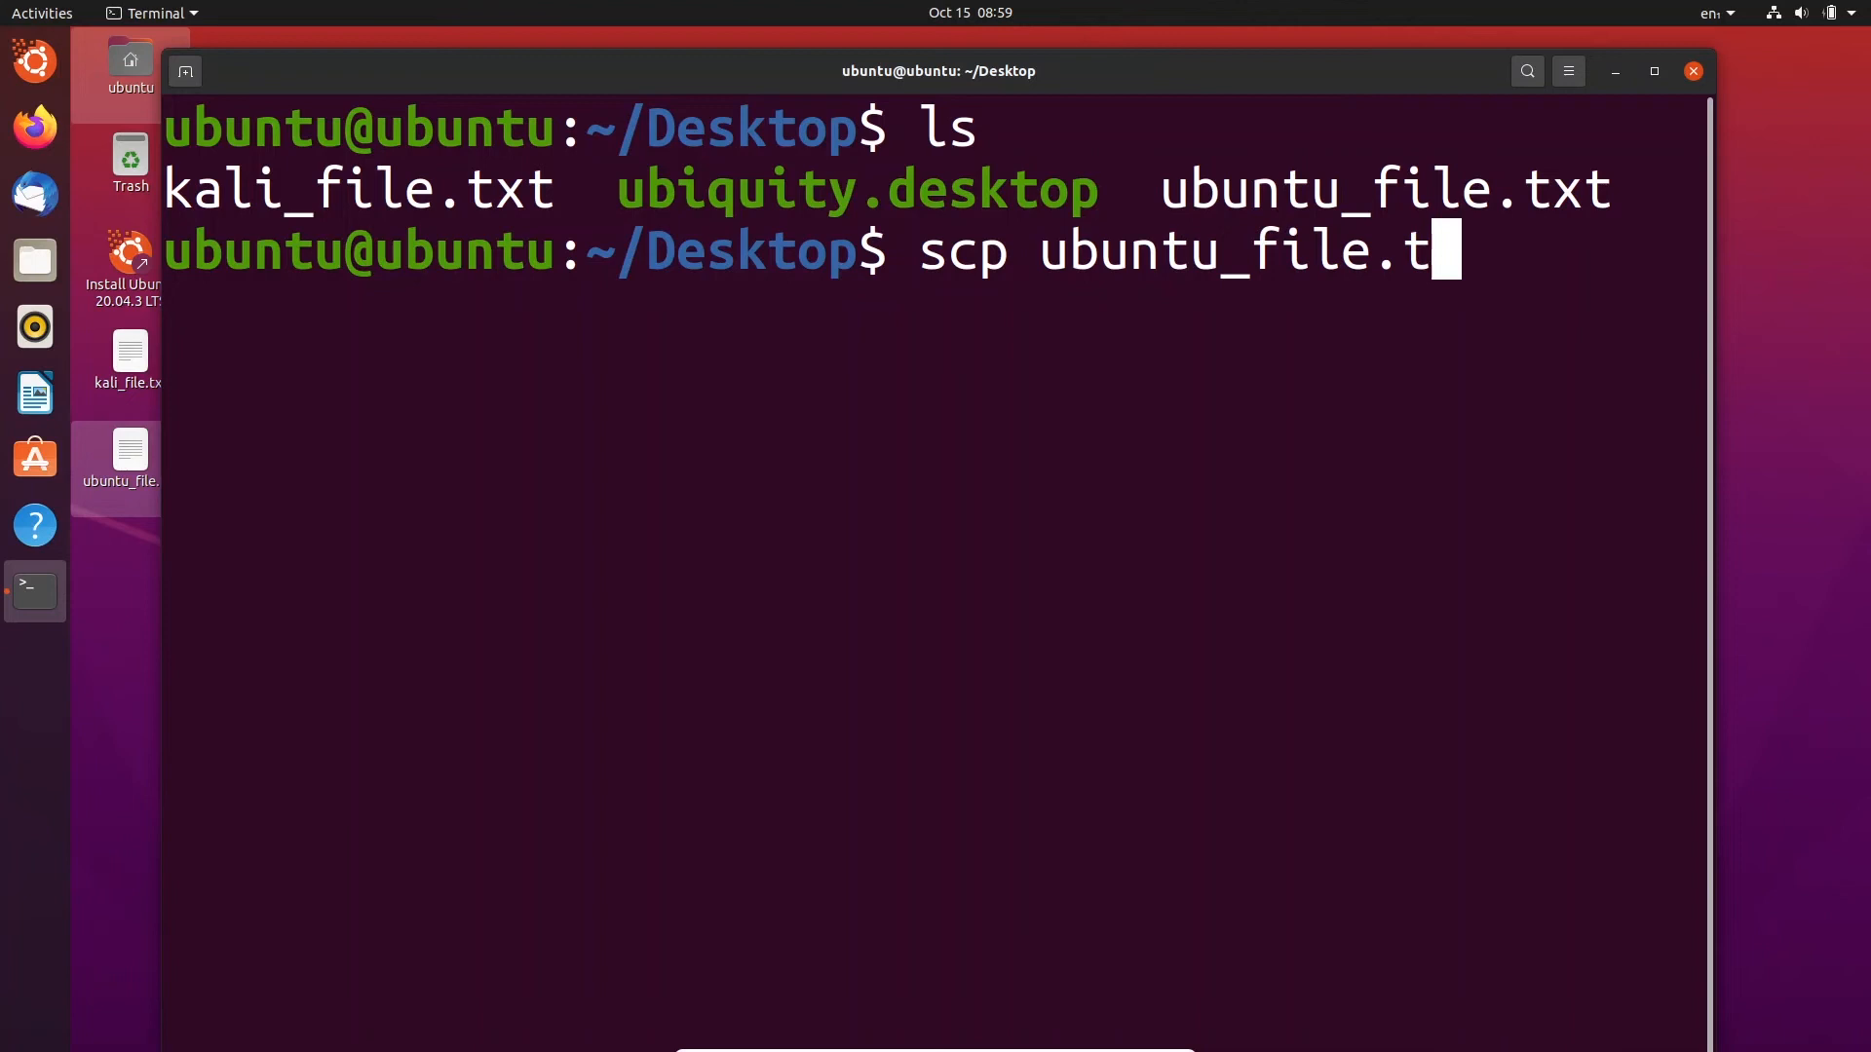
type("xt")
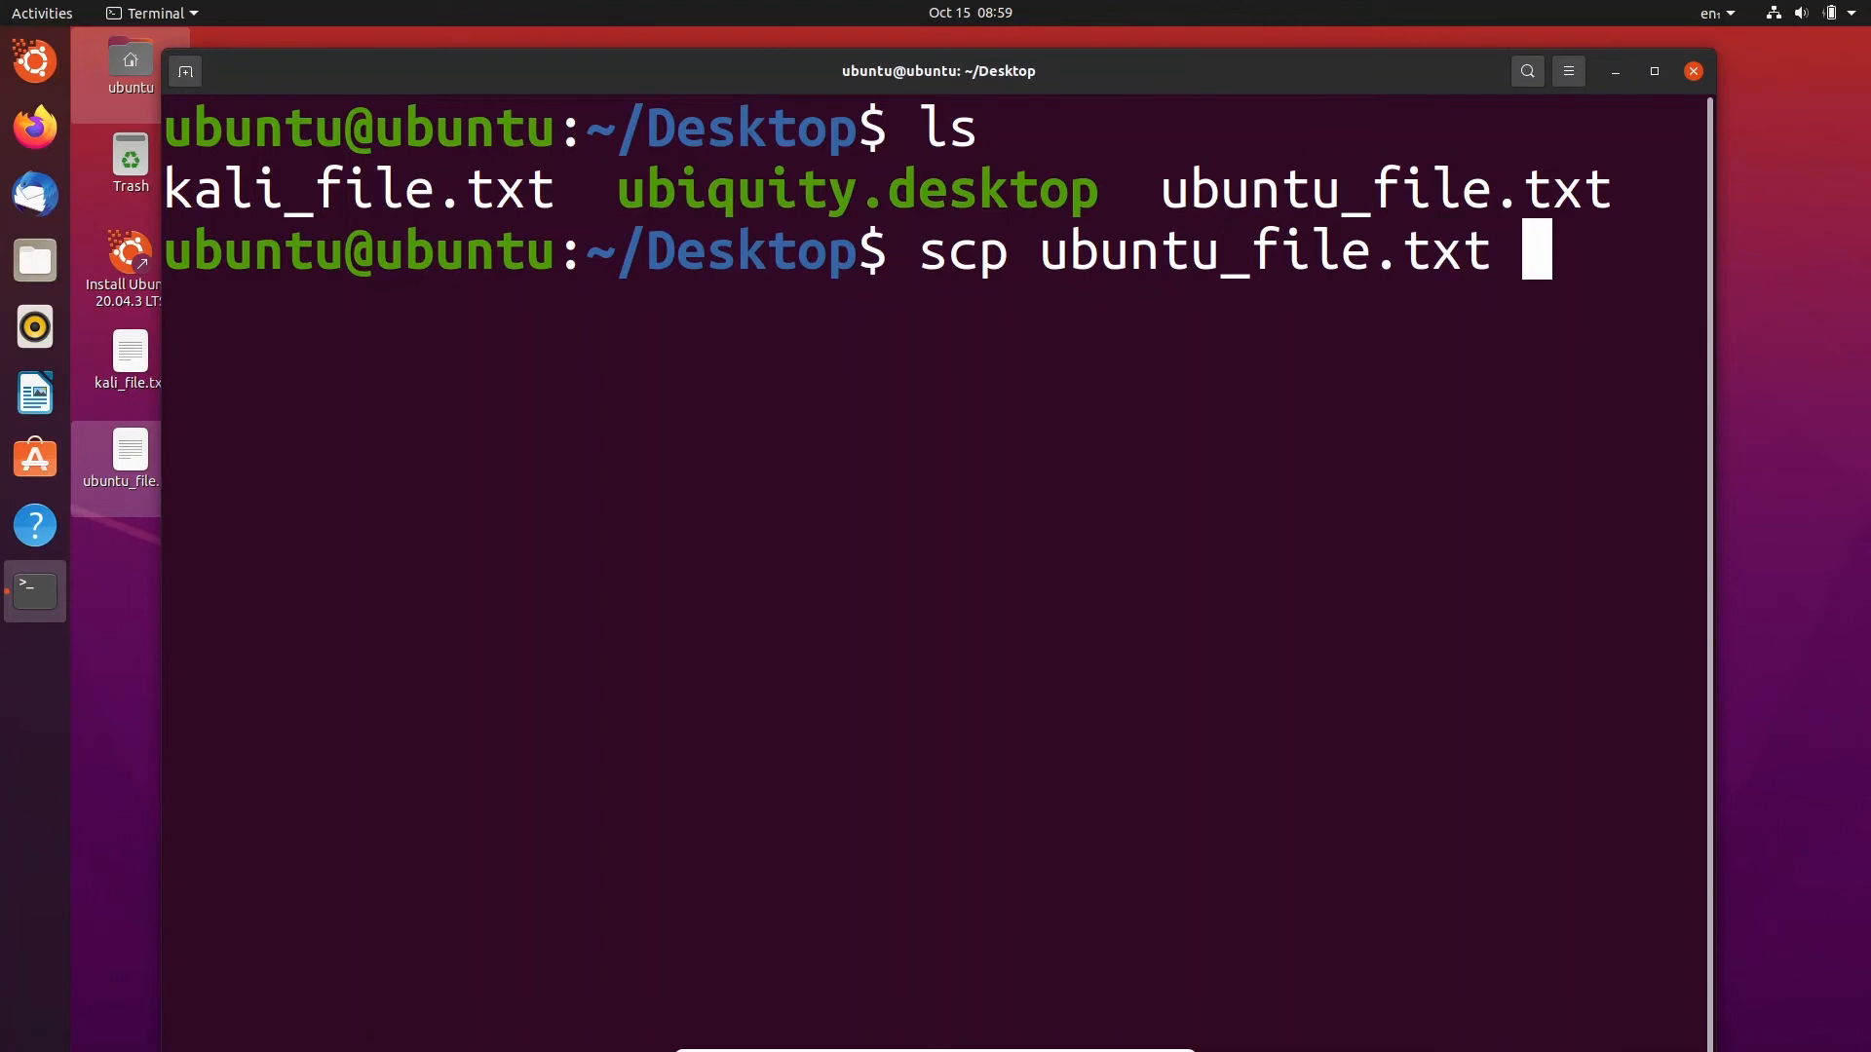
type("bradsen@")
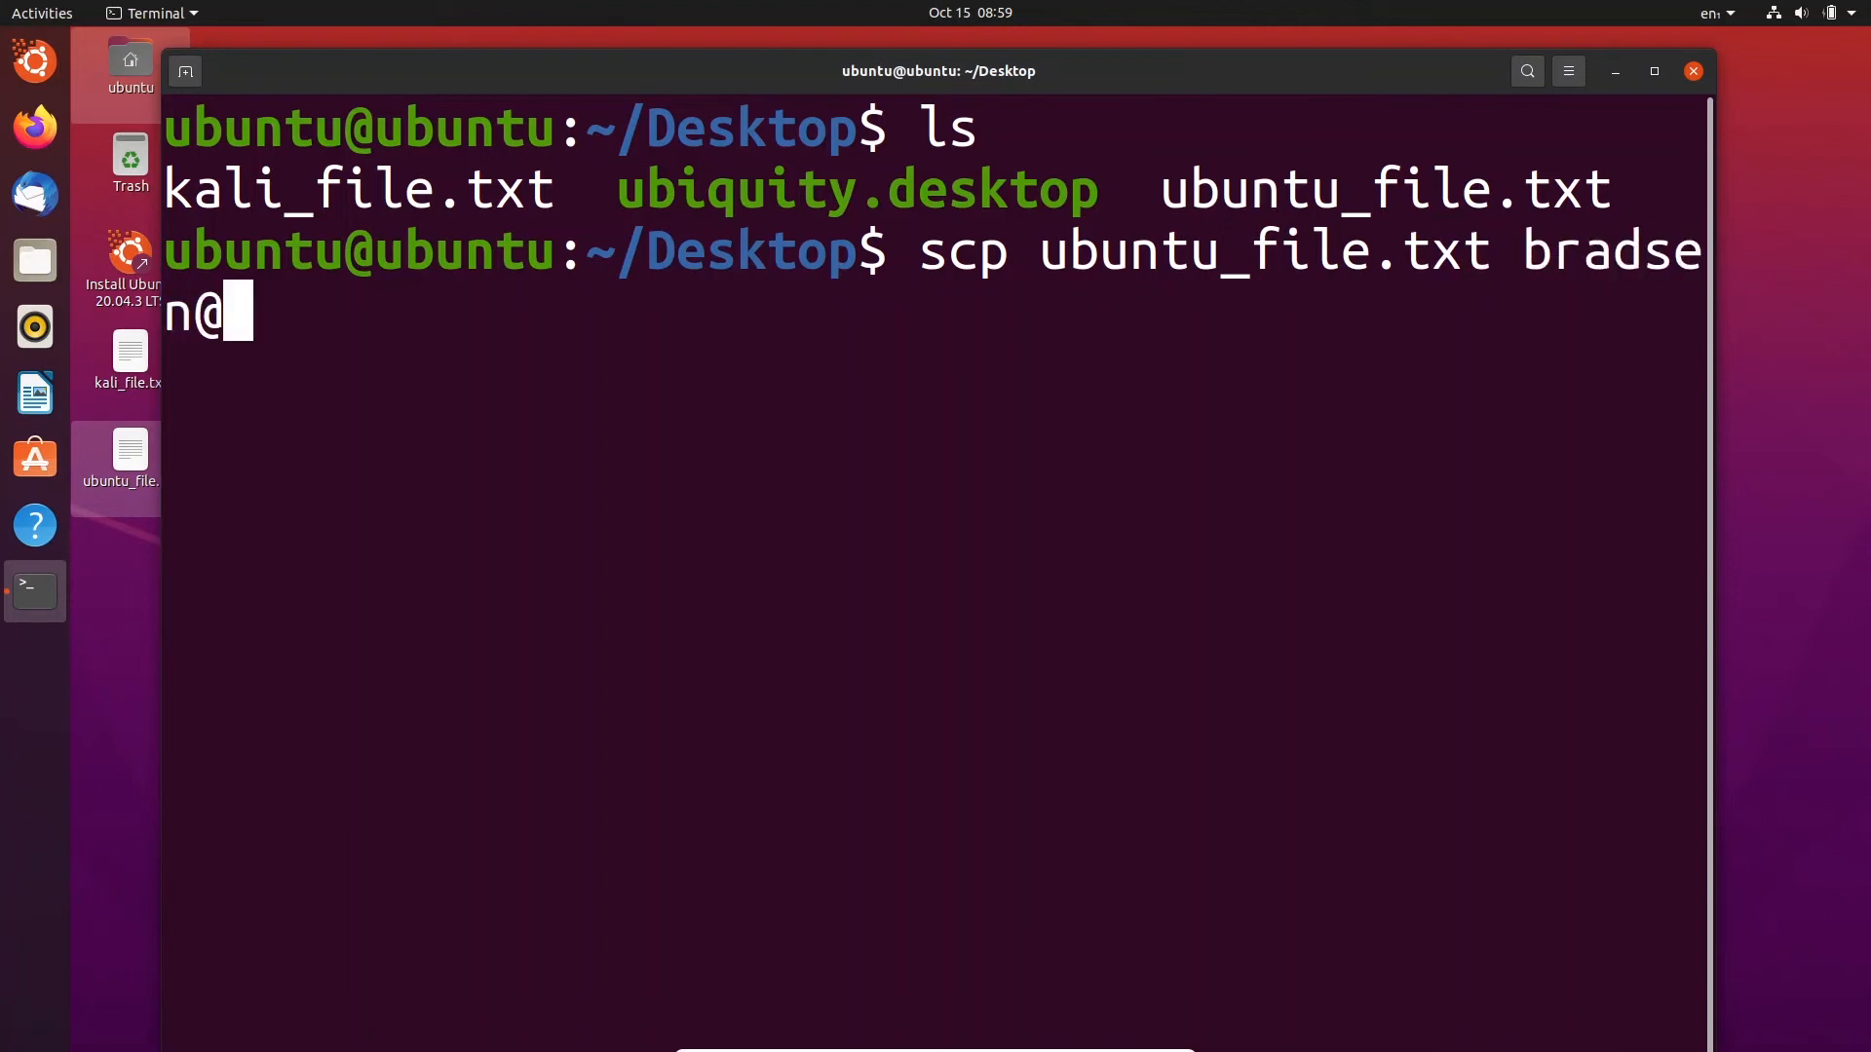
type("10.0.2.")
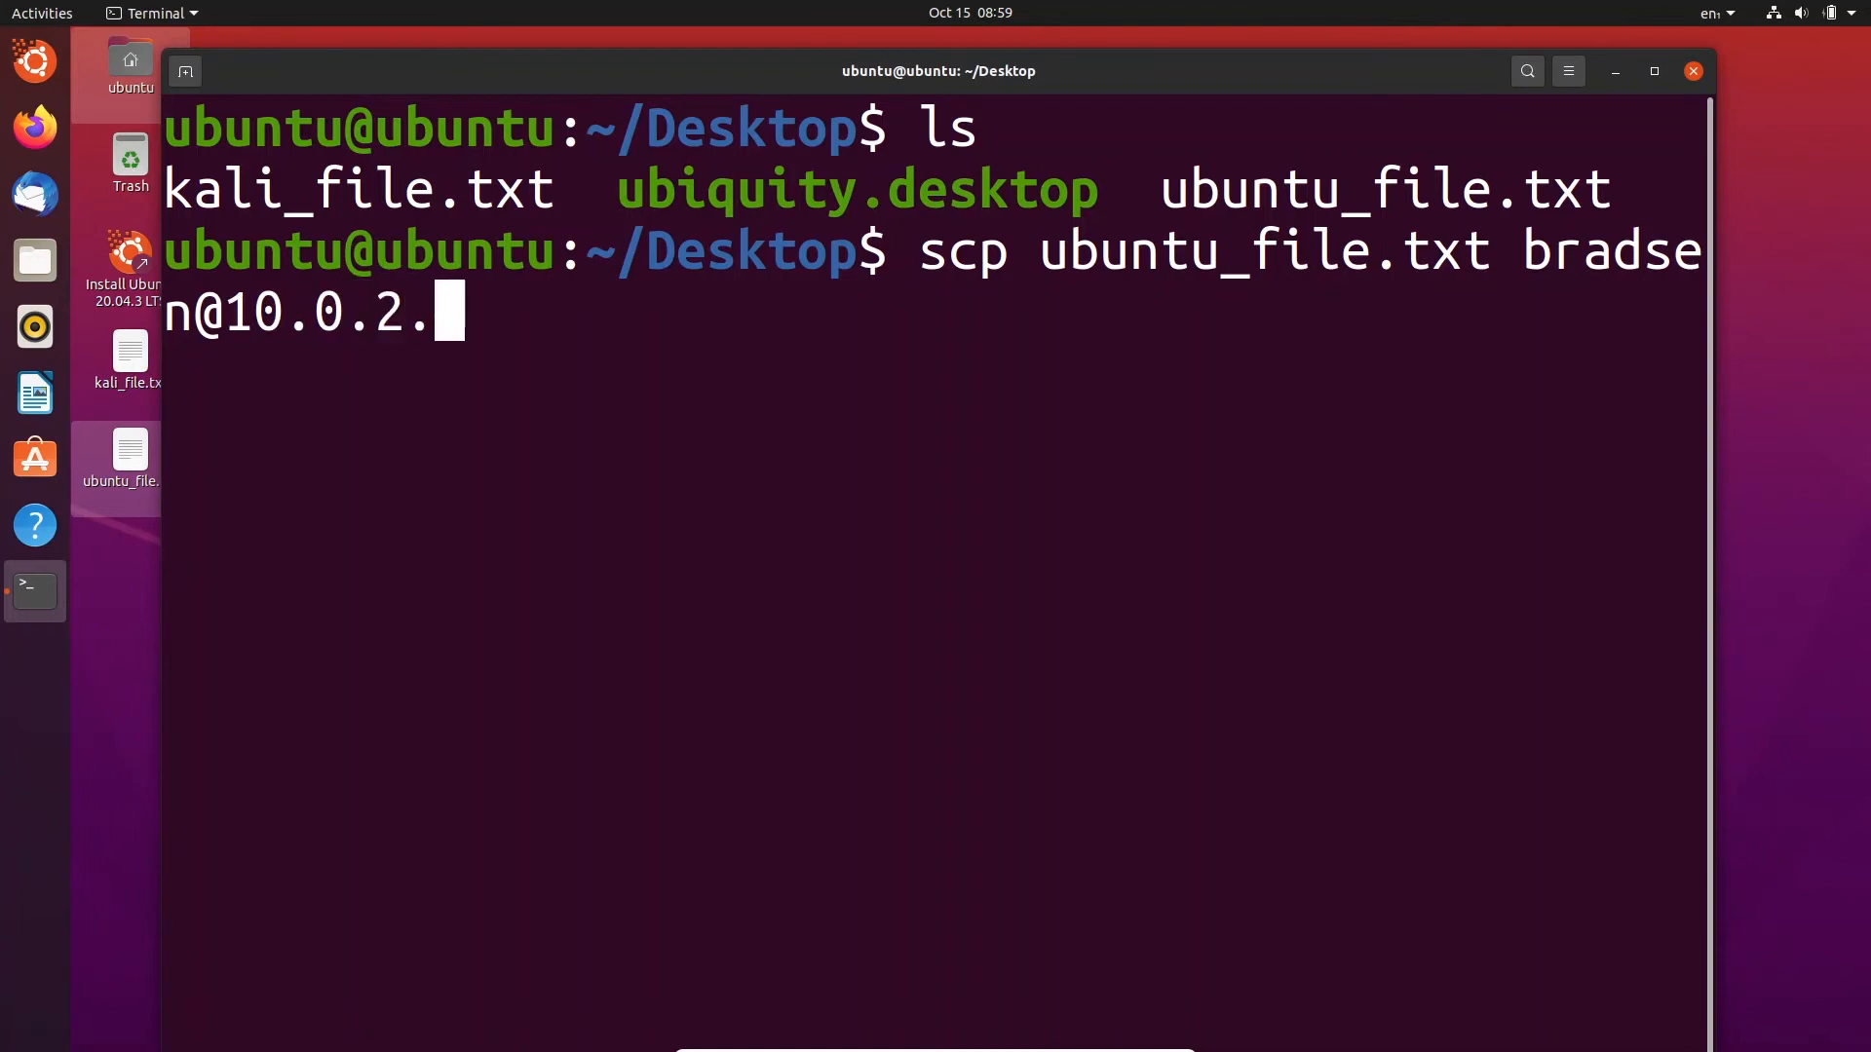
type("14")
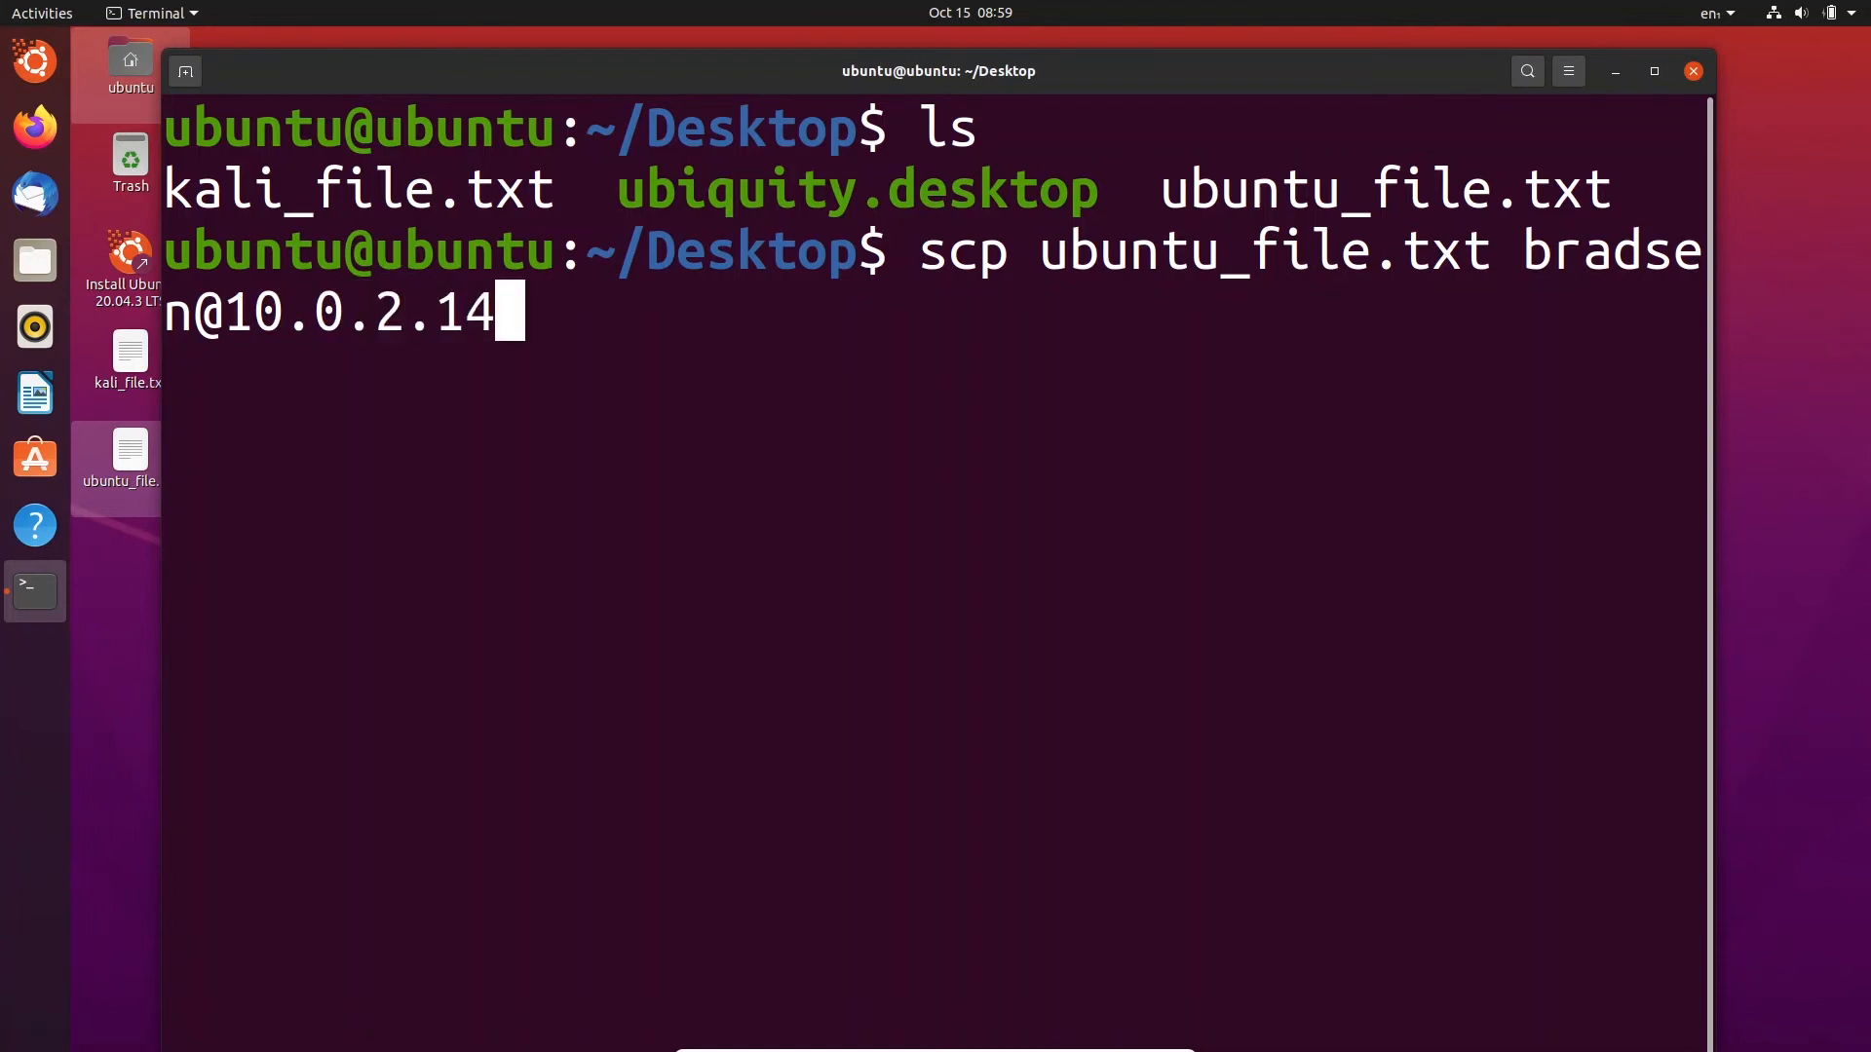
type(":")
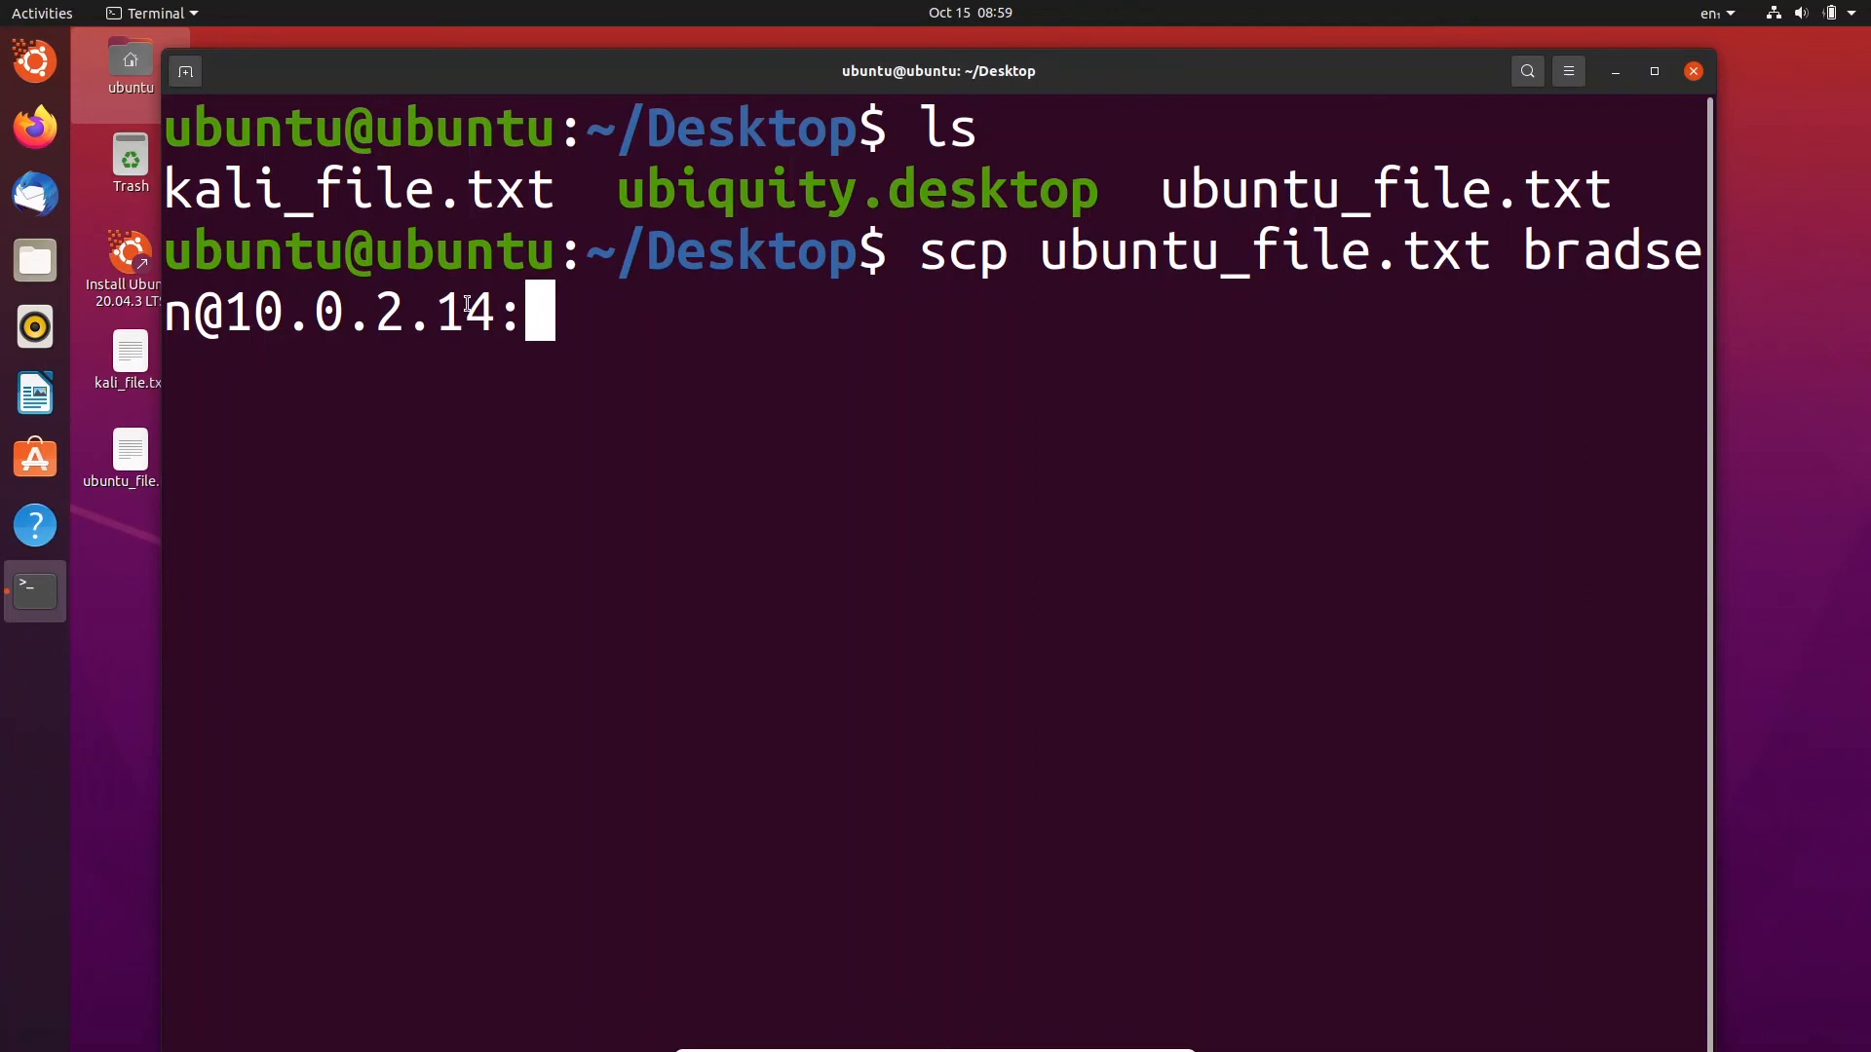
type("~/")
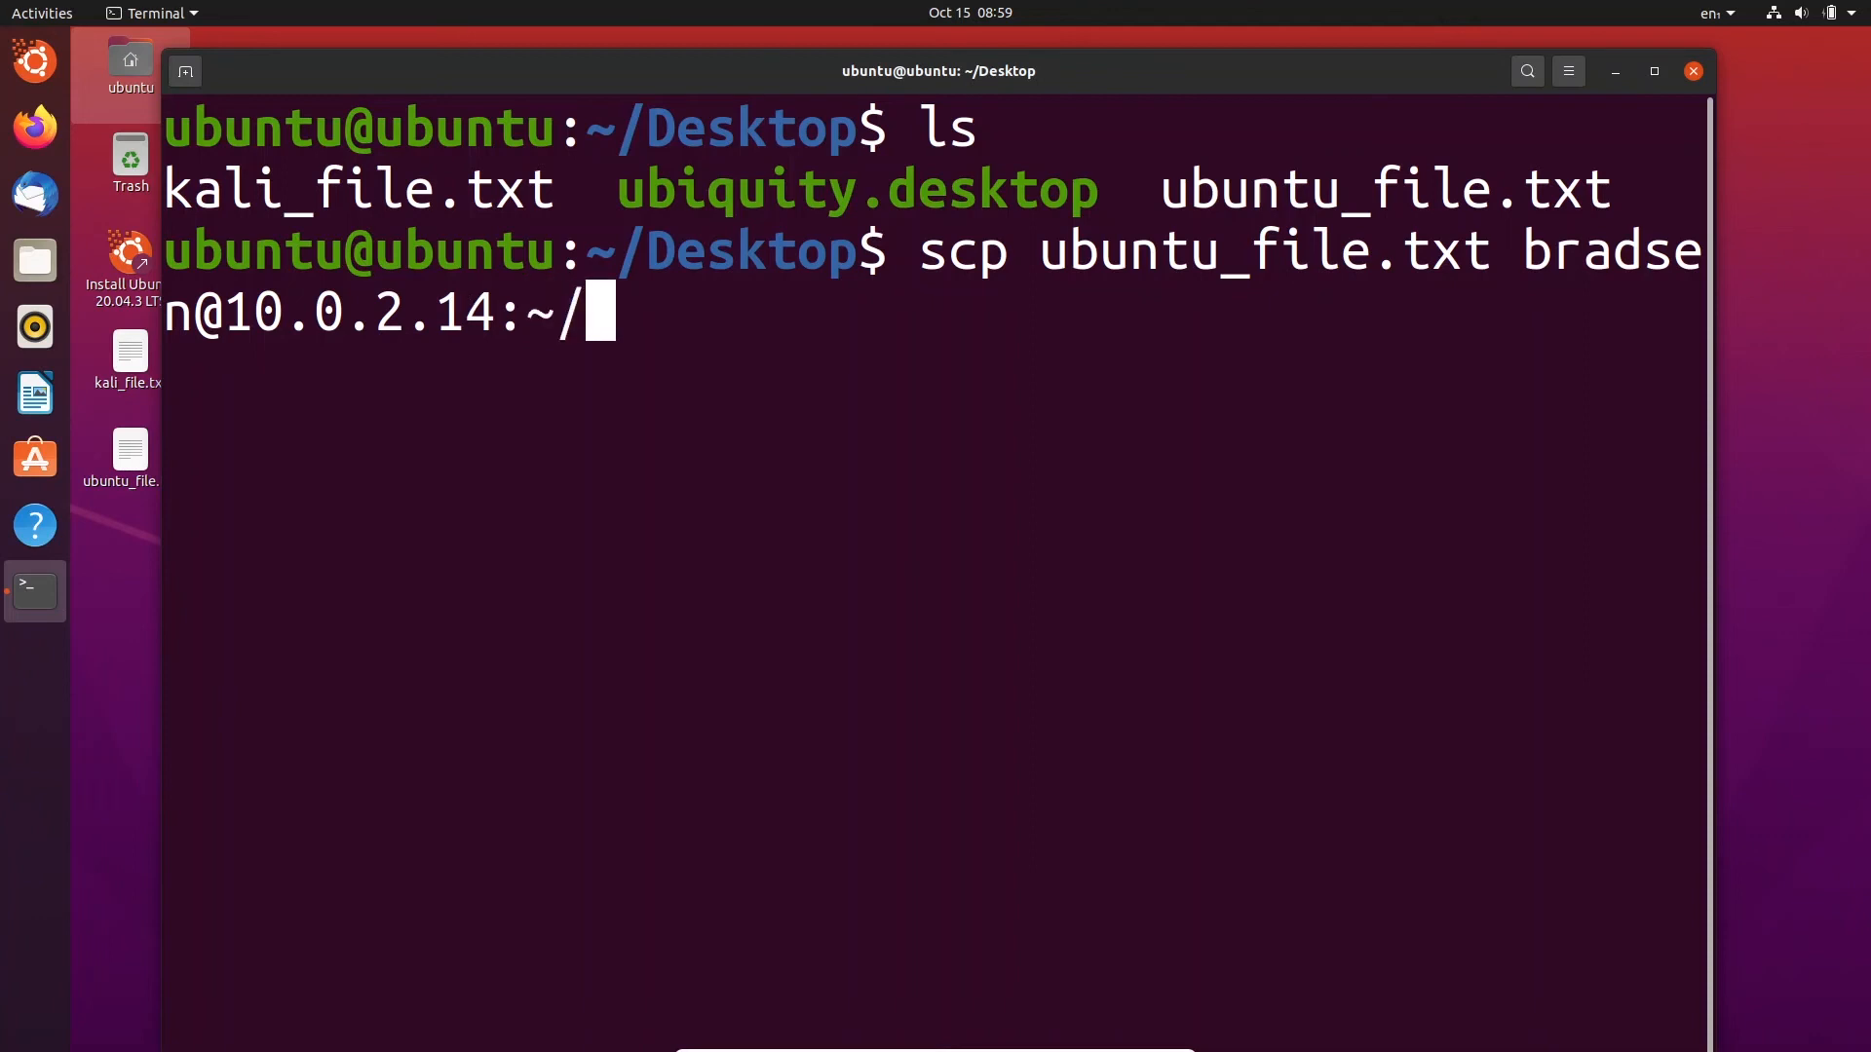
type("Documents")
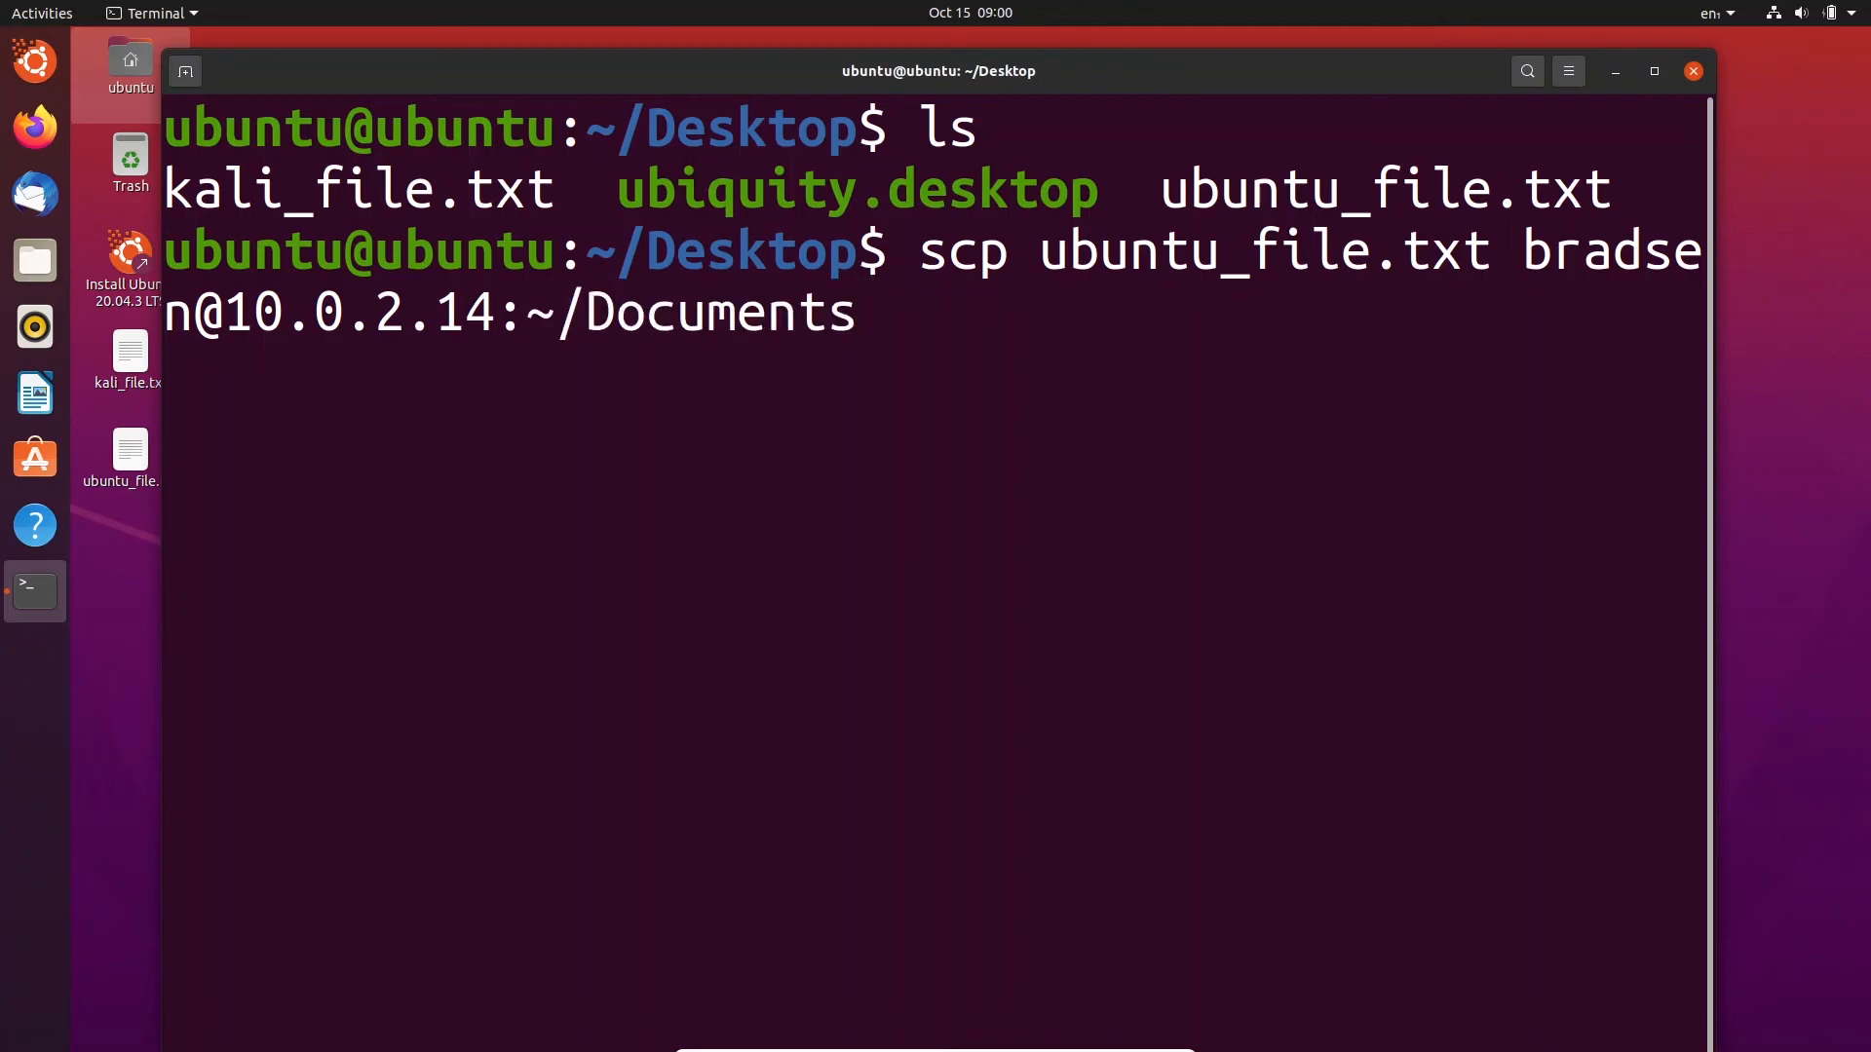
type("/demo")
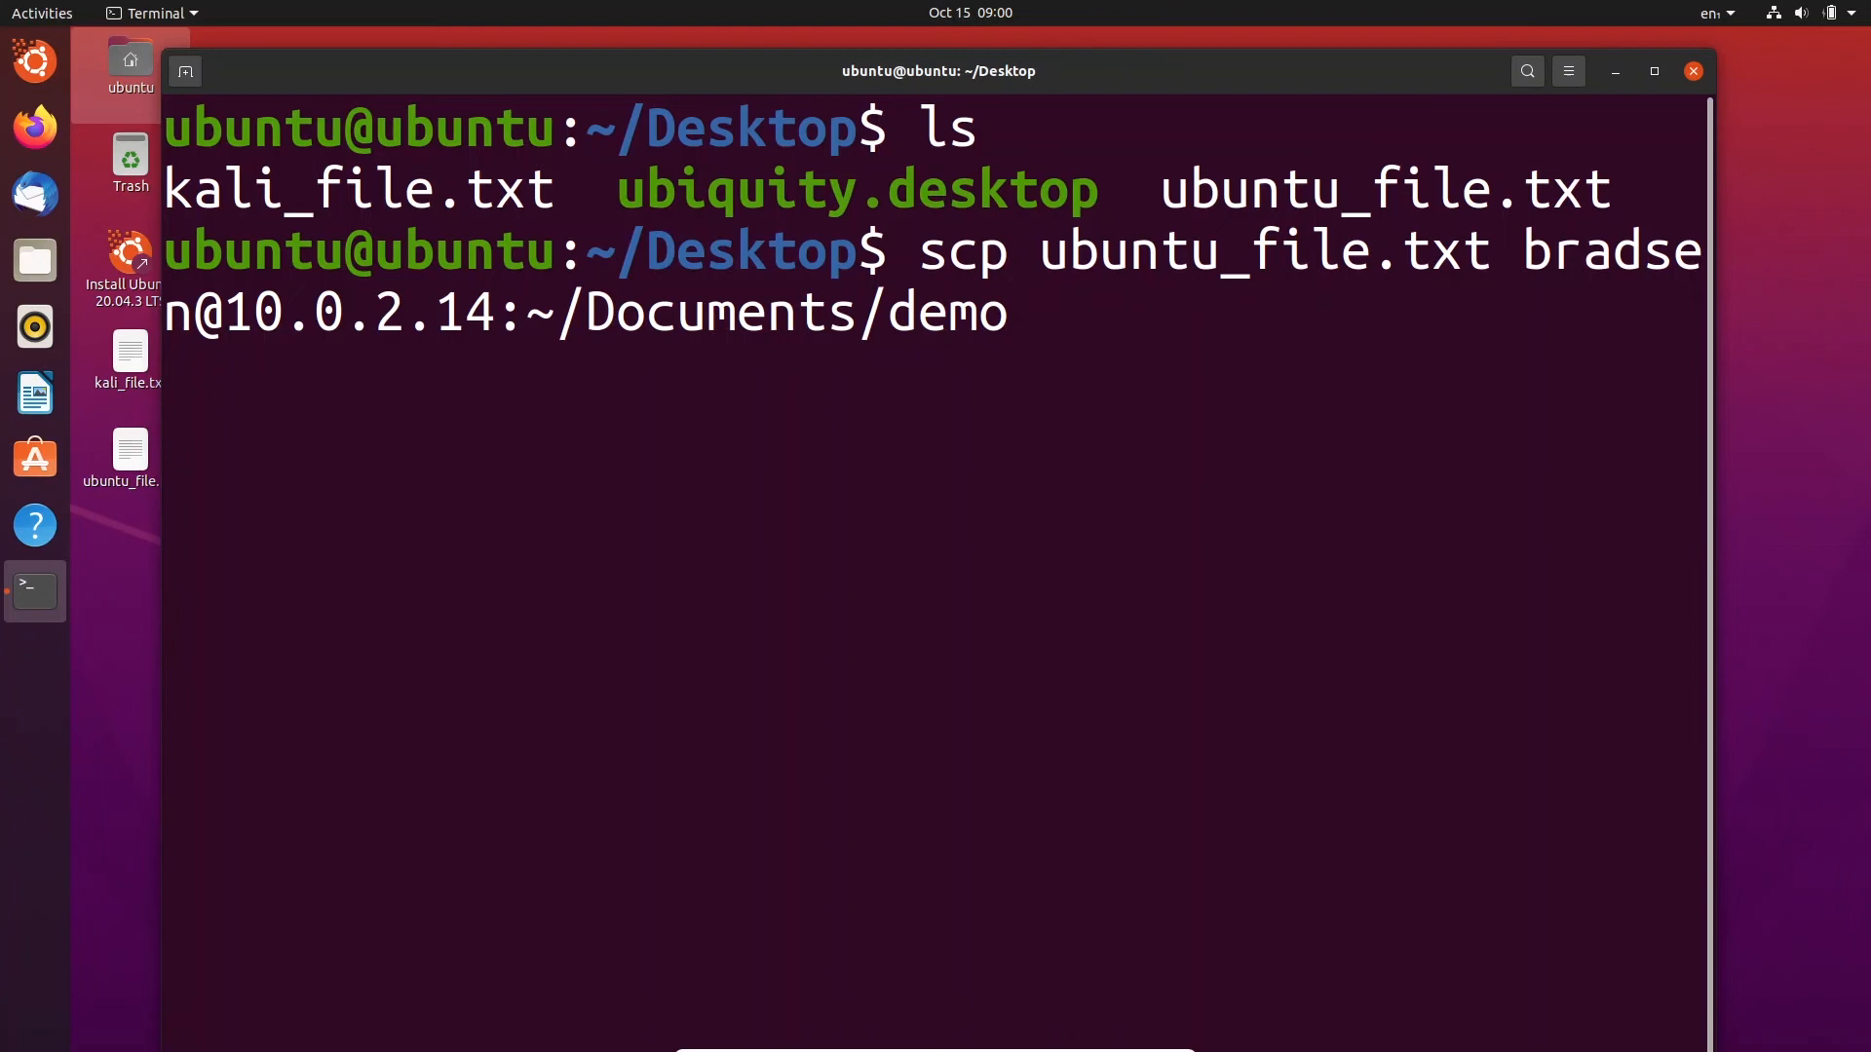
key("Return")
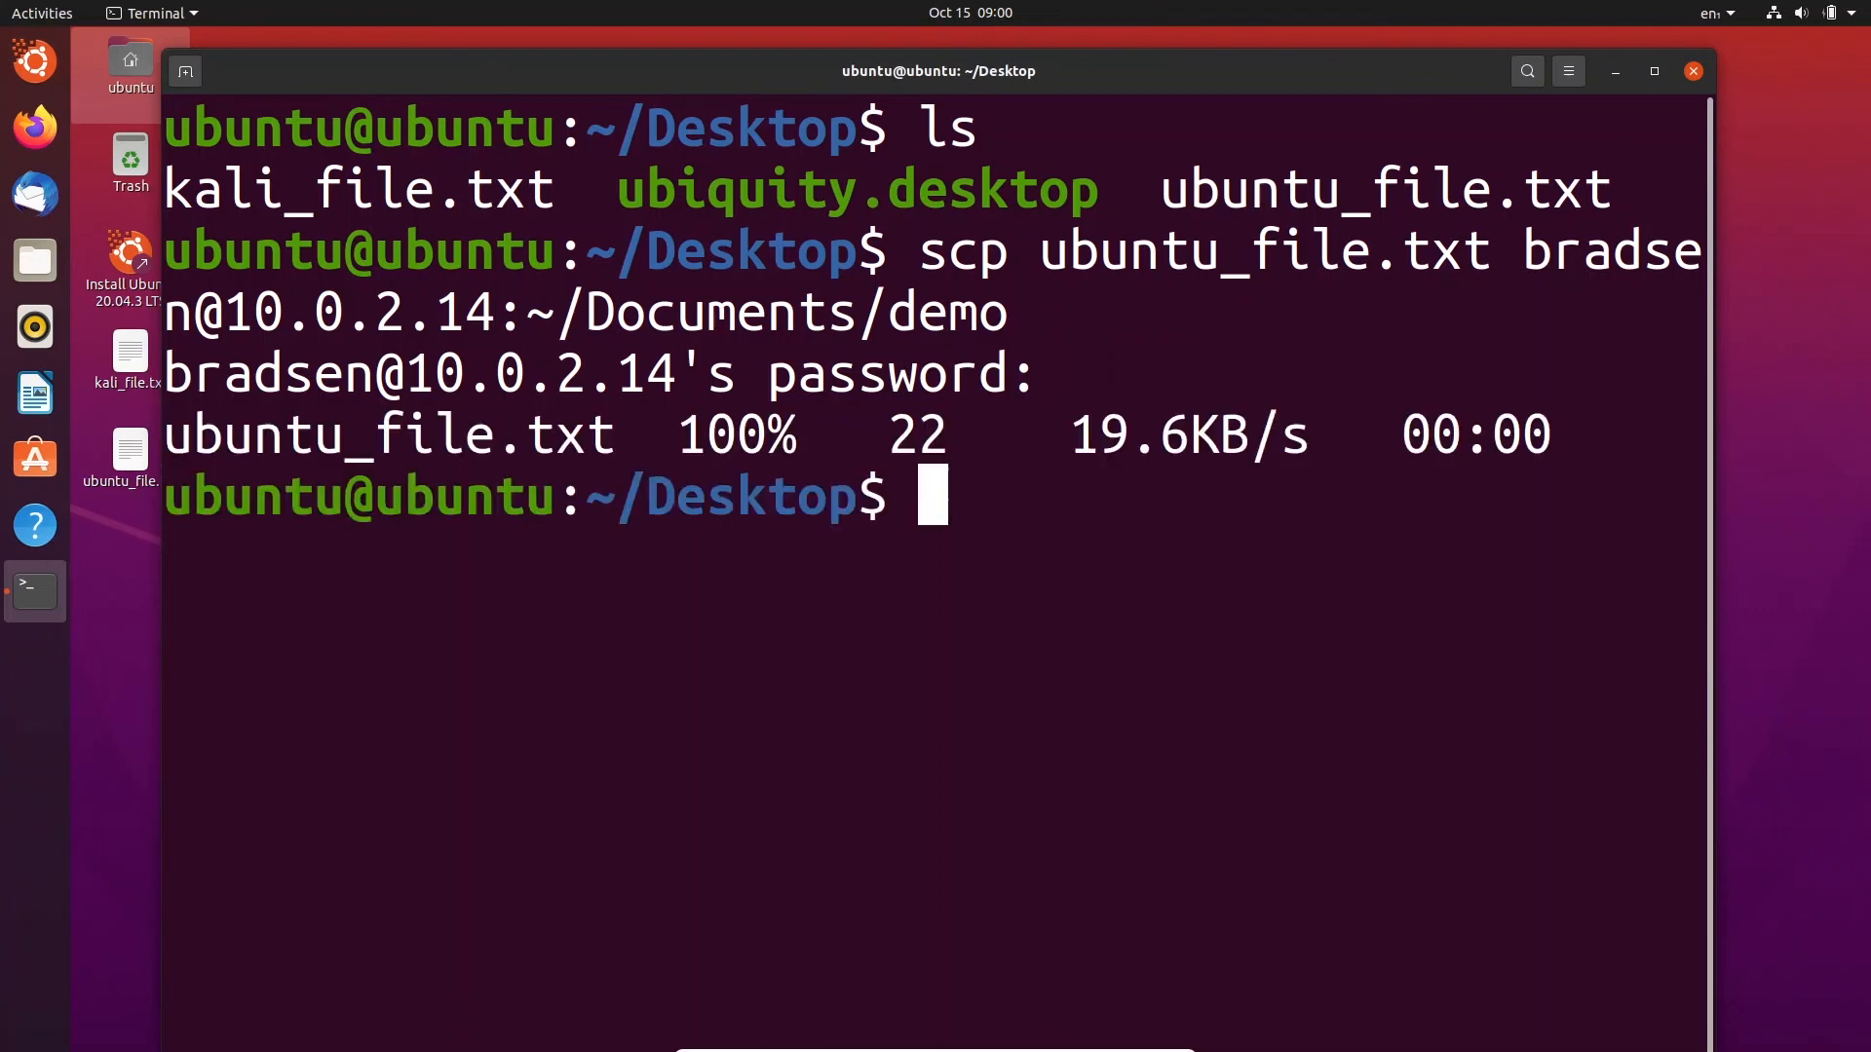
double_click(497, 433)
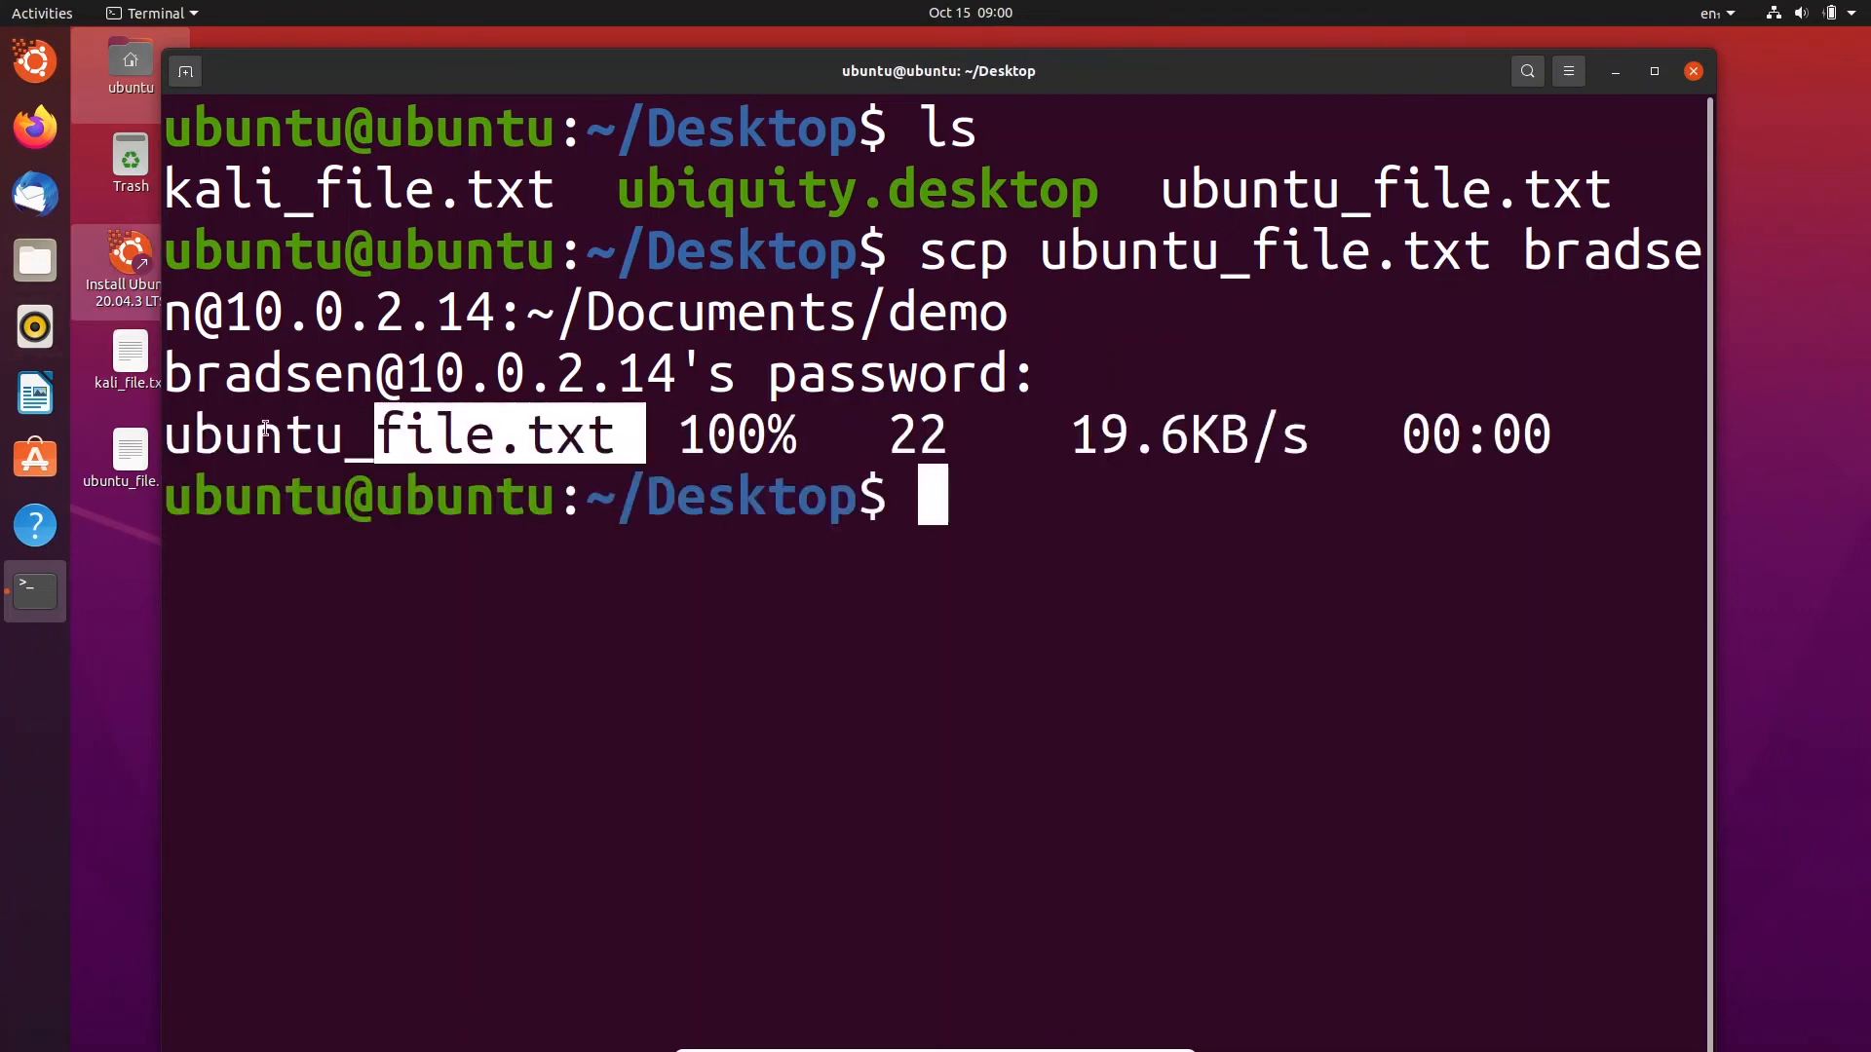
mouse_move(34, 392)
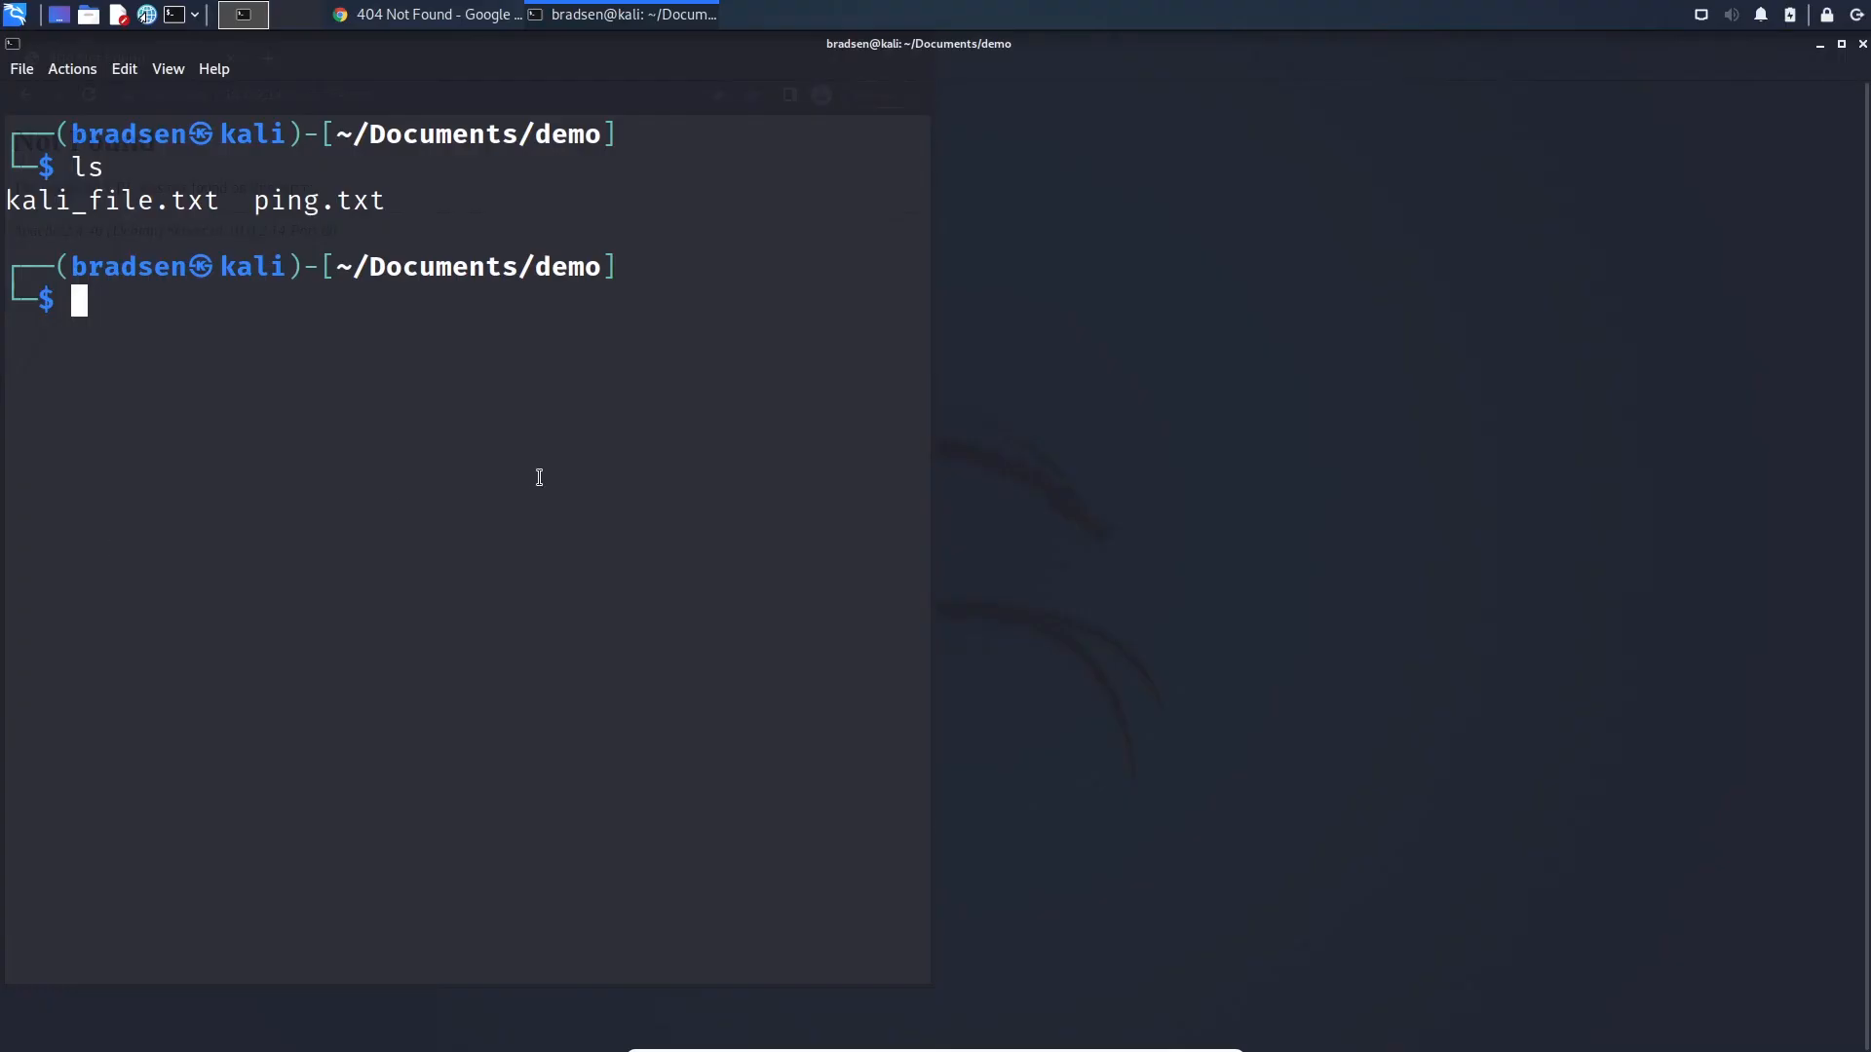
Step: Confirm ubuntu_file.txt in Kali's ~/Documents/demo listing and begin typing 'cat ubuntu_file.'
double_click(421, 266)
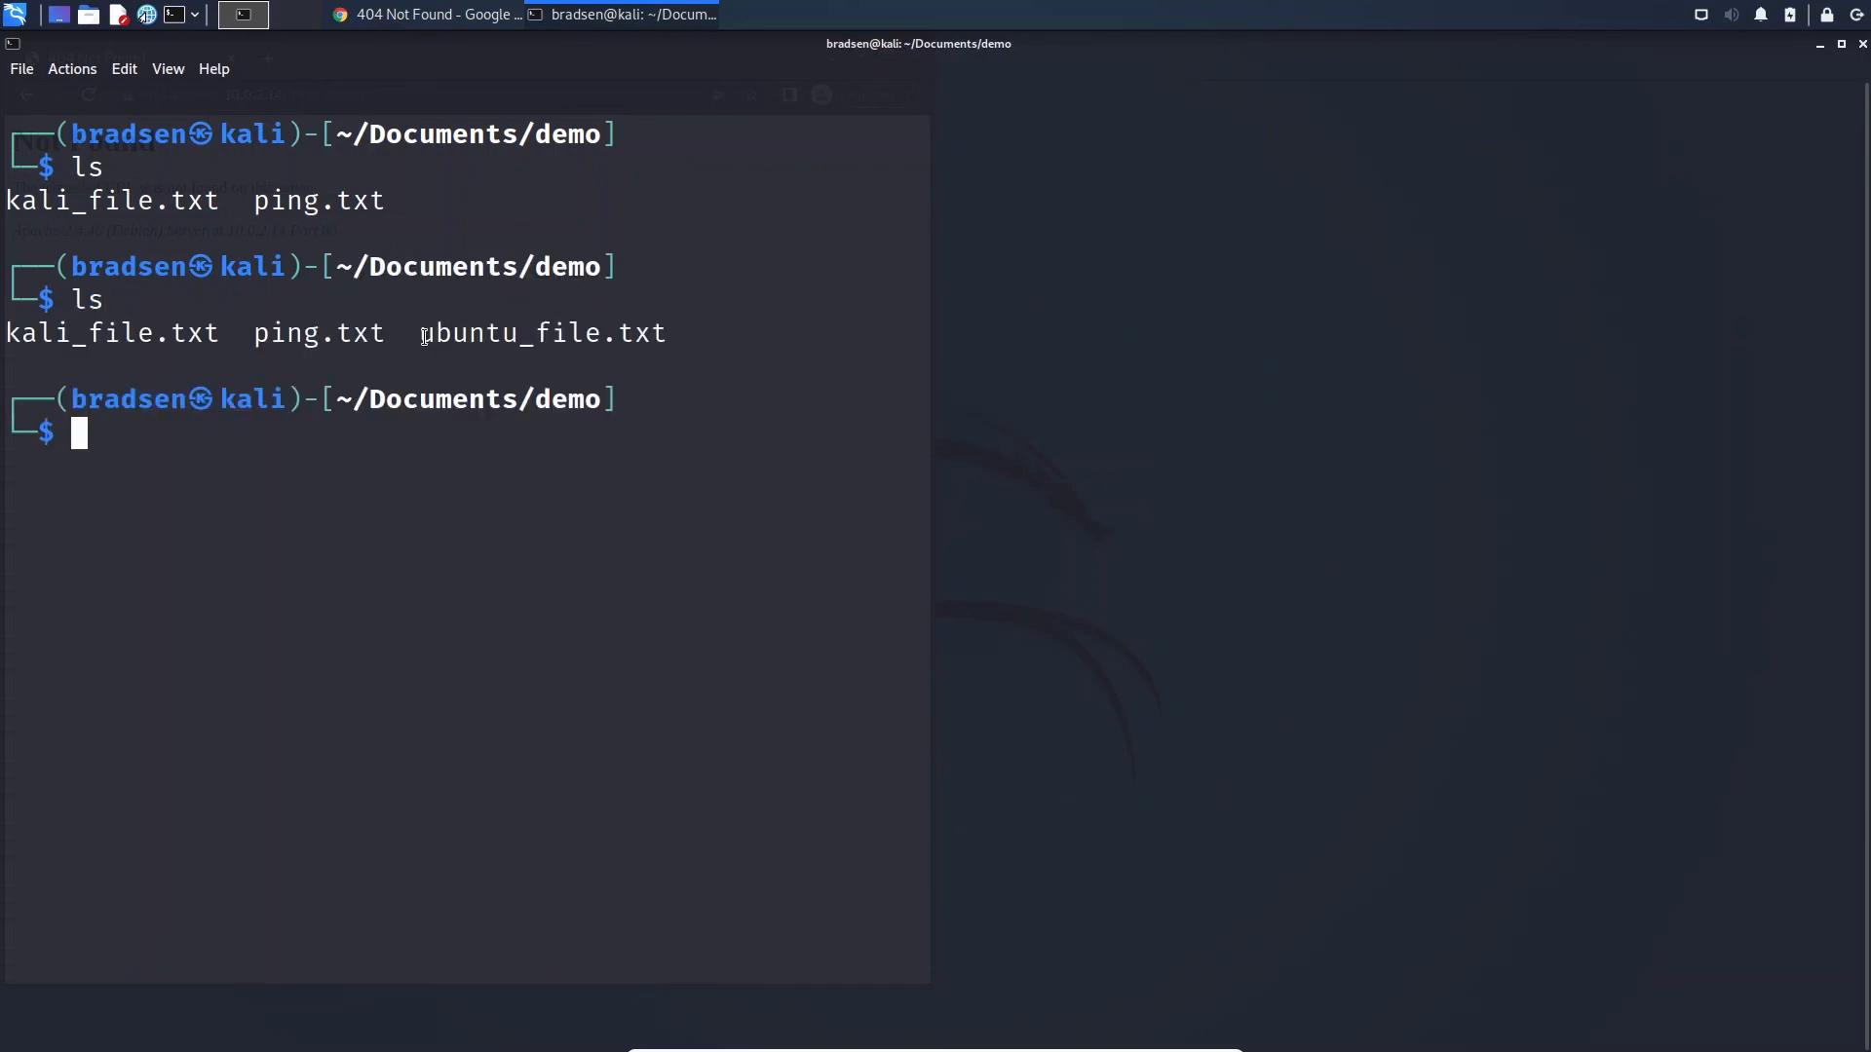
type("cat")
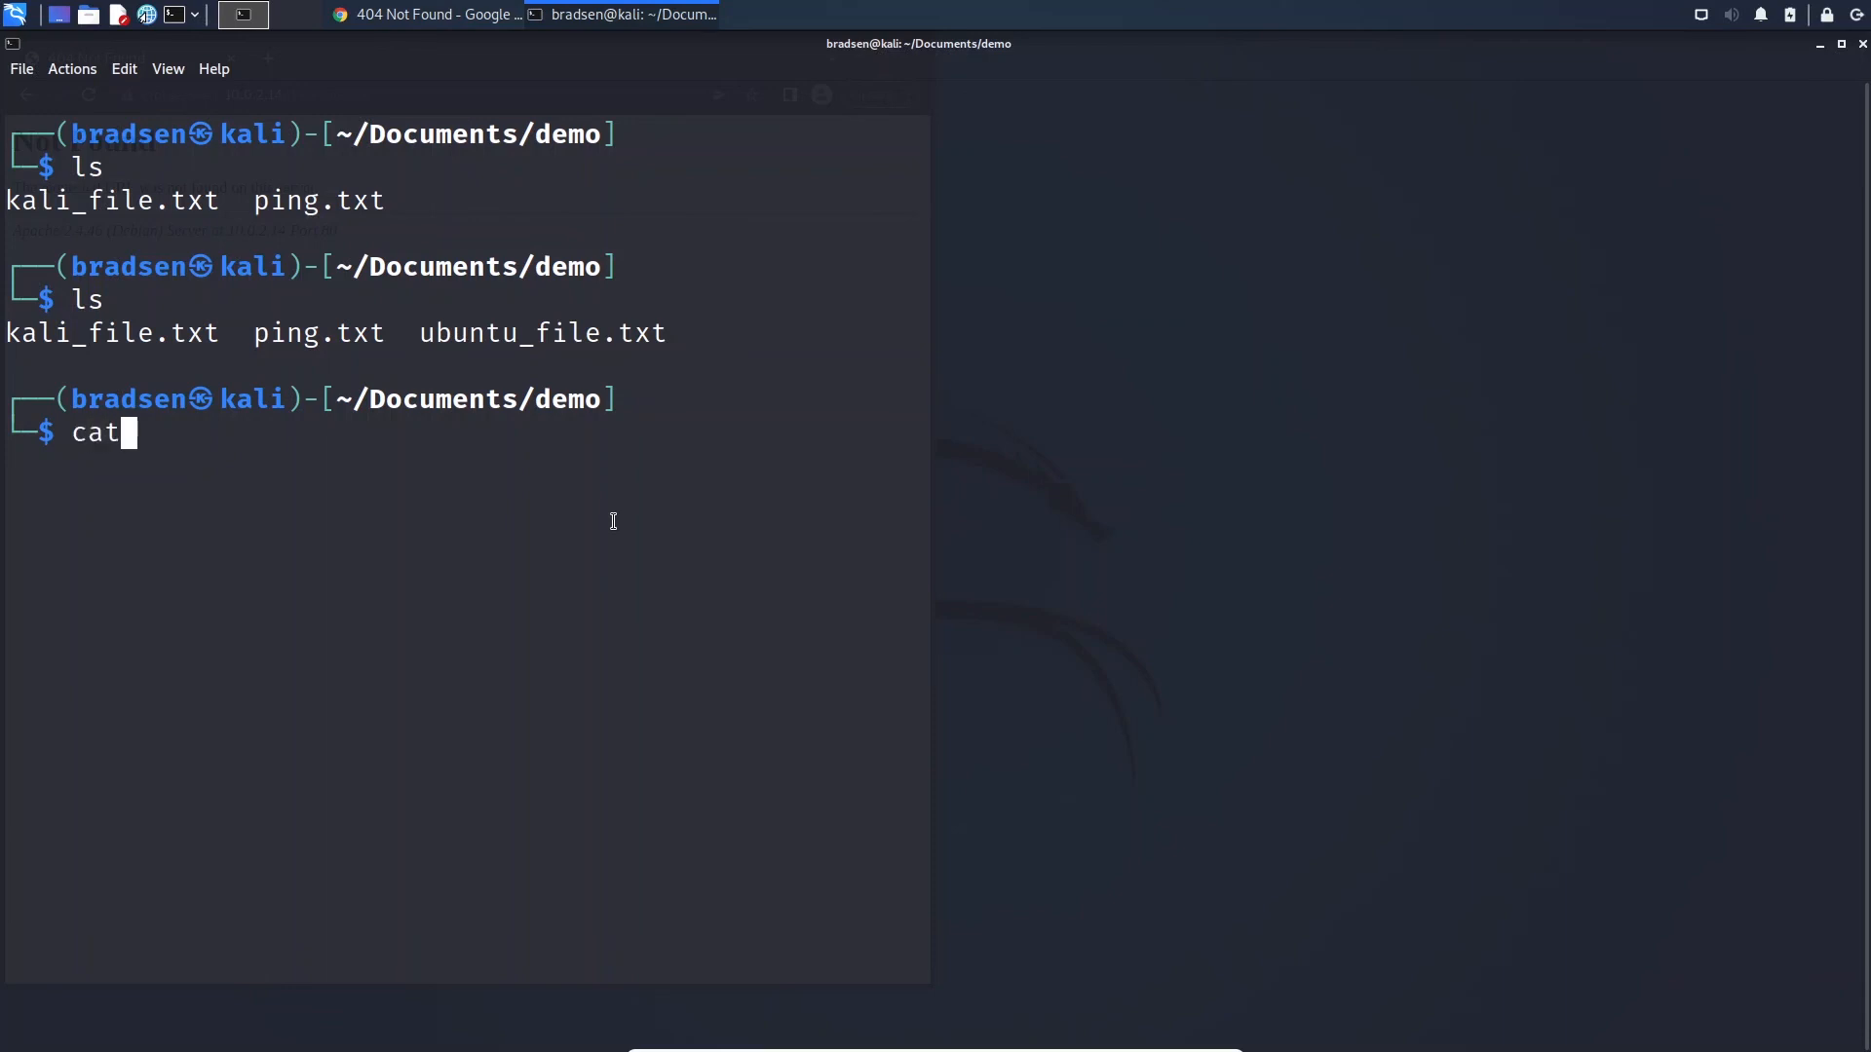
type("ubuntu")
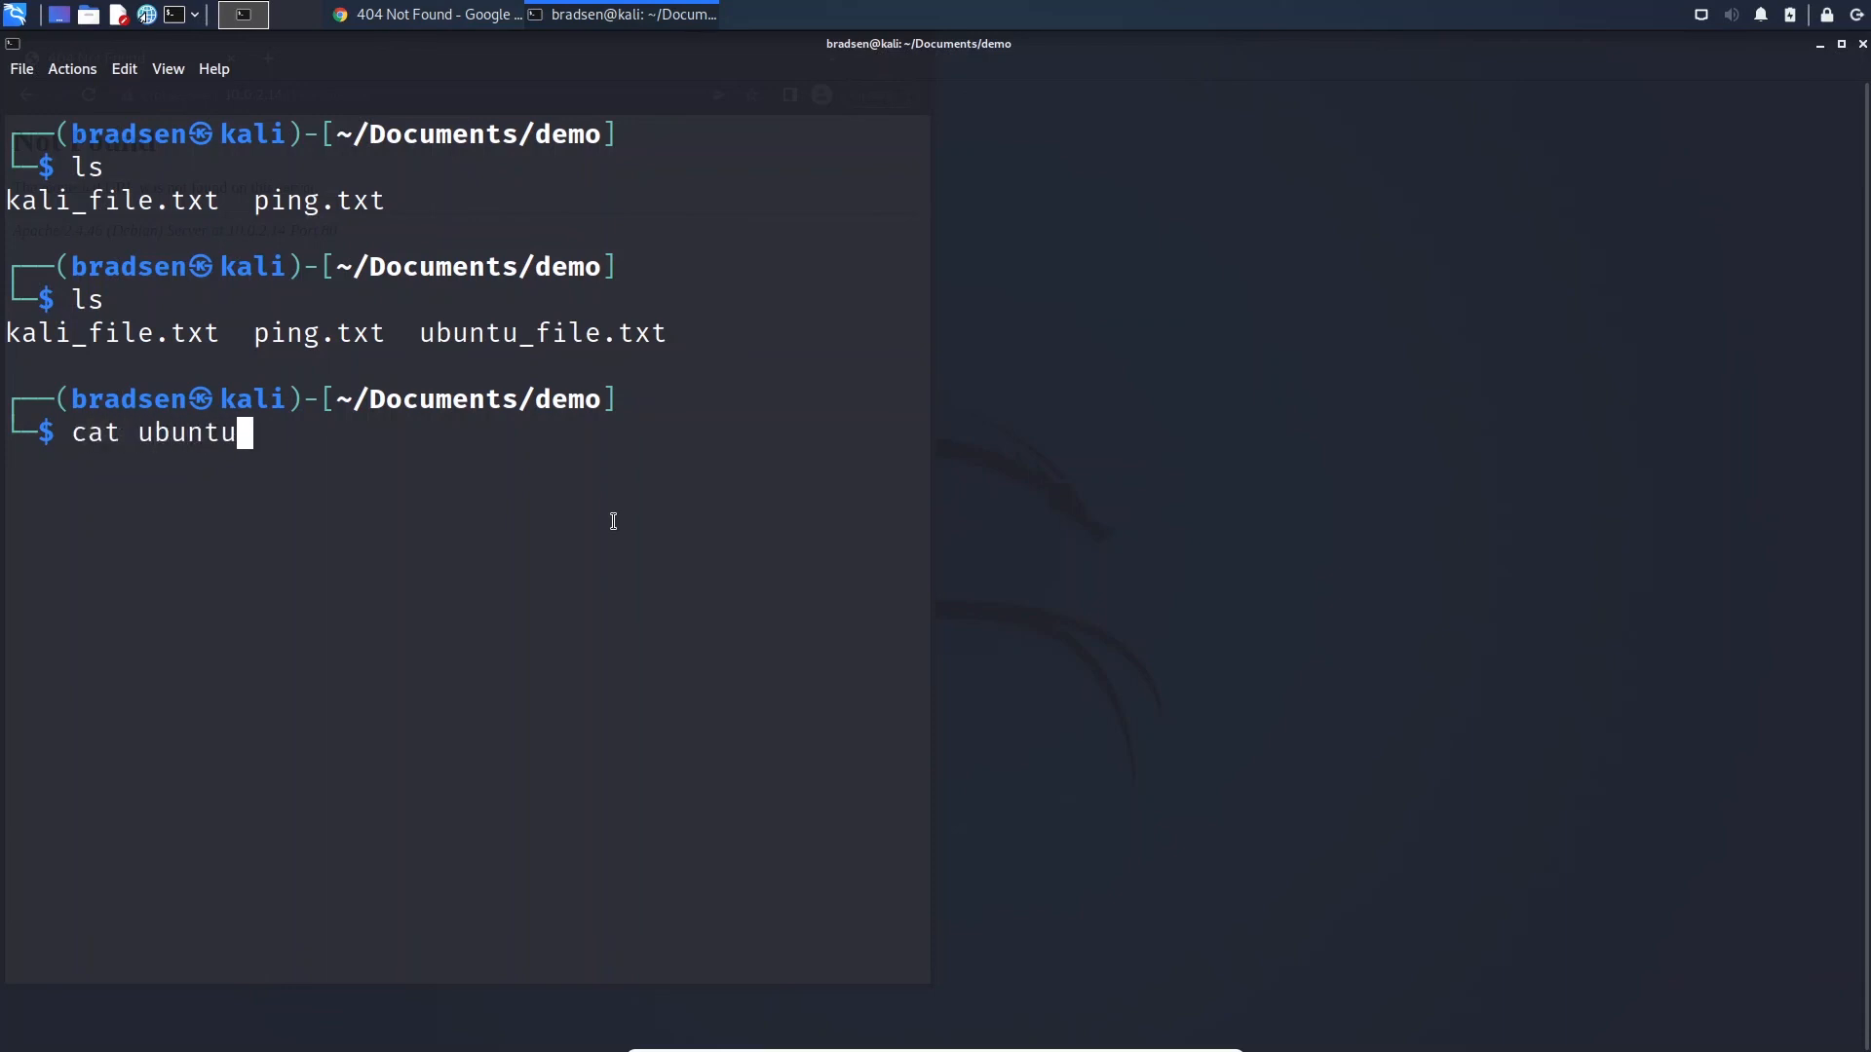
type("_file.")
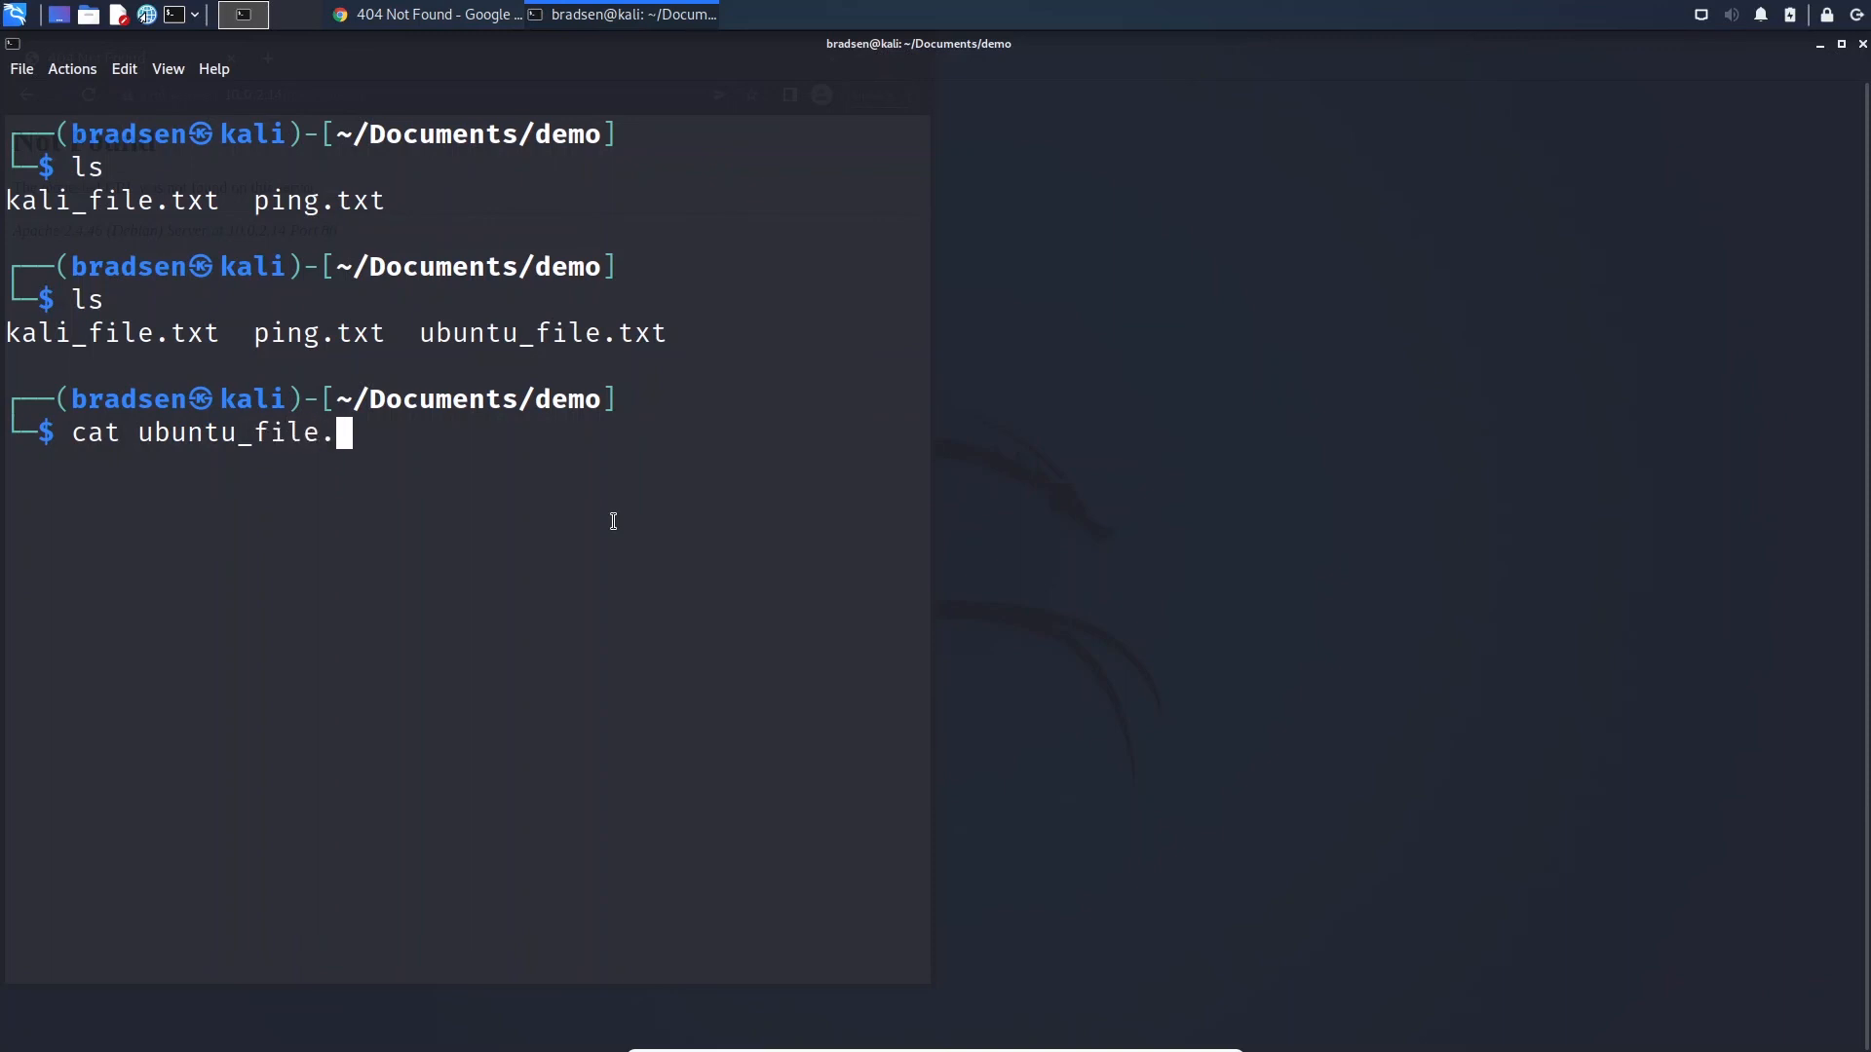